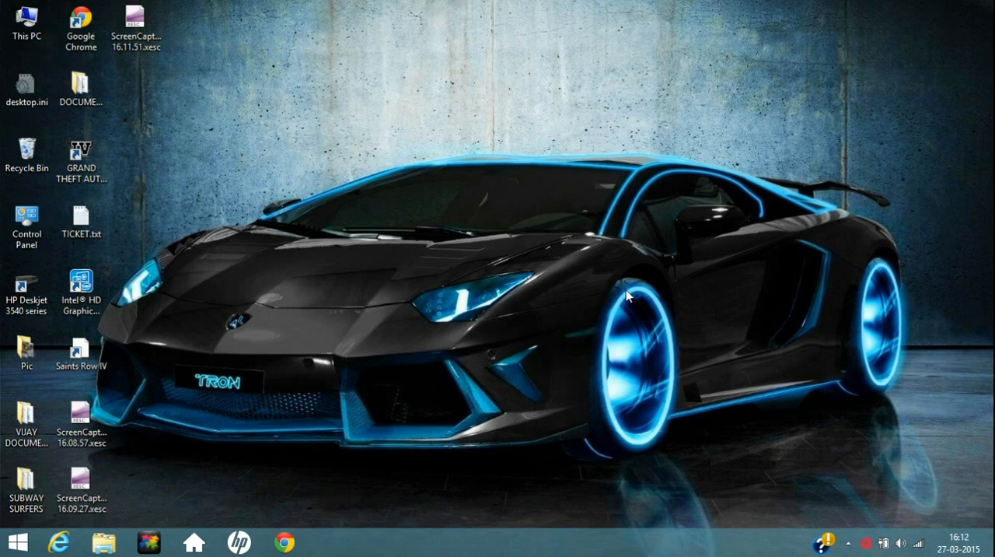
pyautogui.moveTo(401, 170)
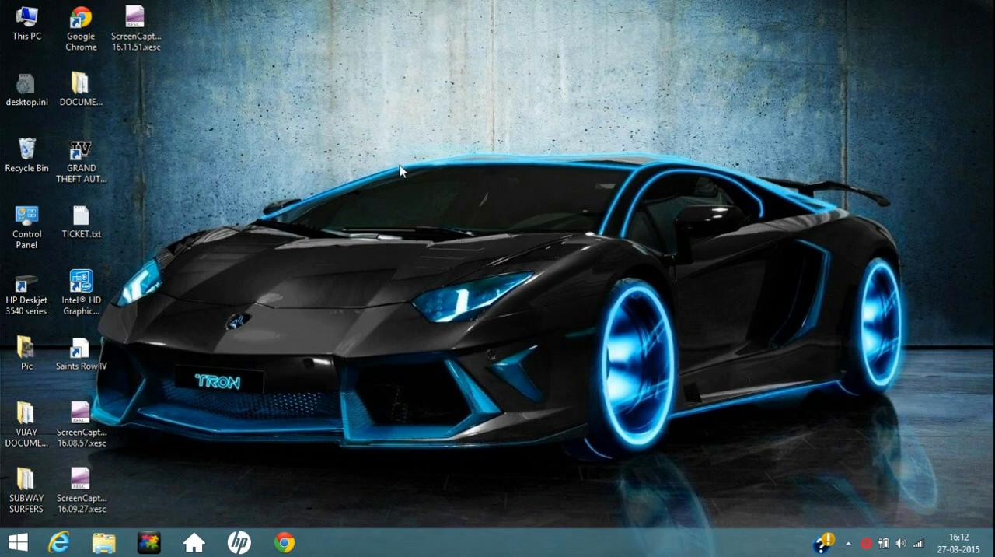
pyautogui.moveTo(398, 165)
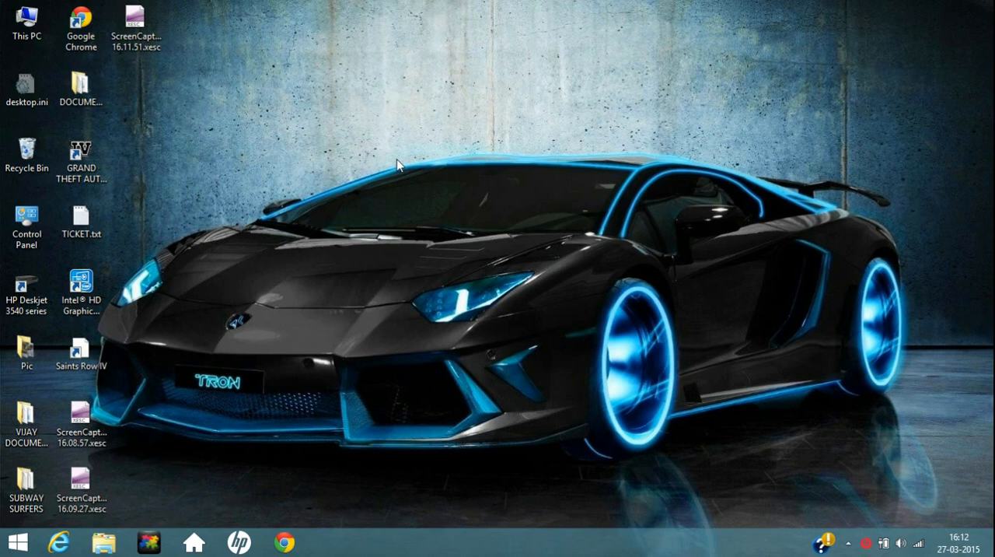
pyautogui.moveTo(294, 541)
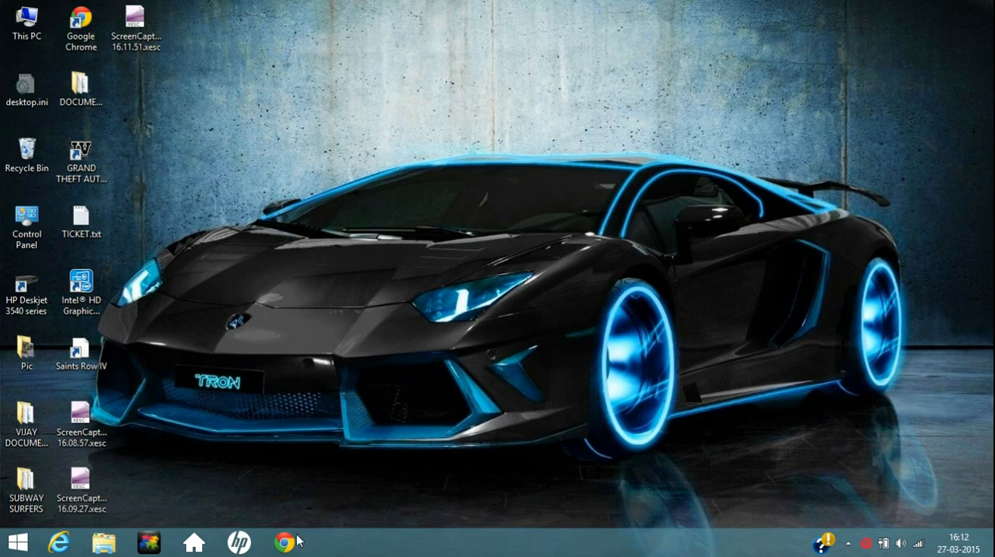
# Launch Chrome and go to the BitTorrent website from the bookmark.
pyautogui.click(285, 541)
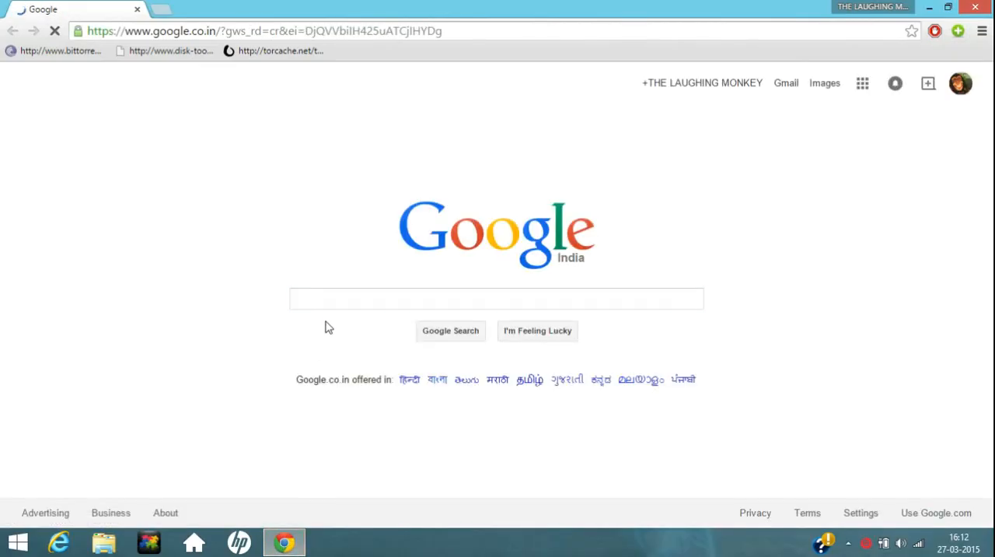
pyautogui.click(498, 298)
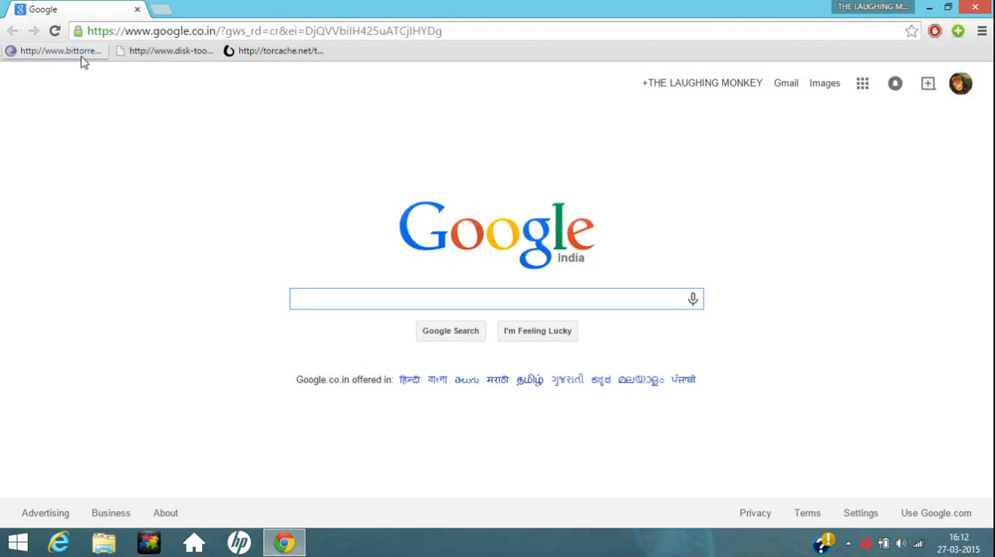
pyautogui.click(55, 50)
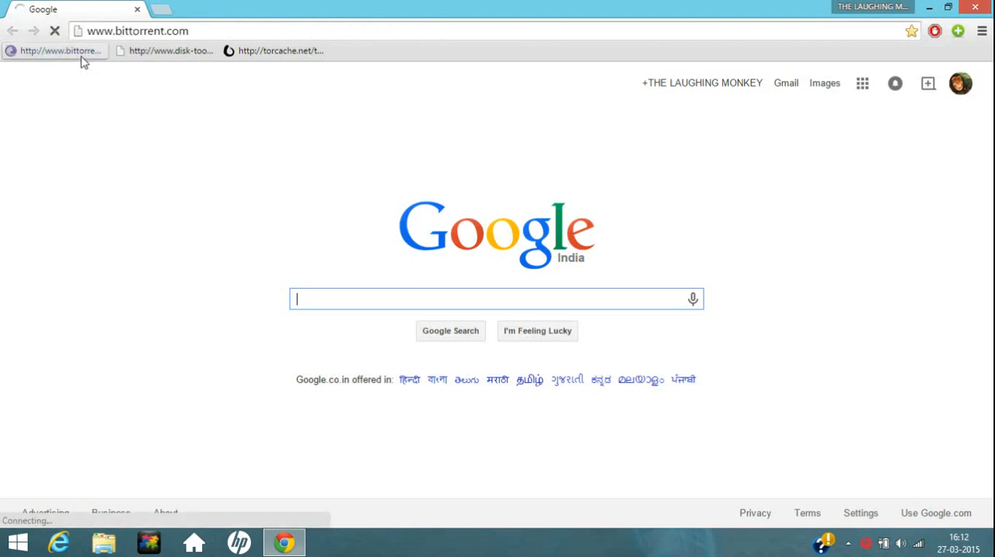
pyautogui.click(54, 50)
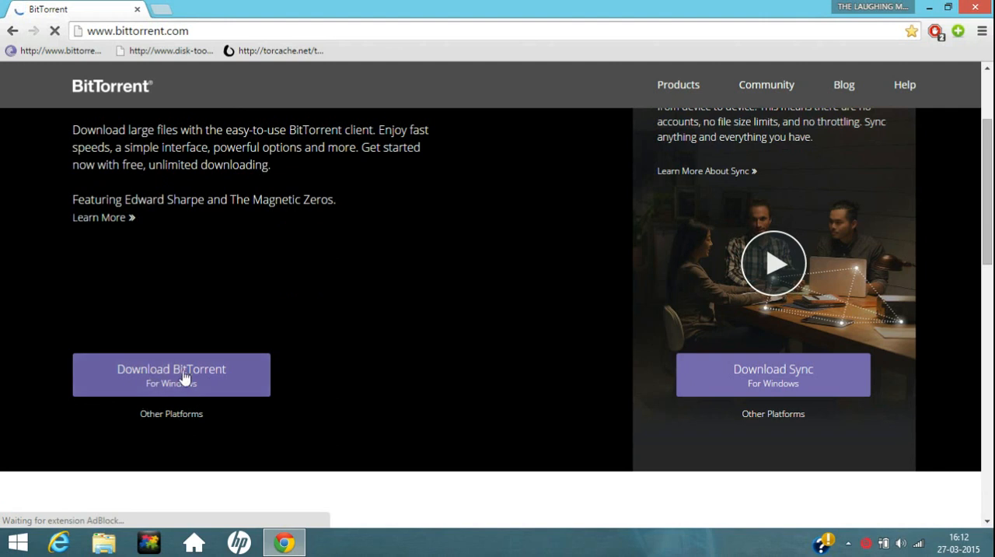
pyautogui.moveTo(217, 392)
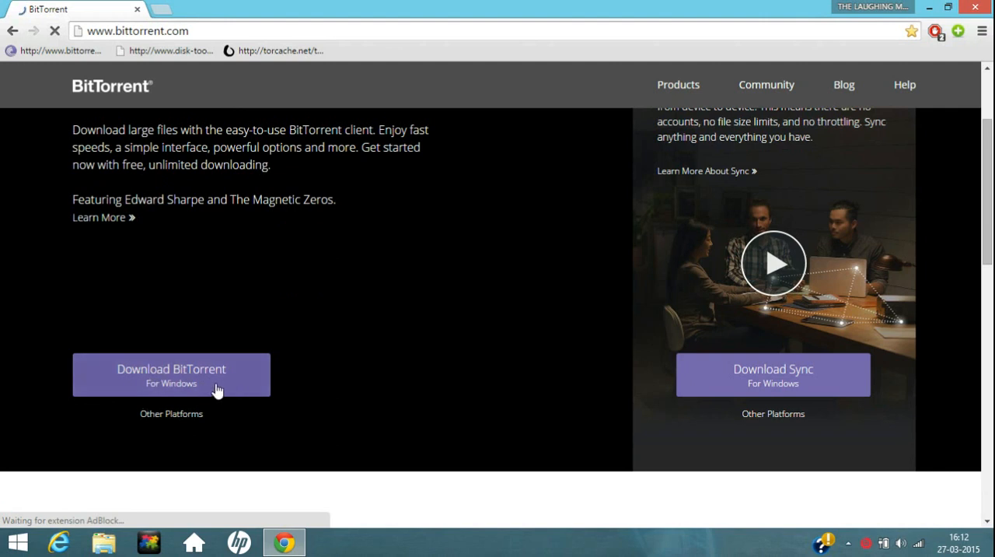
# Request BitTorrent for Windows and start the Free Download from the Compare page.
pyautogui.click(171, 374)
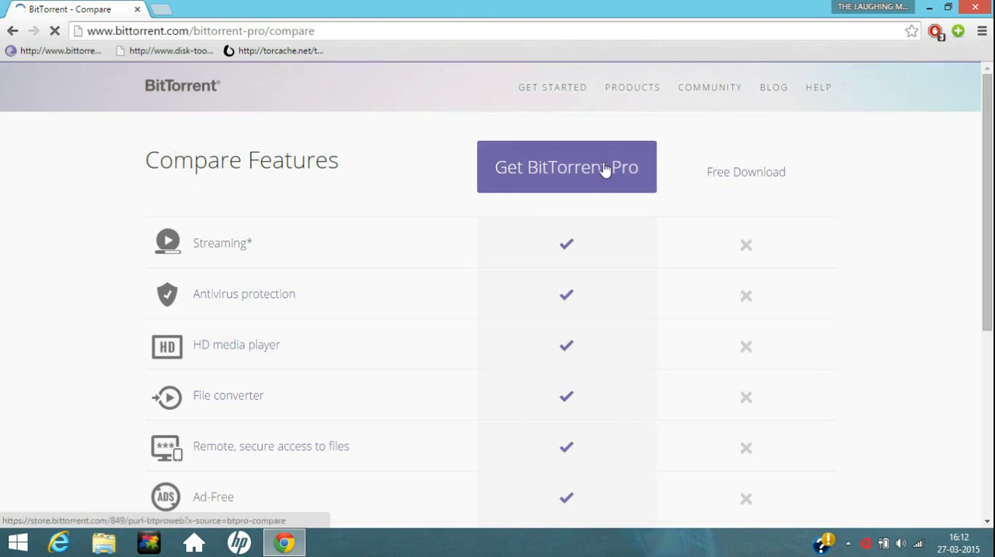
pyautogui.click(565, 166)
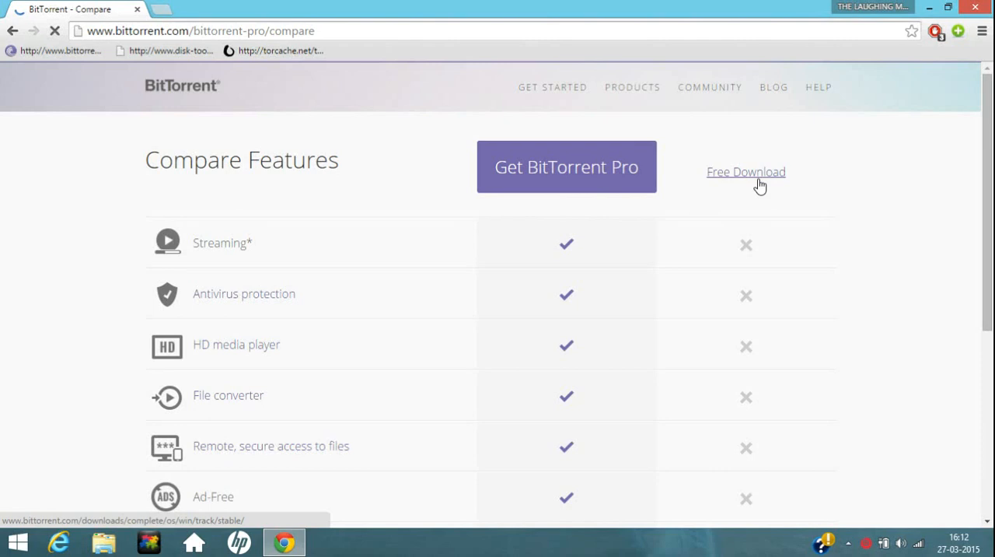
pyautogui.click(746, 173)
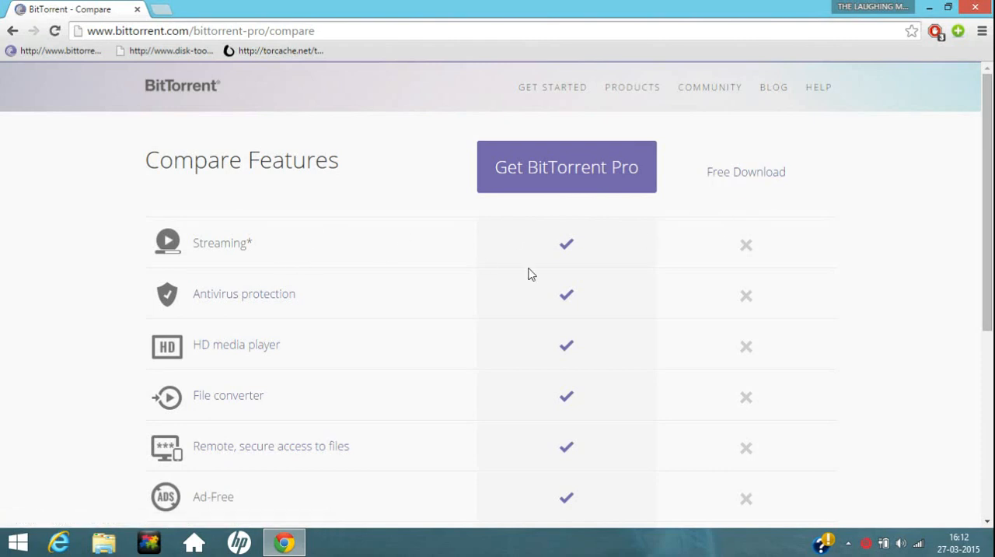
pyautogui.moveTo(768, 255)
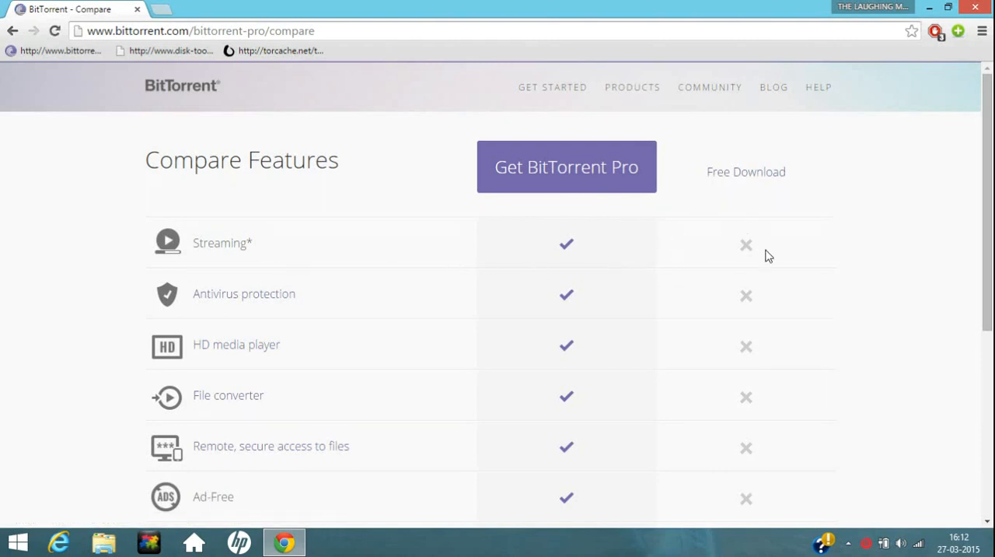
pyautogui.moveTo(740, 264)
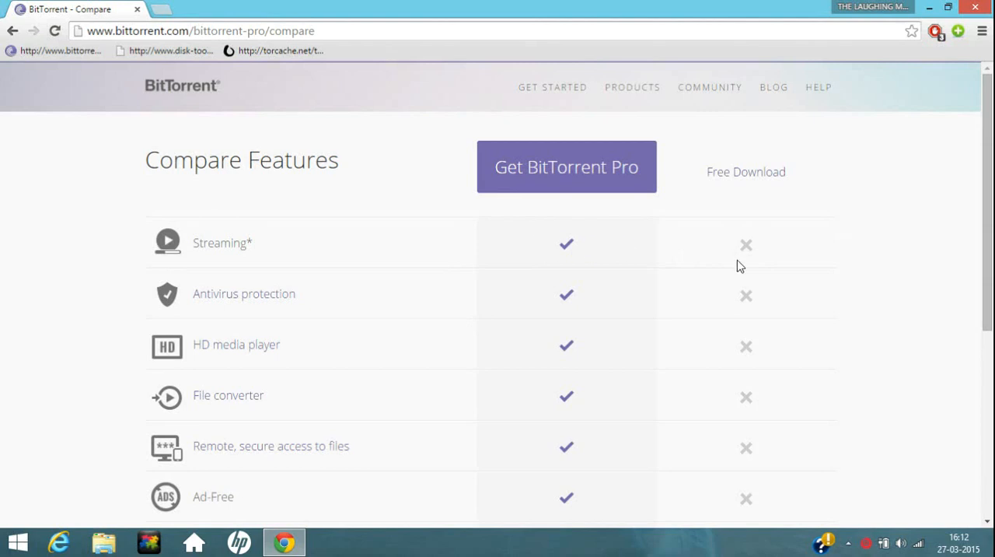
pyautogui.scroll(-3)
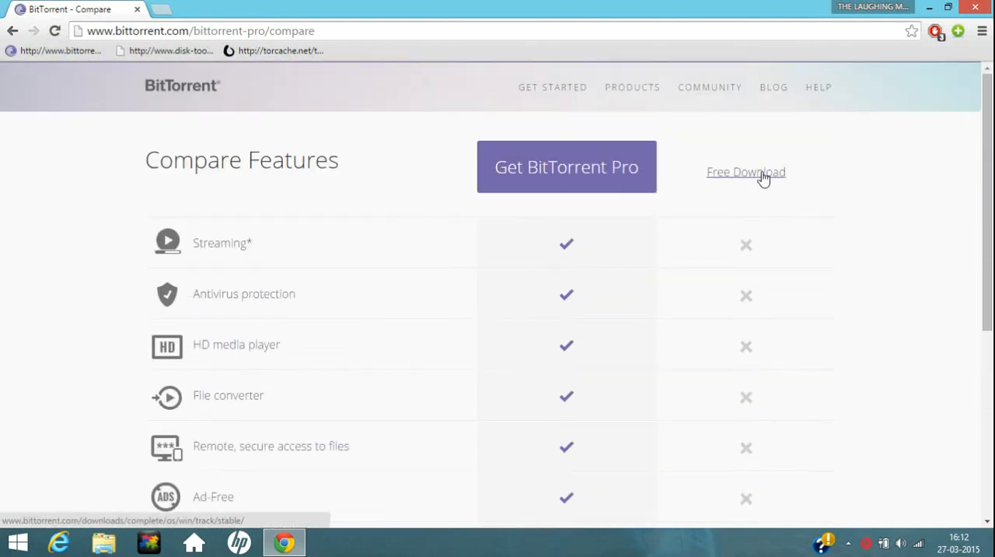
pyautogui.click(747, 172)
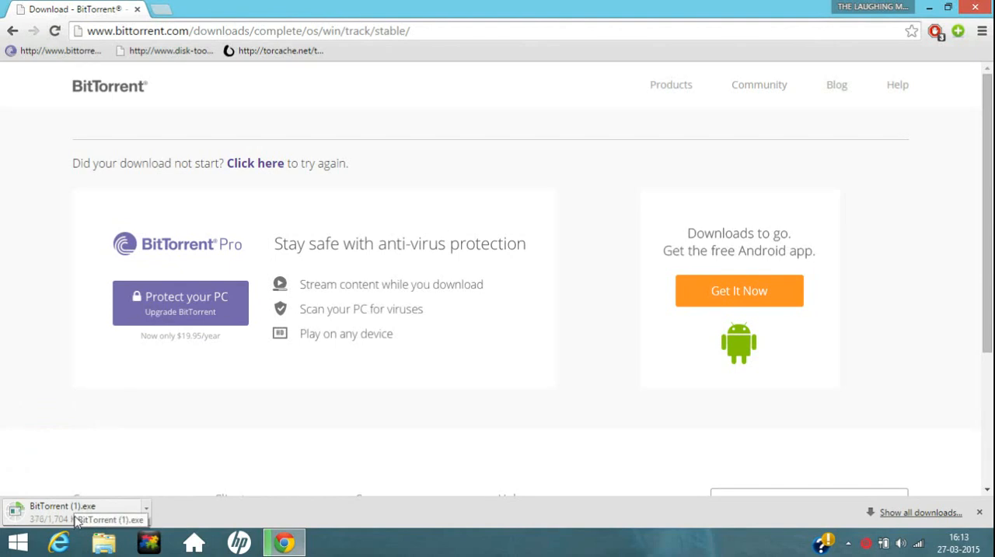
pyautogui.scroll(-3)
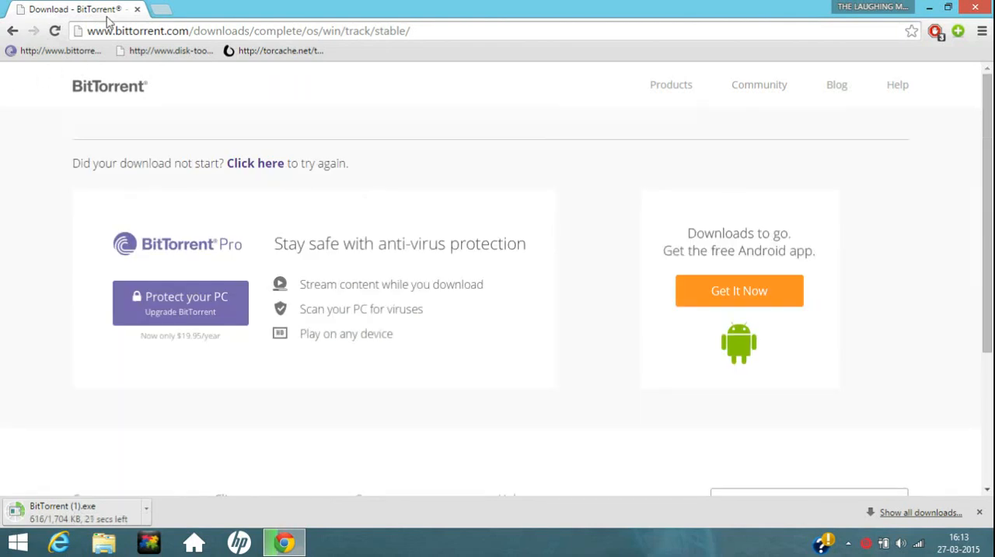
pyautogui.moveTo(160, 9)
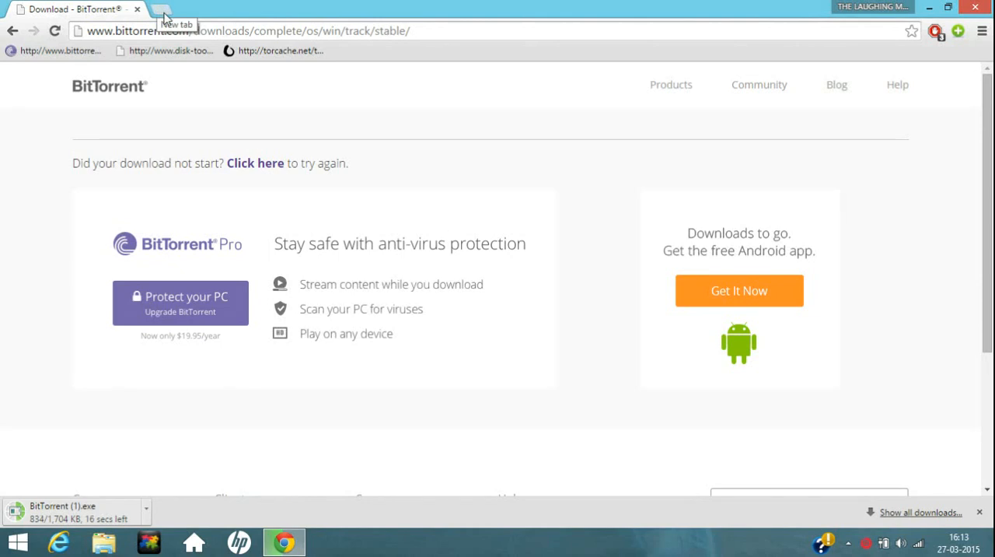
pyautogui.moveTo(174, 65)
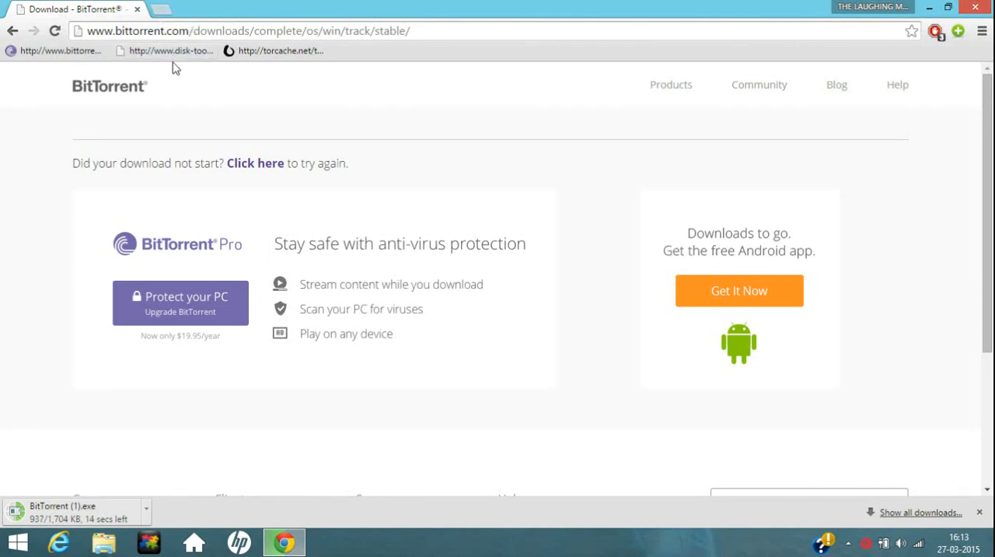
# Go to the Disk-Tools.com page and start downloading the DAEMON Tools Lite installer.
pyautogui.click(165, 50)
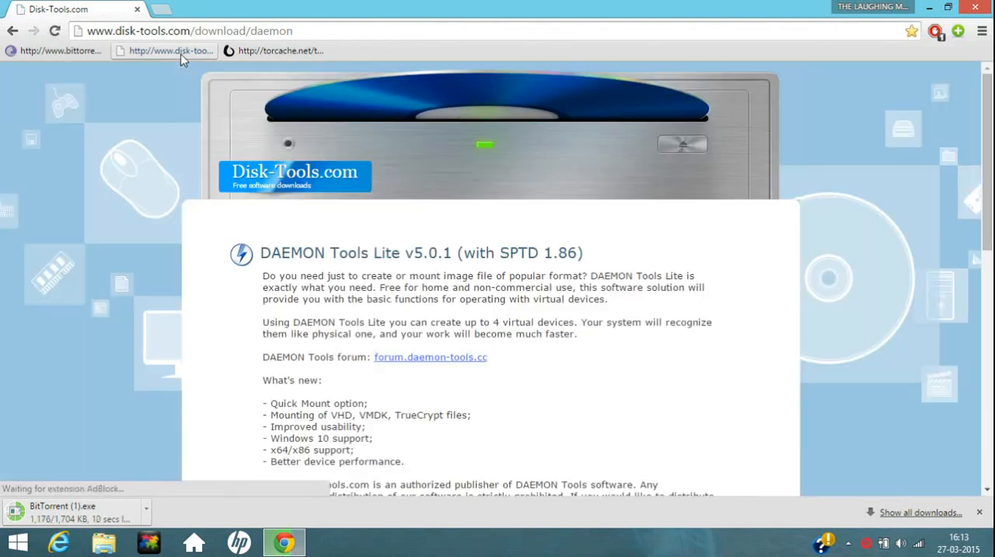
pyautogui.scroll(-3)
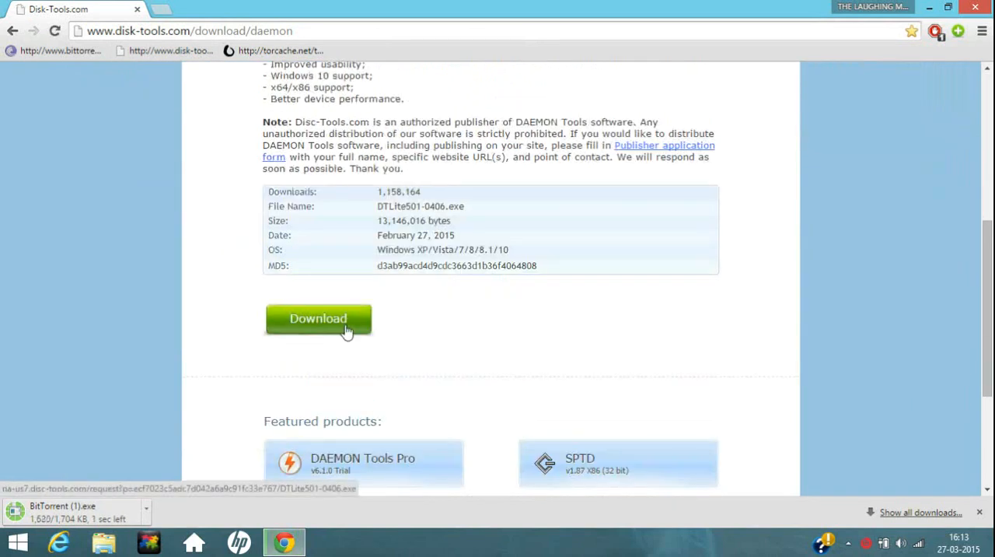
pyautogui.click(317, 318)
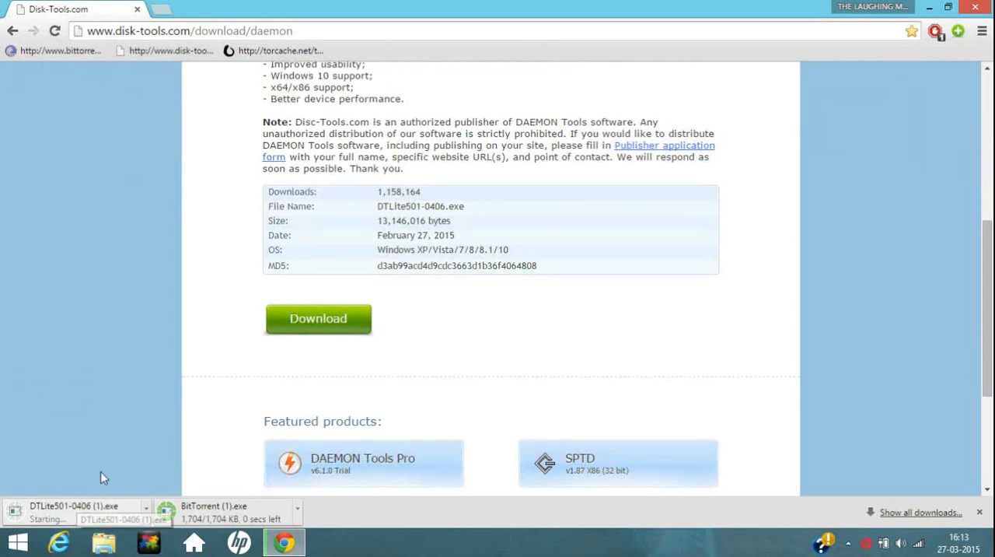
pyautogui.scroll(3)
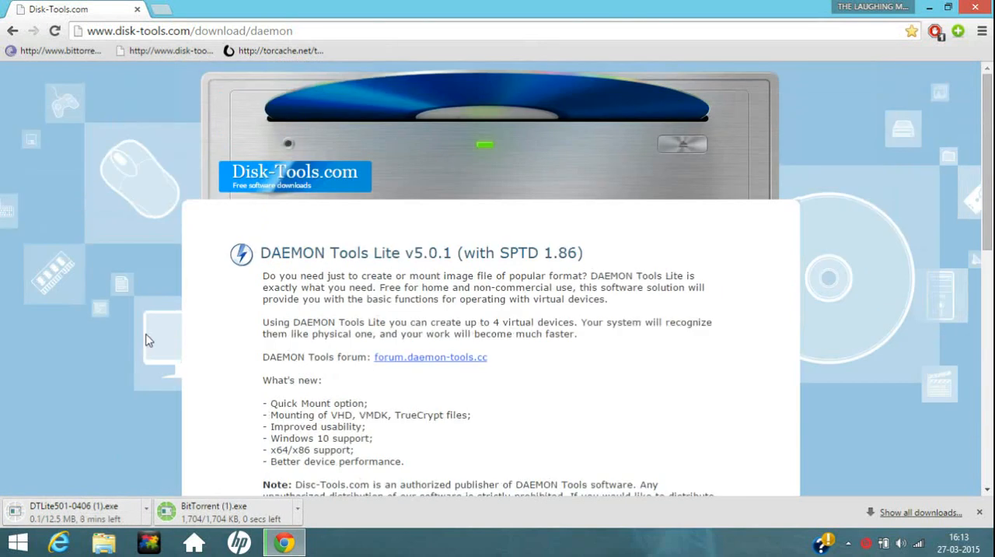
pyautogui.scroll(-3)
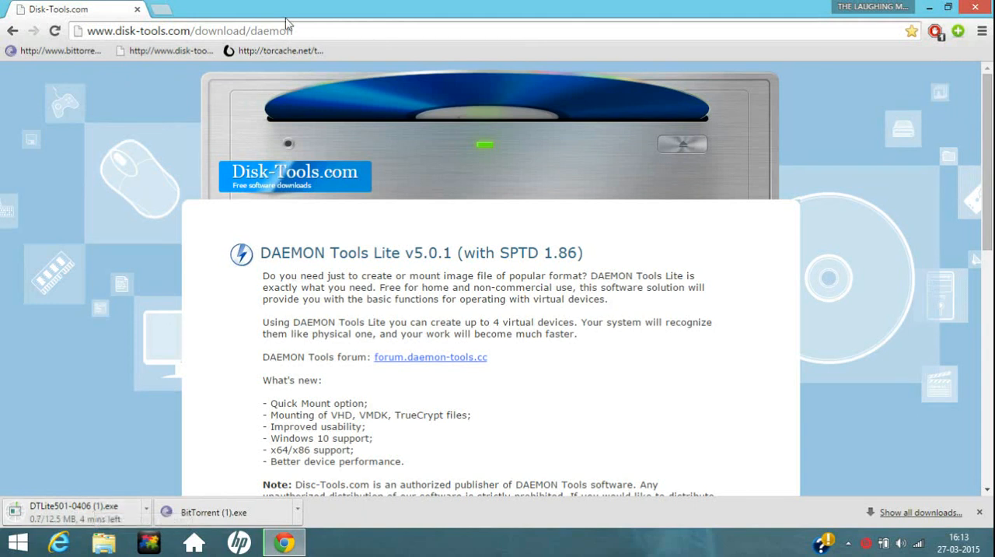
pyautogui.moveTo(301, 112)
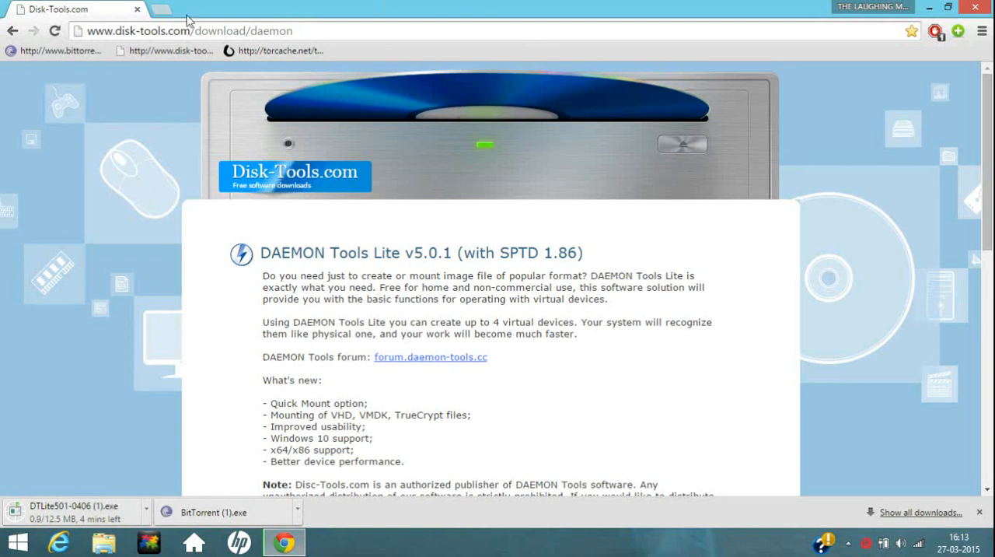
pyautogui.moveTo(90, 118)
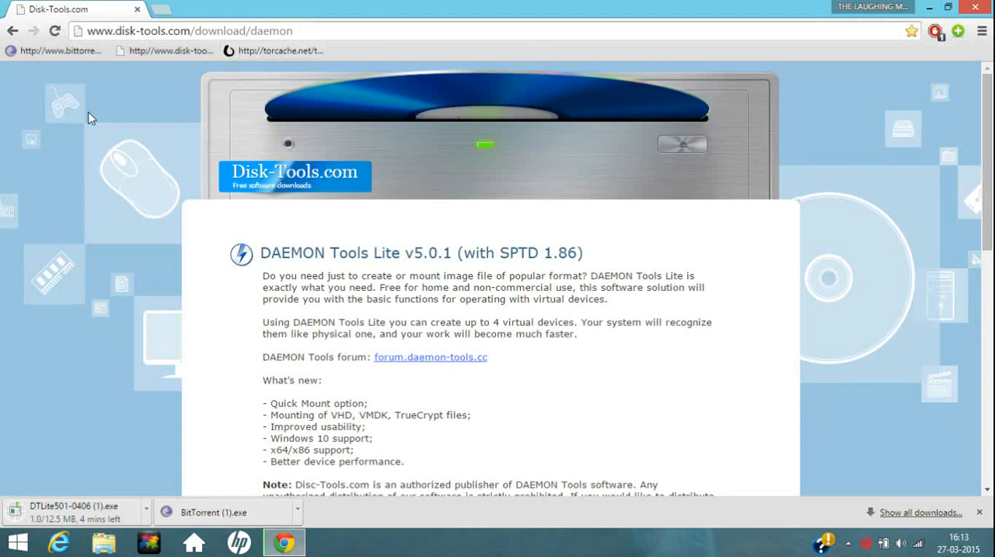
pyautogui.moveTo(272, 50)
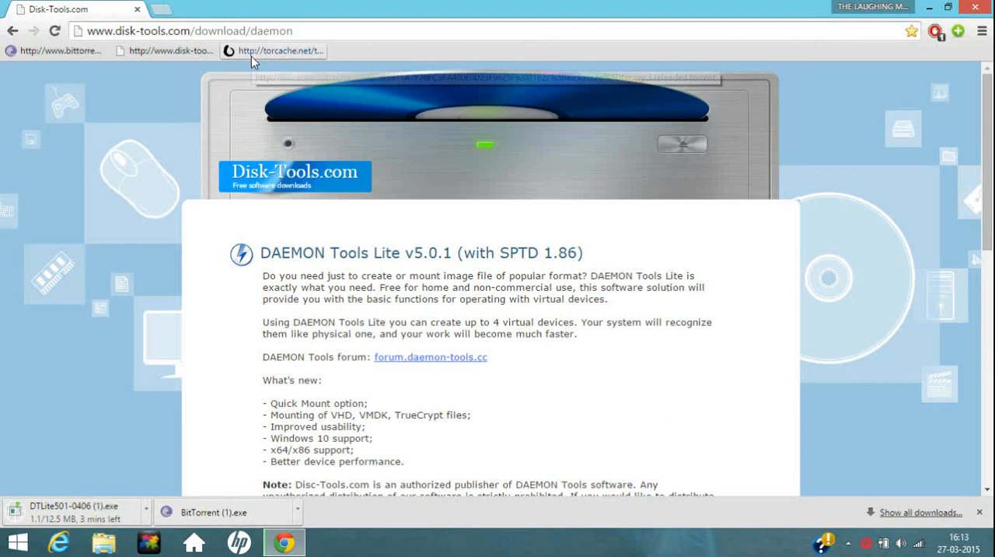
# Open the saved Far Cry 3 torrent page and hand its magnet link to BitTorrent.
pyautogui.click(274, 50)
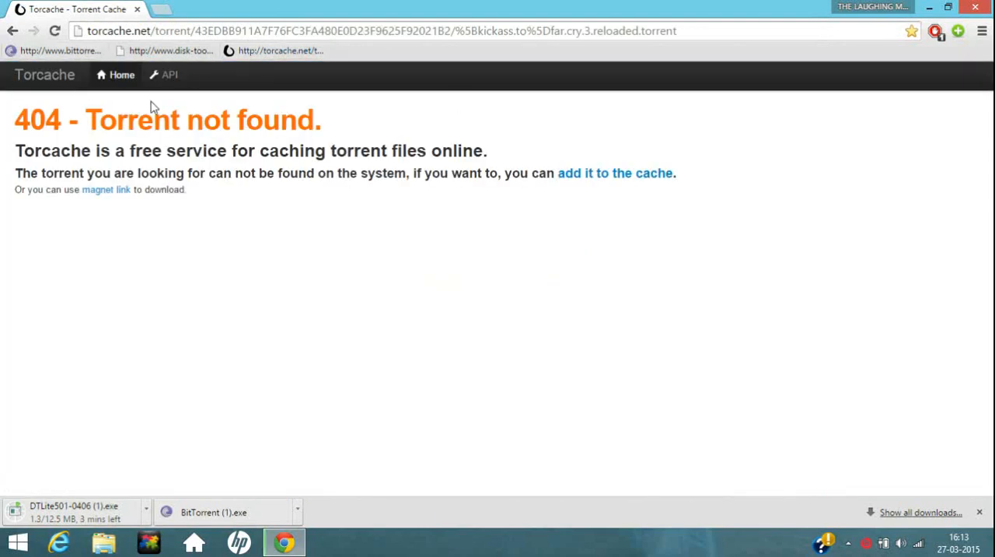
pyautogui.doubleClick(22, 119)
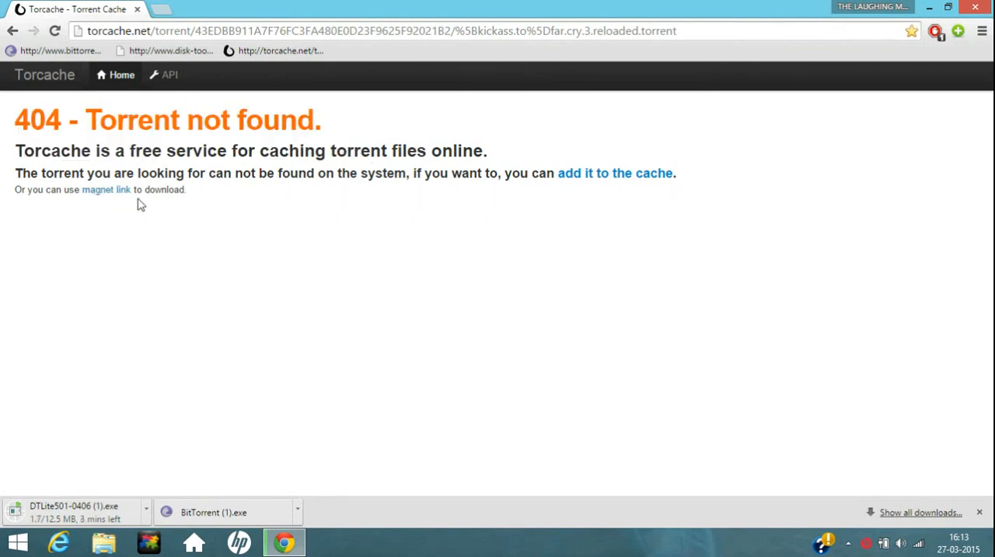
pyautogui.moveTo(106, 190)
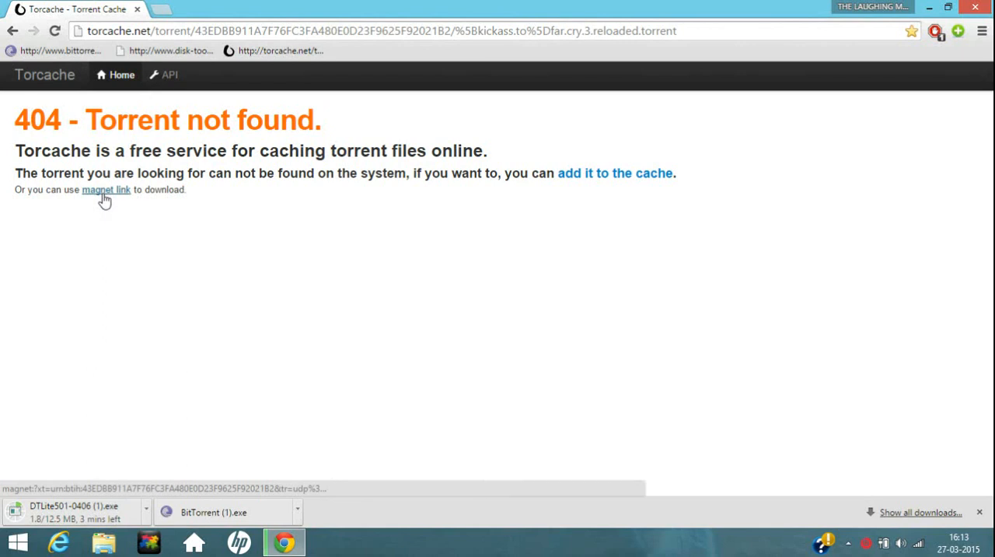
pyautogui.click(106, 190)
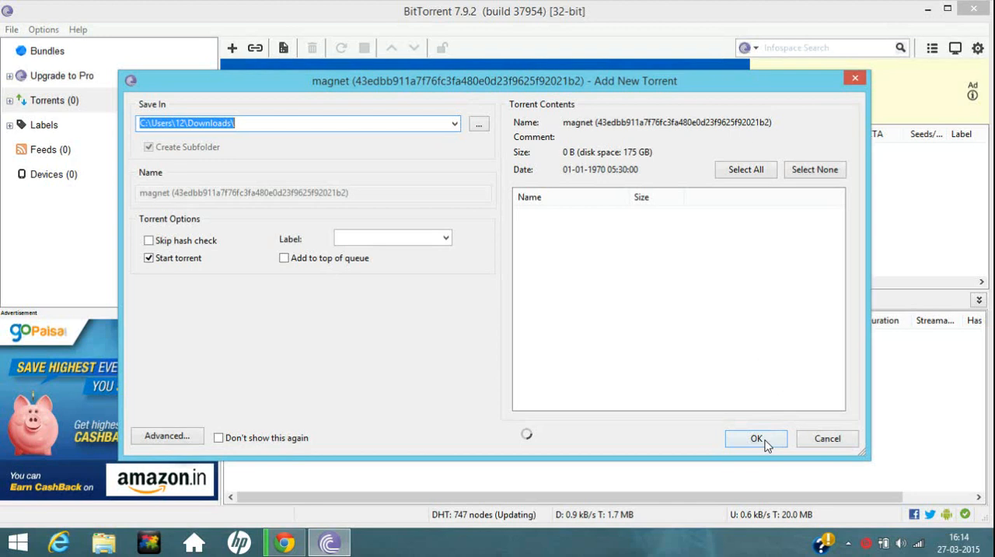
# Confirm adding the 9.51 GB Far.Cry.3-RELOADED.rar torrent, check its Files list, then minimize BitTorrent.
pyautogui.click(755, 438)
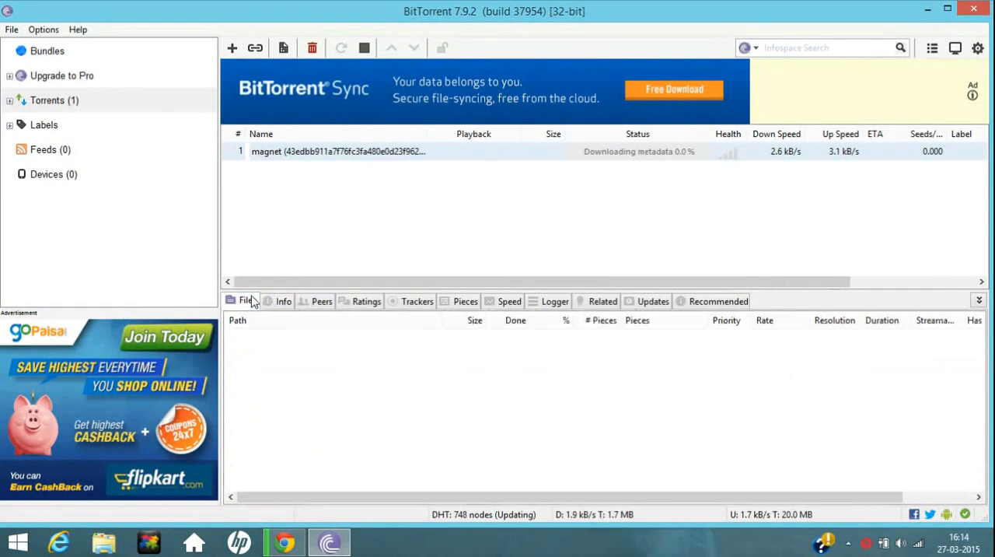
pyautogui.click(367, 302)
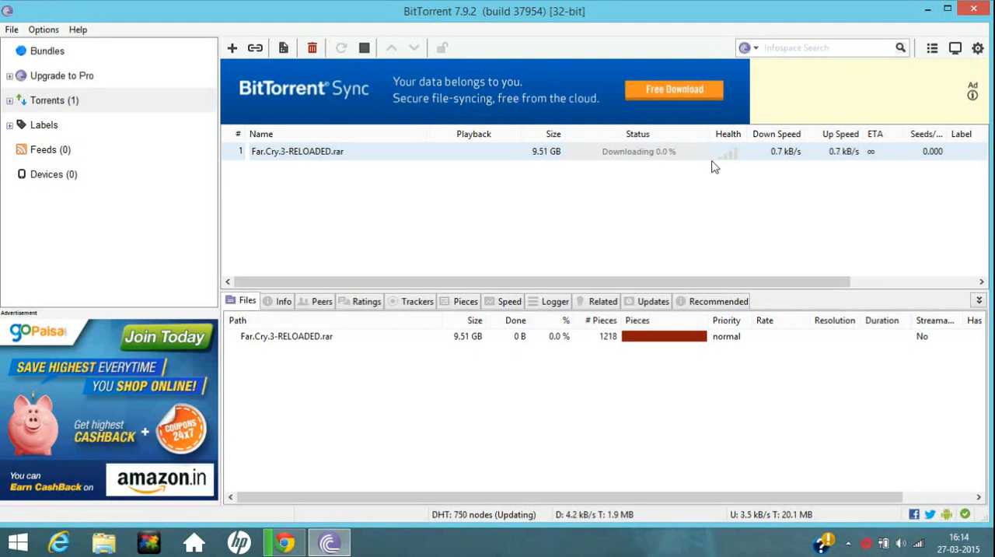
pyautogui.rightClick(297, 151)
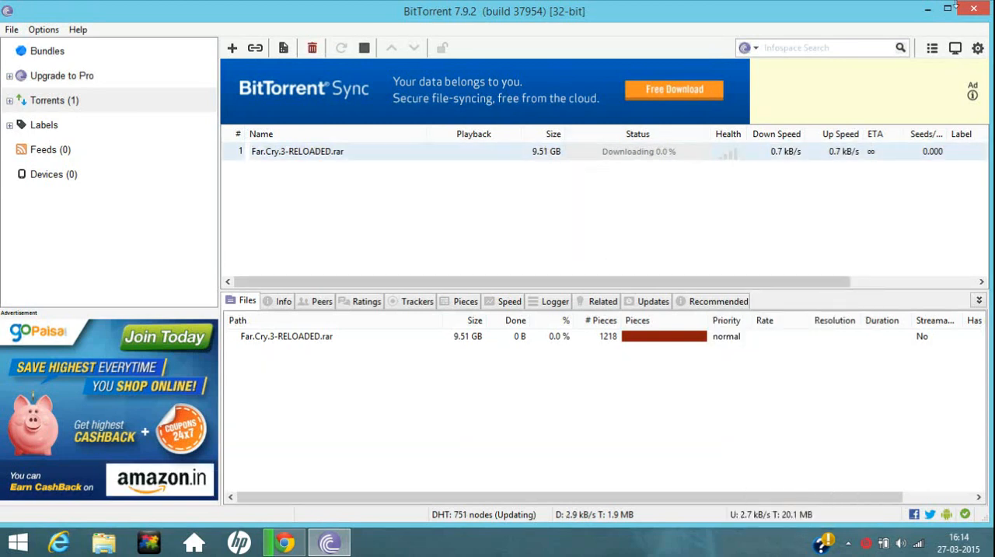
pyautogui.click(283, 541)
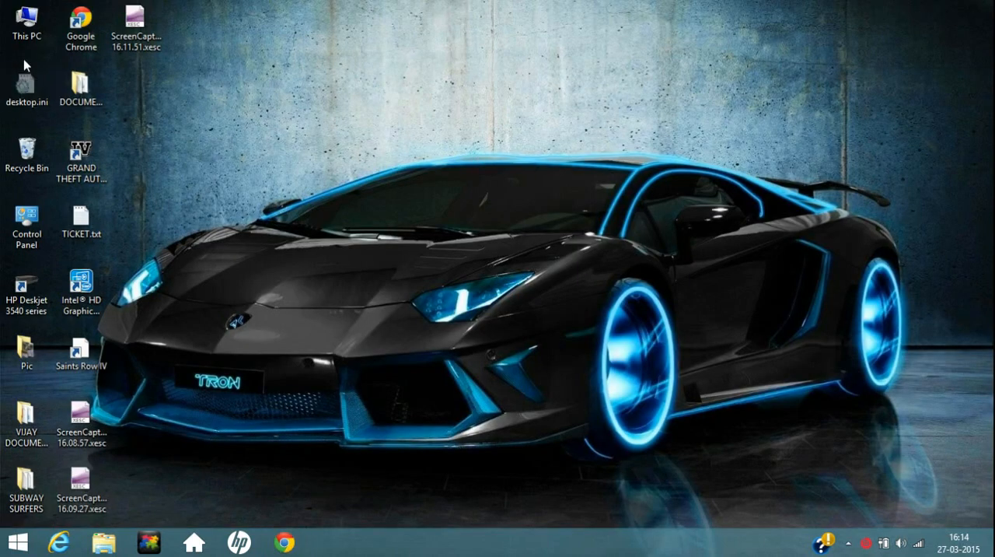
# Browse from Downloads into the Far.Cry.3-RELOADED folder.
pyautogui.doubleClick(27, 18)
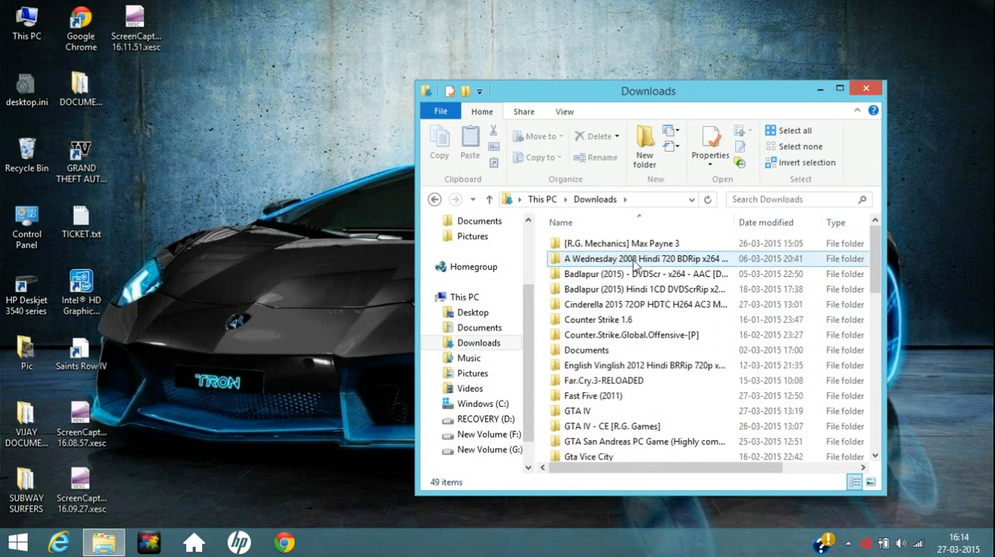
pyautogui.click(605, 379)
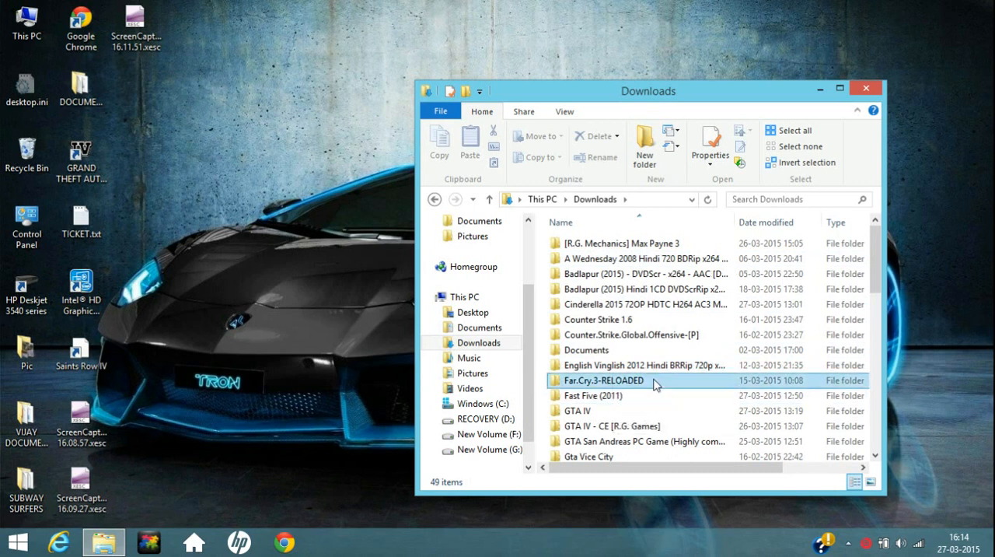
pyautogui.doubleClick(601, 379)
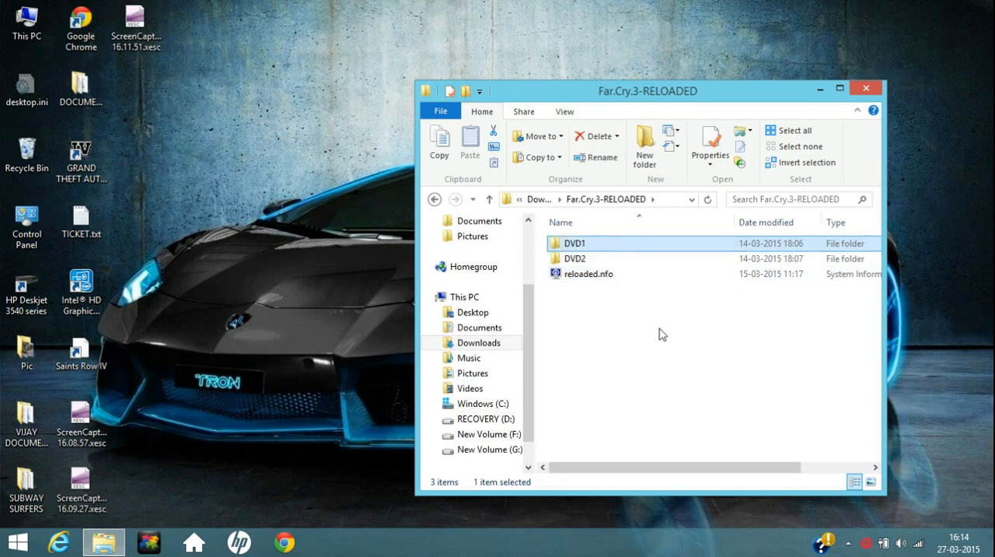
# Look over DVD1, DVD2 and reloaded.nfo and select the DVD1 folder.
pyautogui.click(660, 334)
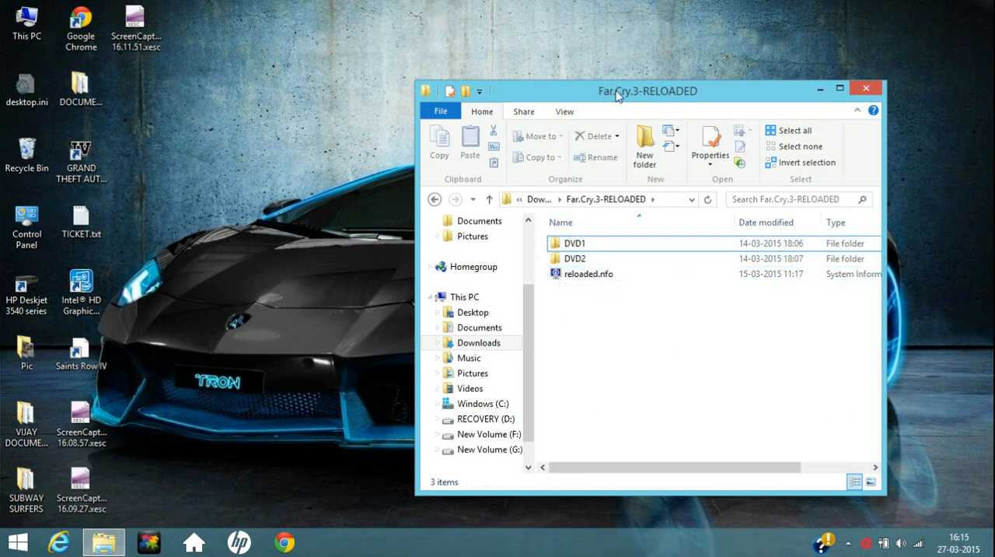
pyautogui.click(634, 259)
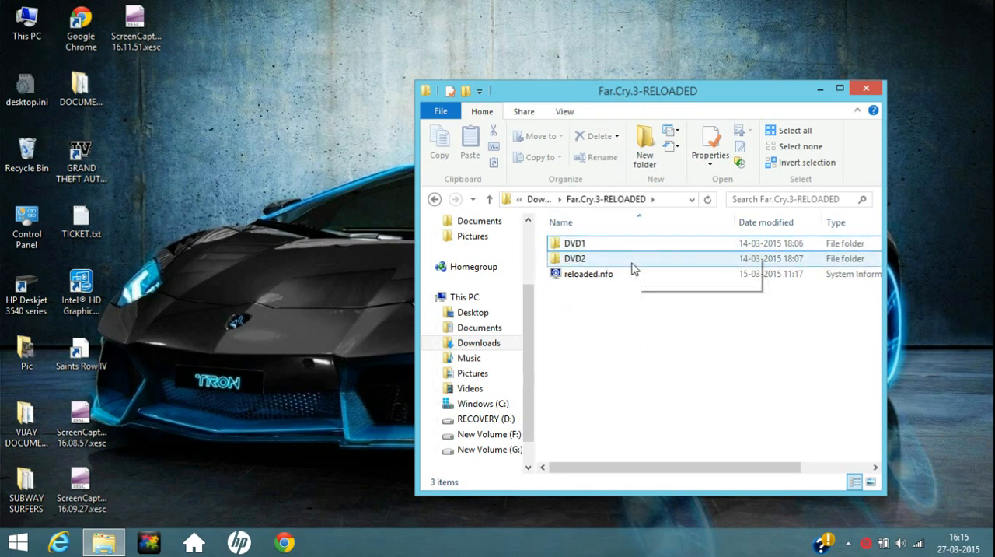
pyautogui.click(587, 274)
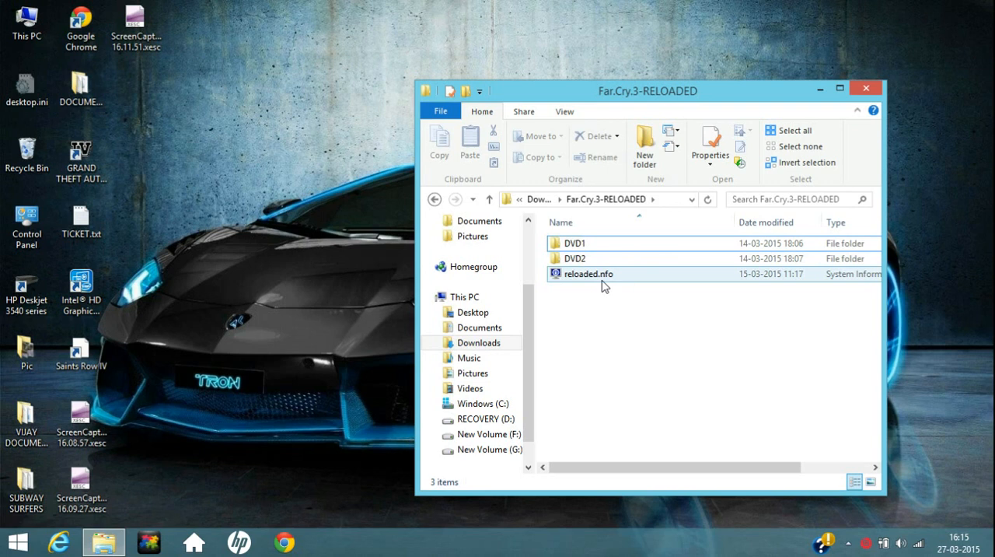
pyautogui.click(574, 242)
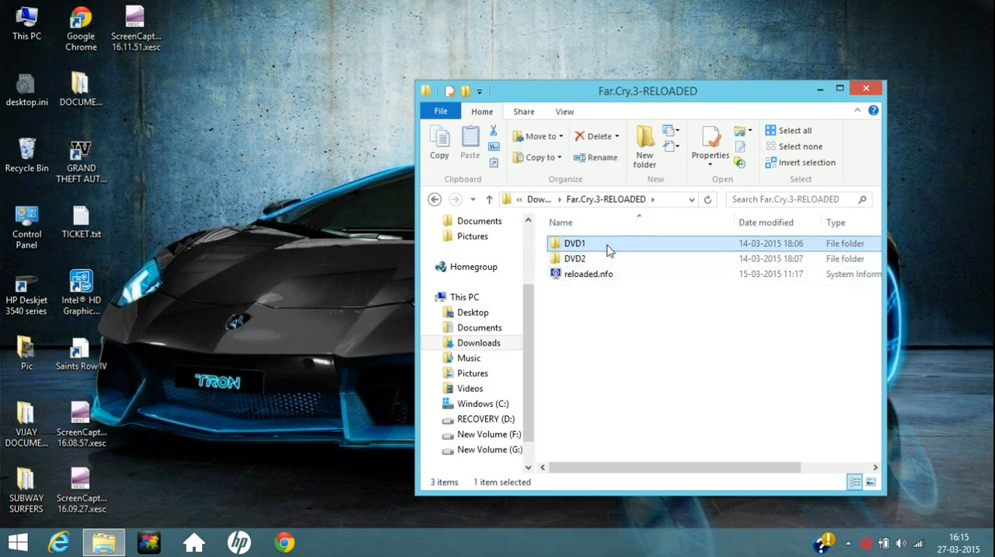
# Enter DVD1 and mount rld-fc3a.iso as virtual drive H: Far Cry 3.
pyautogui.doubleClick(575, 243)
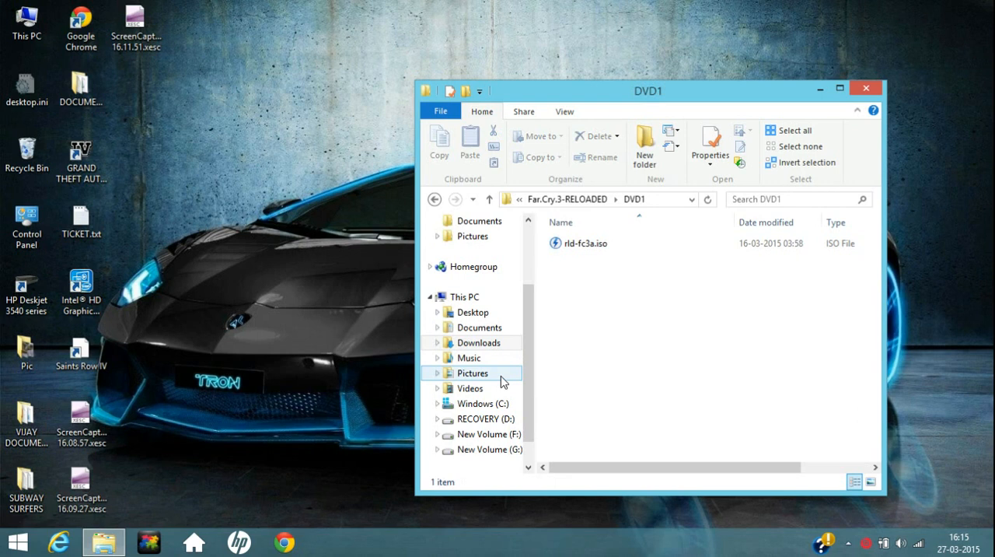
pyautogui.moveTo(521, 383)
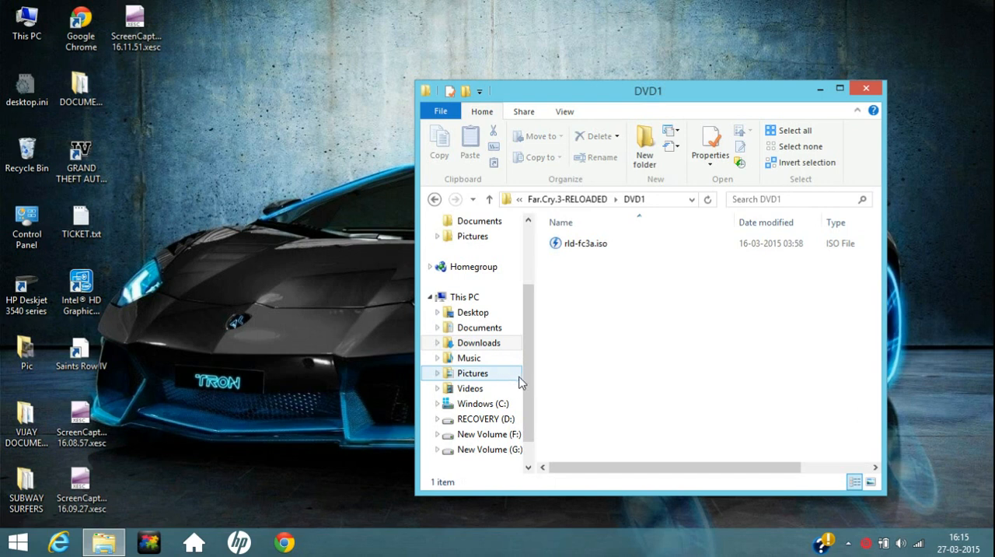
pyautogui.rightClick(665, 248)
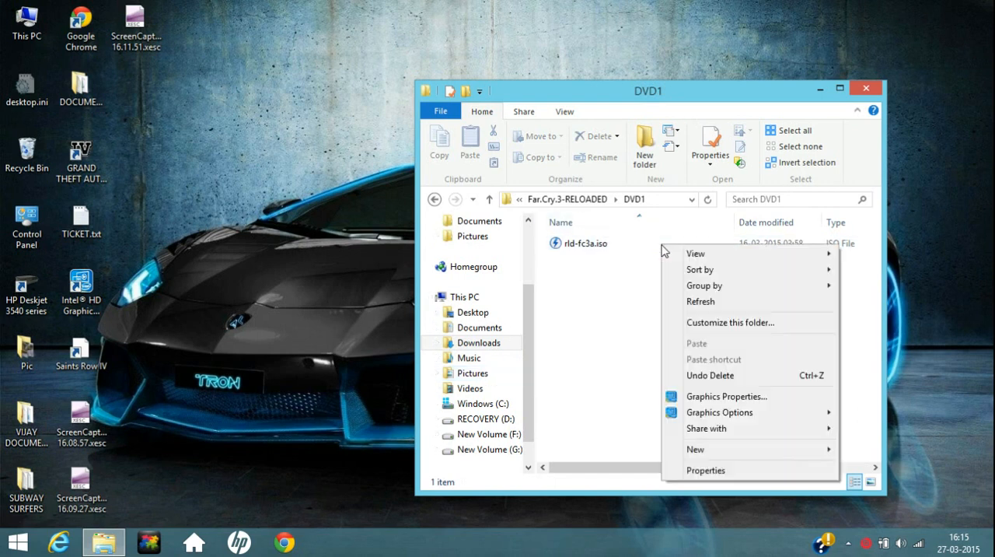
pyautogui.rightClick(578, 242)
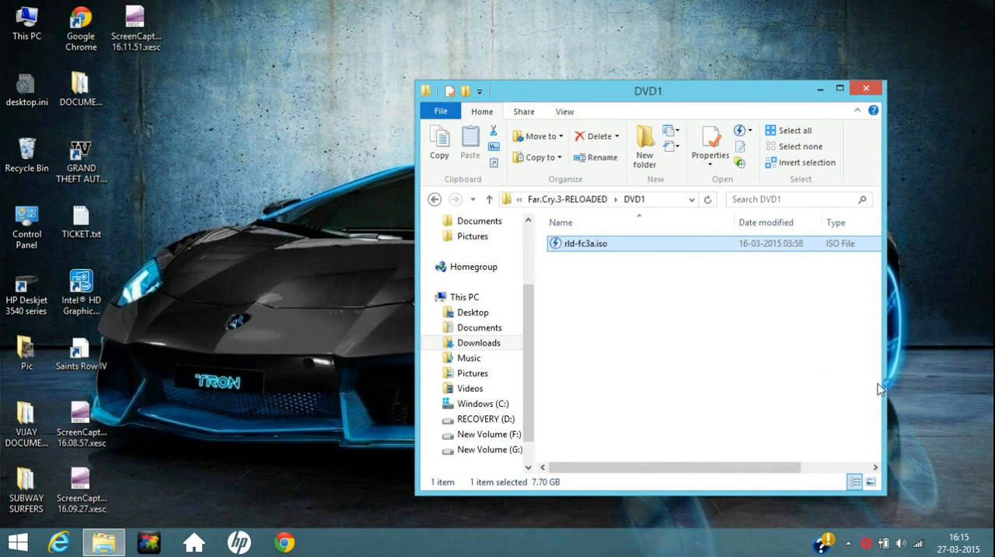
pyautogui.doubleClick(584, 243)
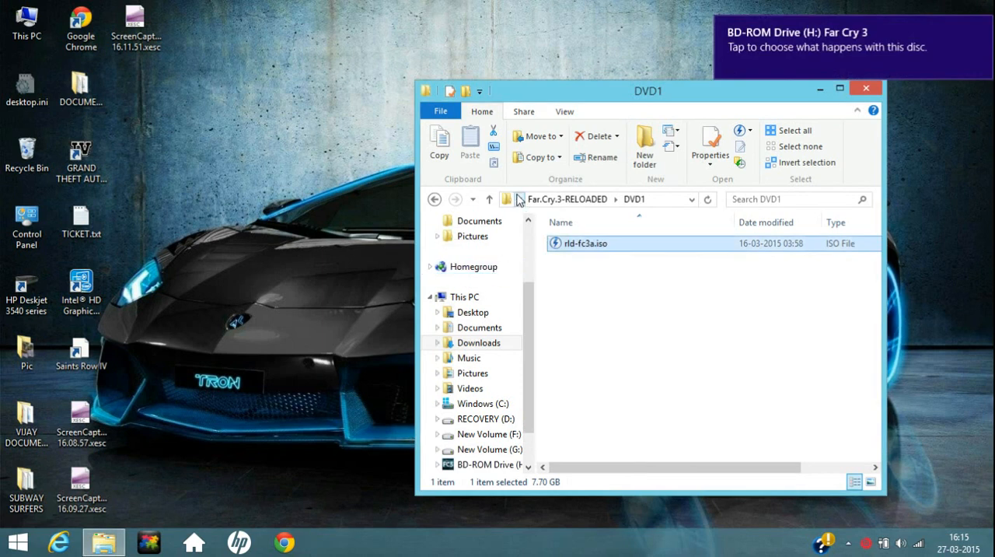
# Leave the download folder and bring up This PC to see the drives.
pyautogui.click(435, 199)
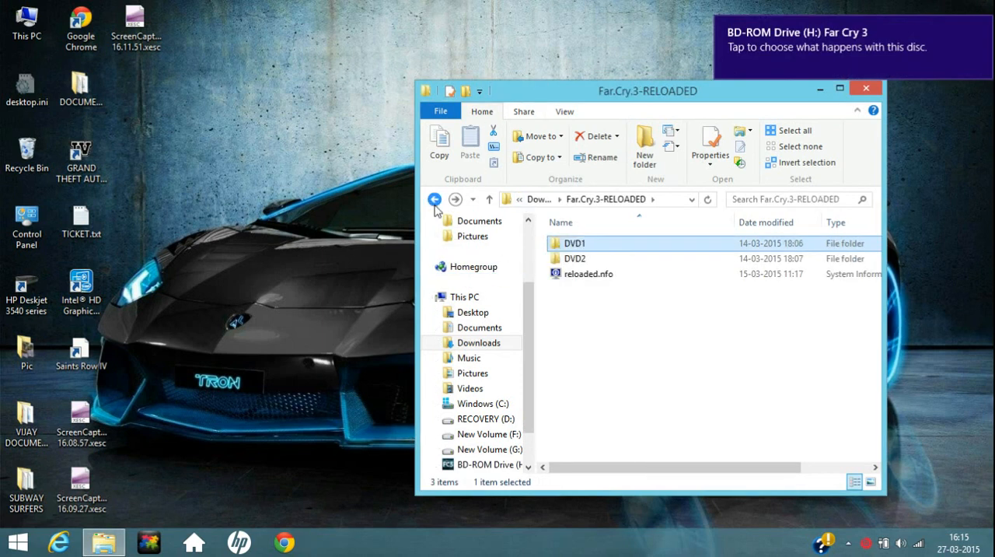
pyautogui.click(436, 199)
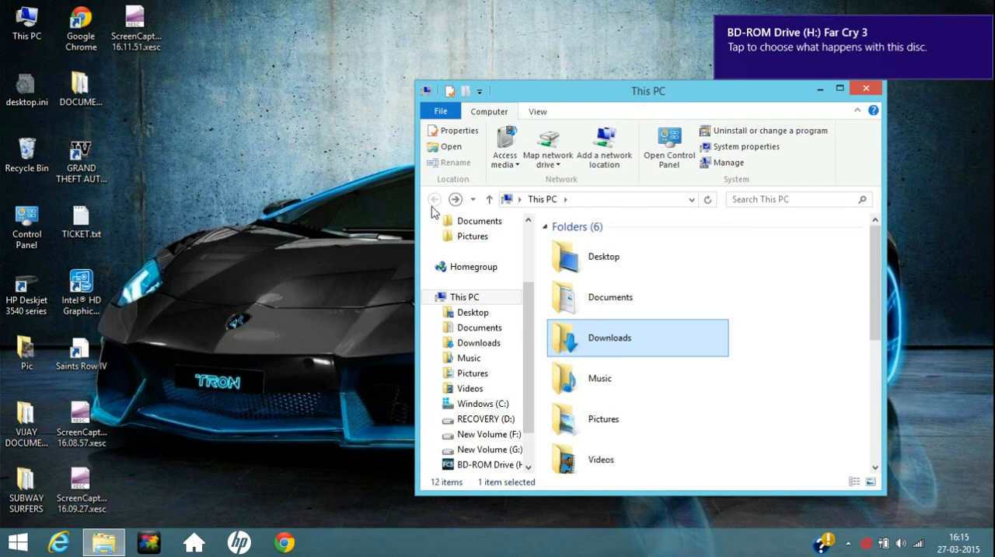
pyautogui.click(865, 87)
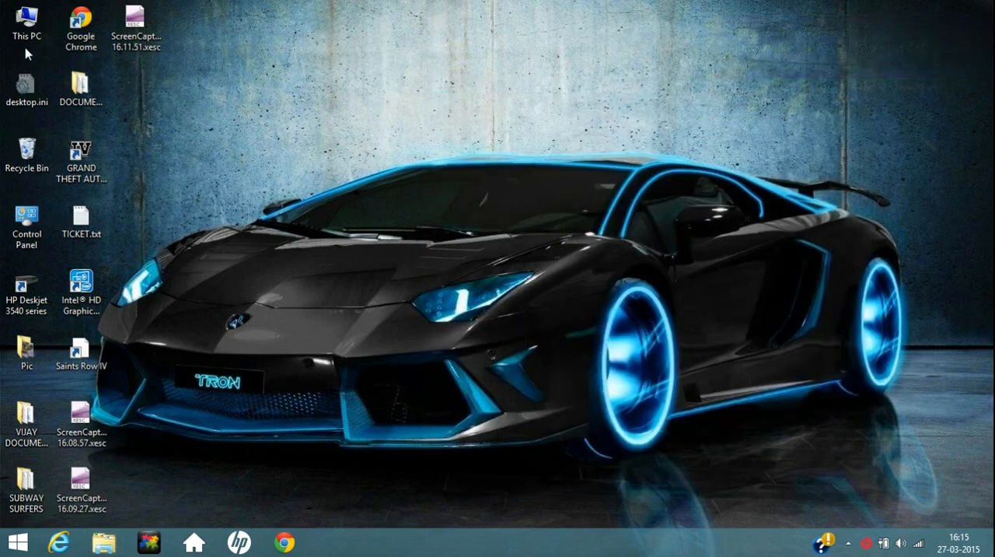
pyautogui.click(28, 24)
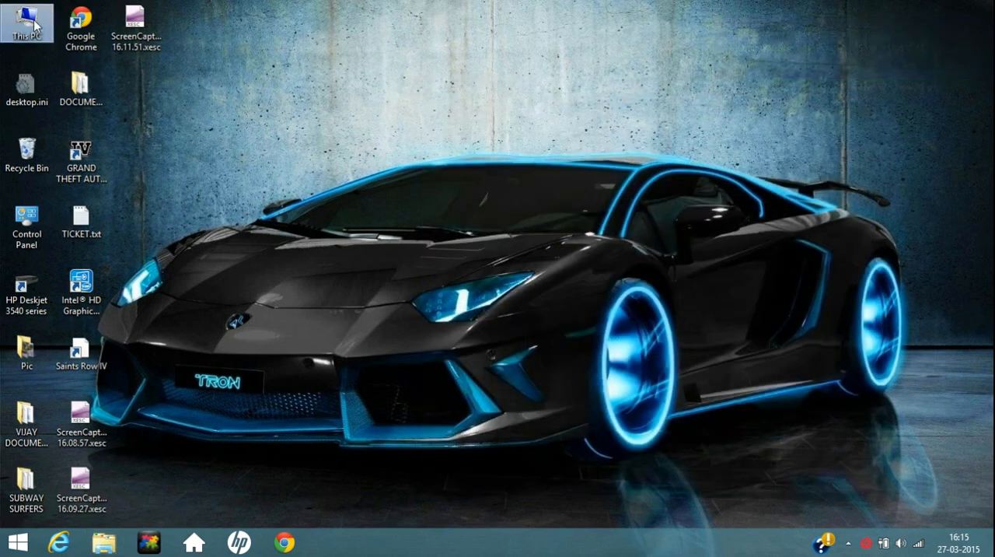
pyautogui.doubleClick(26, 23)
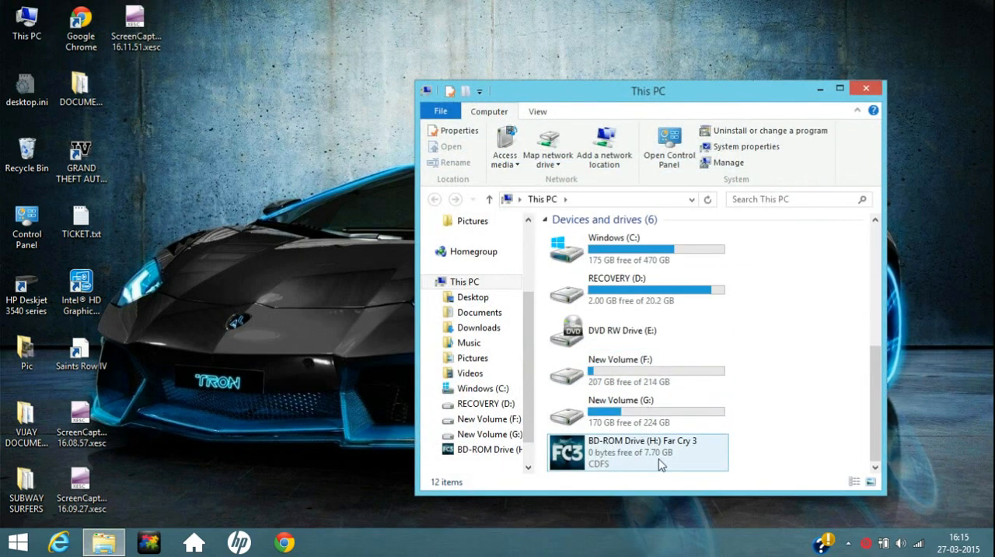
# Enter BD-ROM Drive (H:) Far Cry 3 and select setup.exe among its files.
pyautogui.rightClick(636, 451)
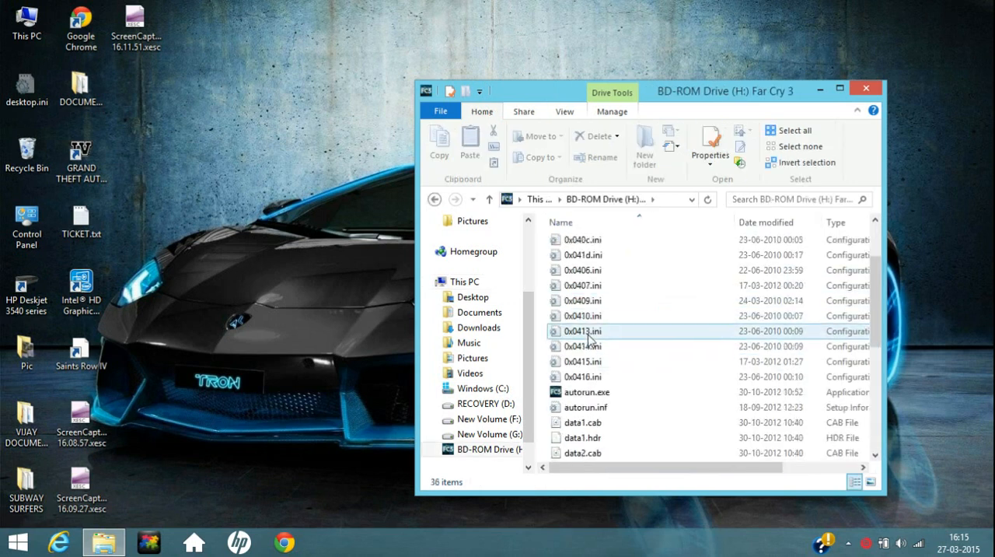
pyautogui.scroll(-3)
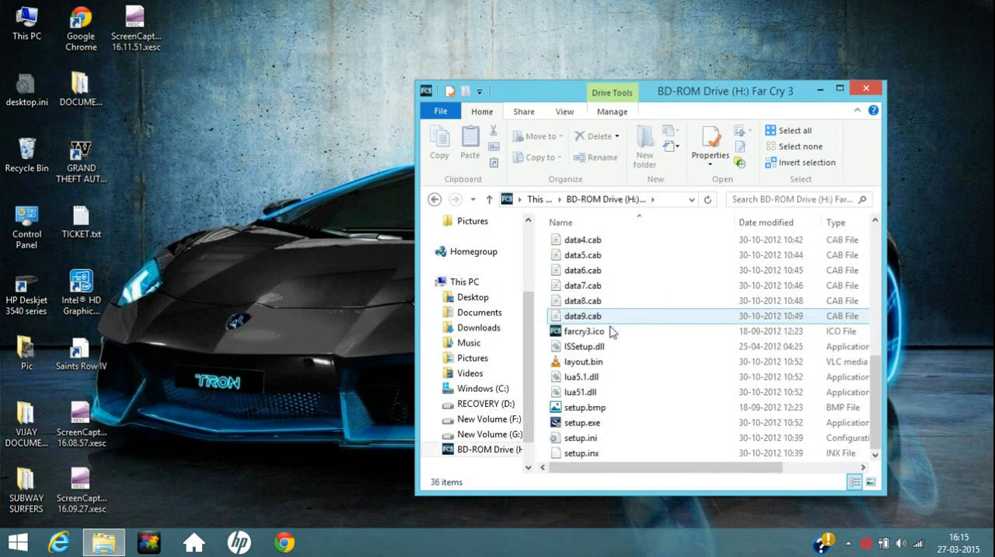
pyautogui.click(582, 423)
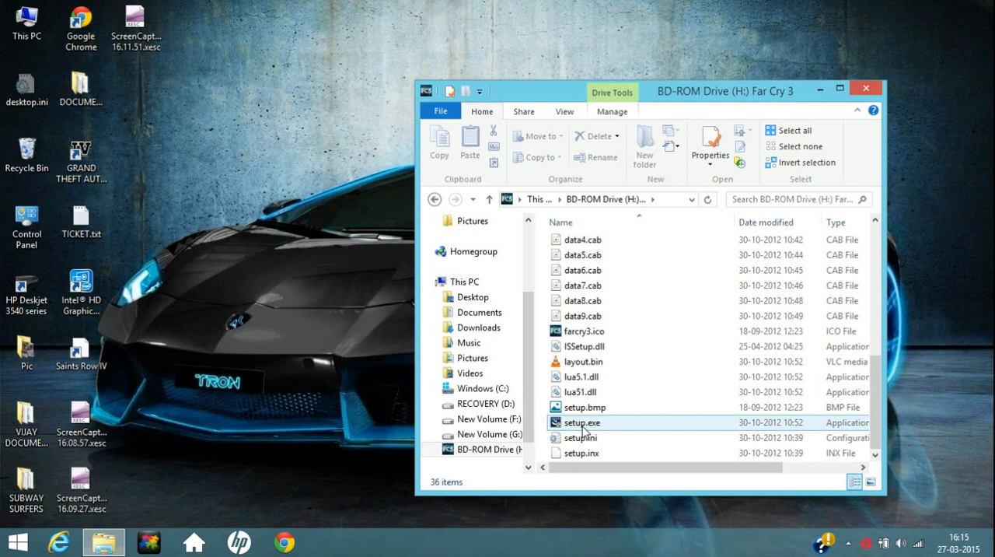
pyautogui.click(582, 423)
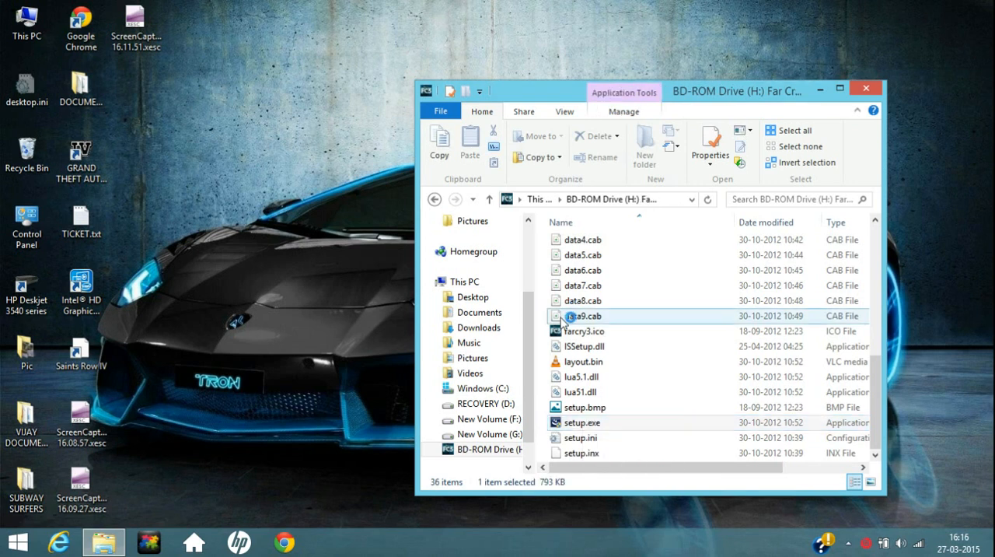
# Launch setup.exe, confirm English as the language and pass the welcome page.
pyautogui.doubleClick(581, 423)
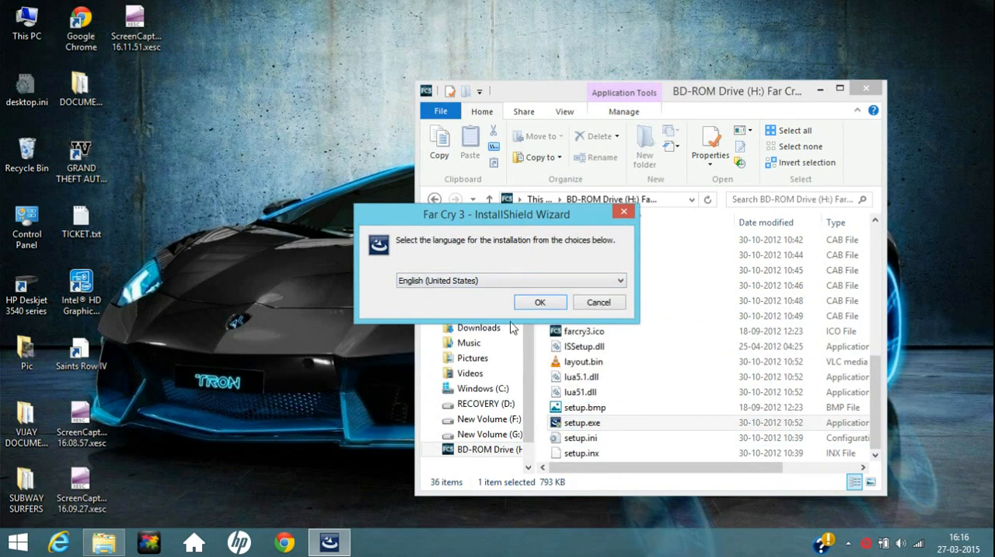
pyautogui.click(539, 301)
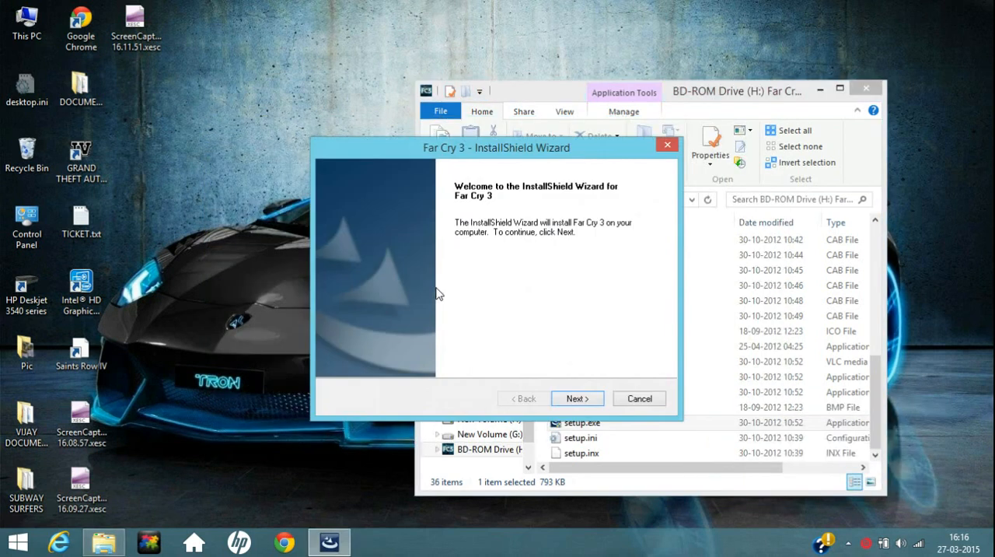
pyautogui.moveTo(510, 233)
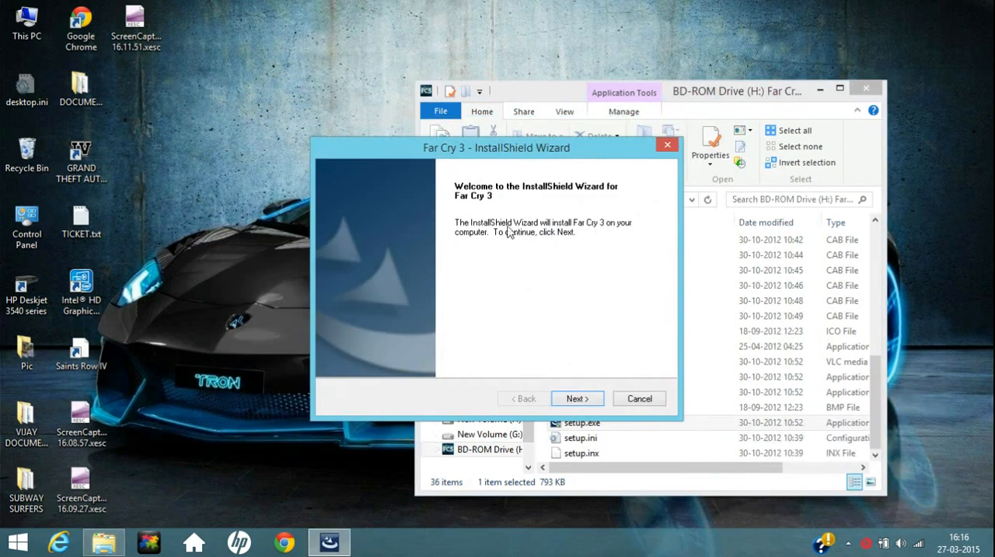
pyautogui.click(577, 398)
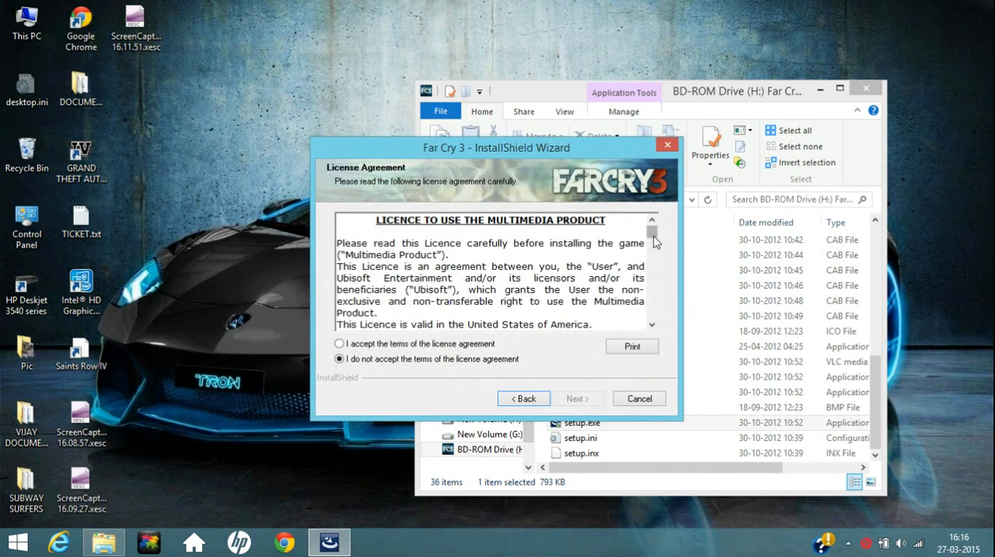
# Accept the licence terms, keep the default Ubisoft folder and begin installing Far Cry 3.
pyautogui.scroll(-3)
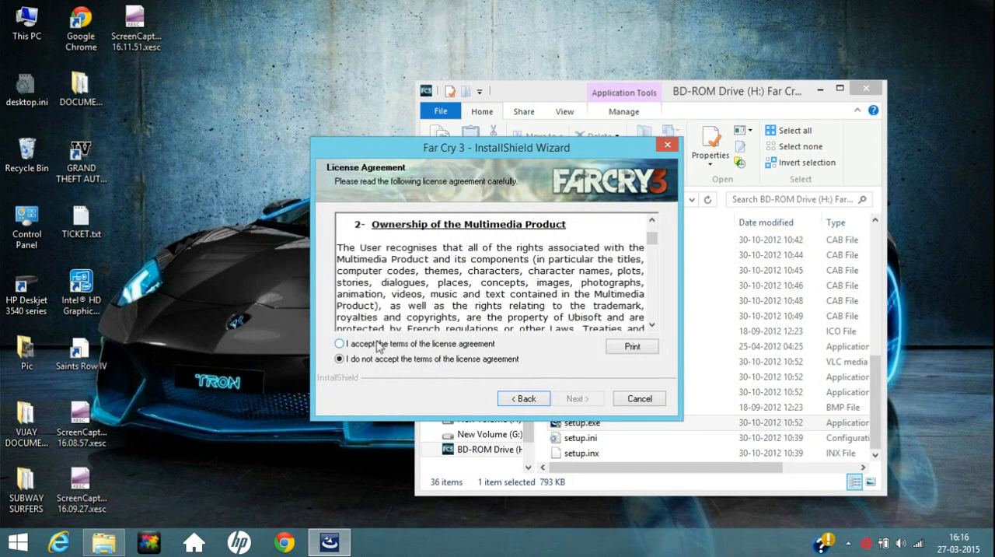
pyautogui.click(339, 343)
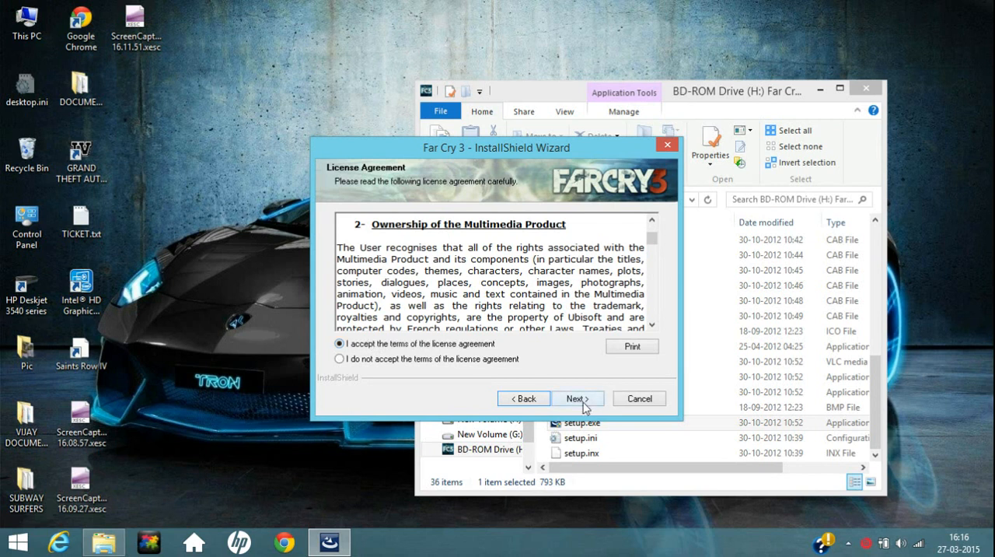
pyautogui.click(578, 398)
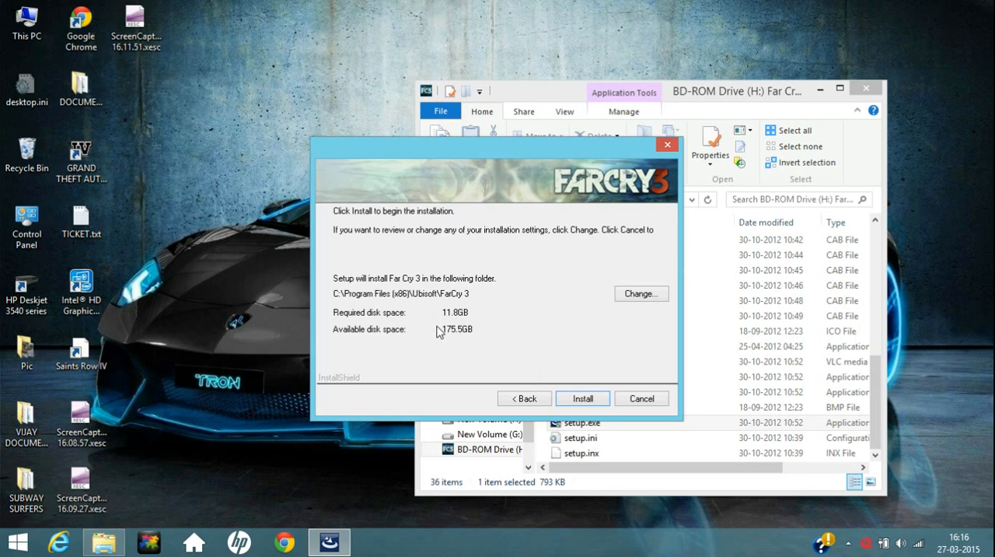
pyautogui.moveTo(403, 313)
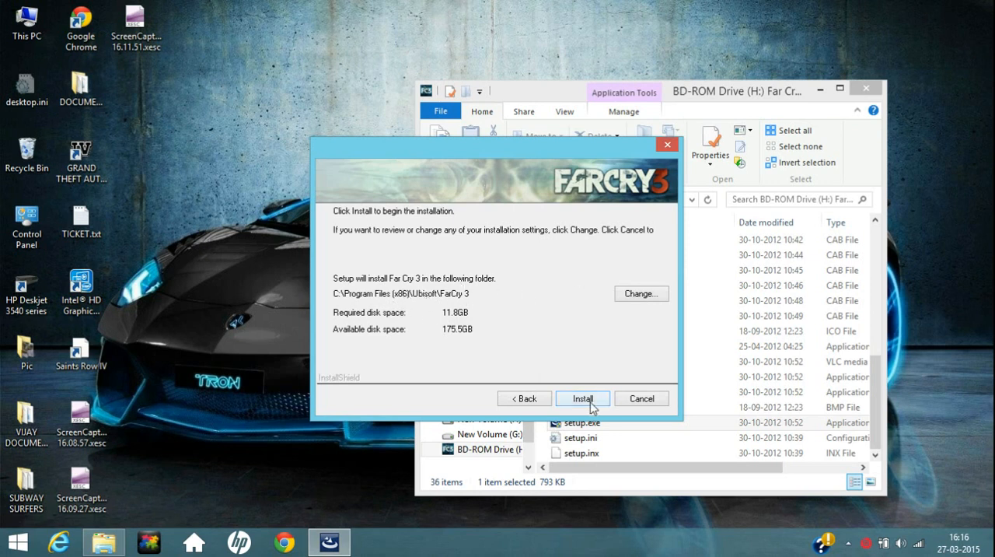
pyautogui.click(581, 398)
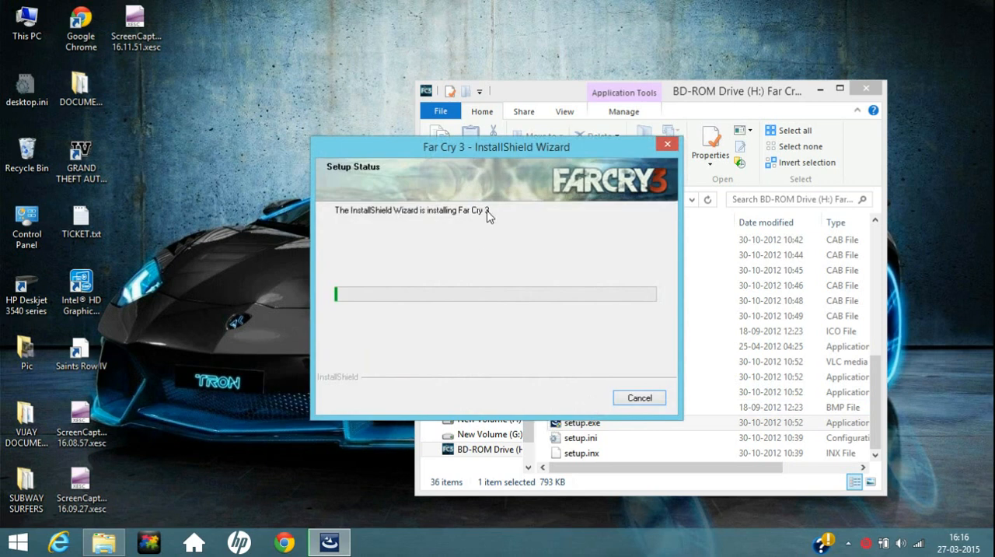
pyautogui.moveTo(541, 155)
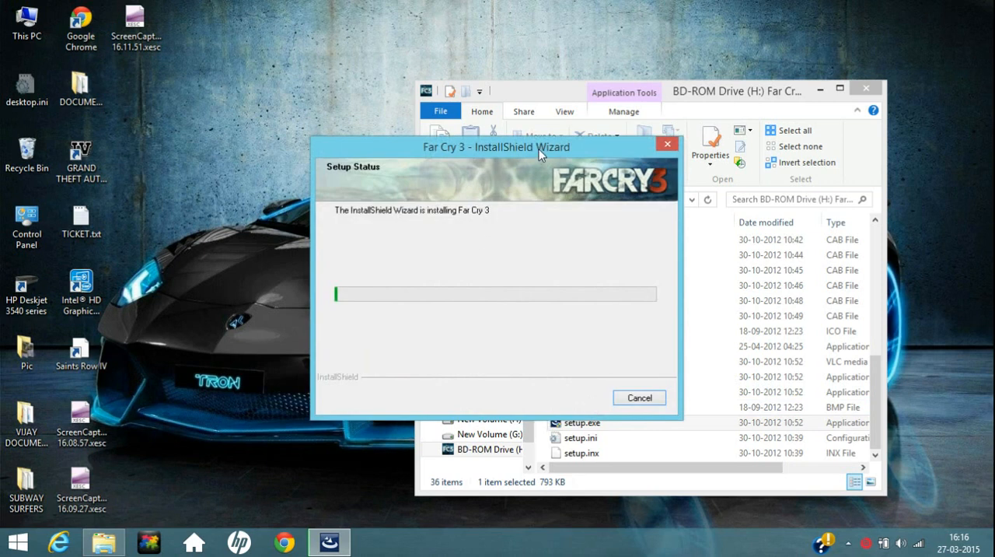
pyautogui.moveTo(650, 264)
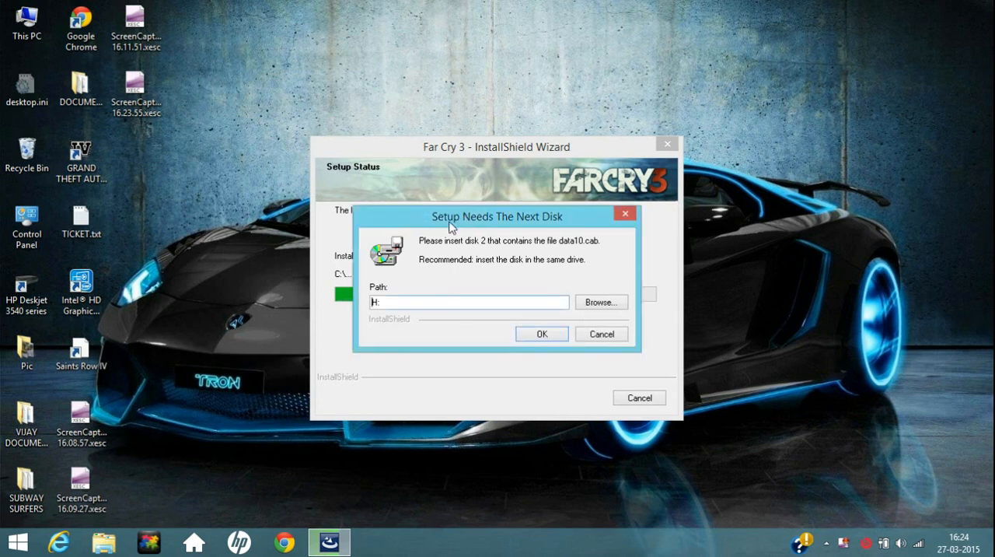
pyautogui.moveTo(510, 226)
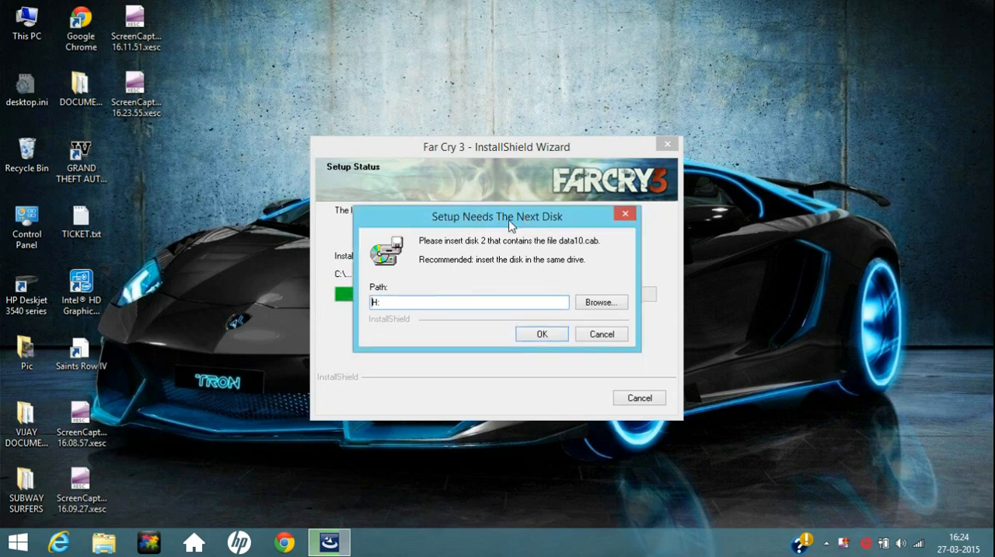
# Browse from Downloads through Far.Cry.3-RELOADED into the DVD2 folder.
pyautogui.click(25, 23)
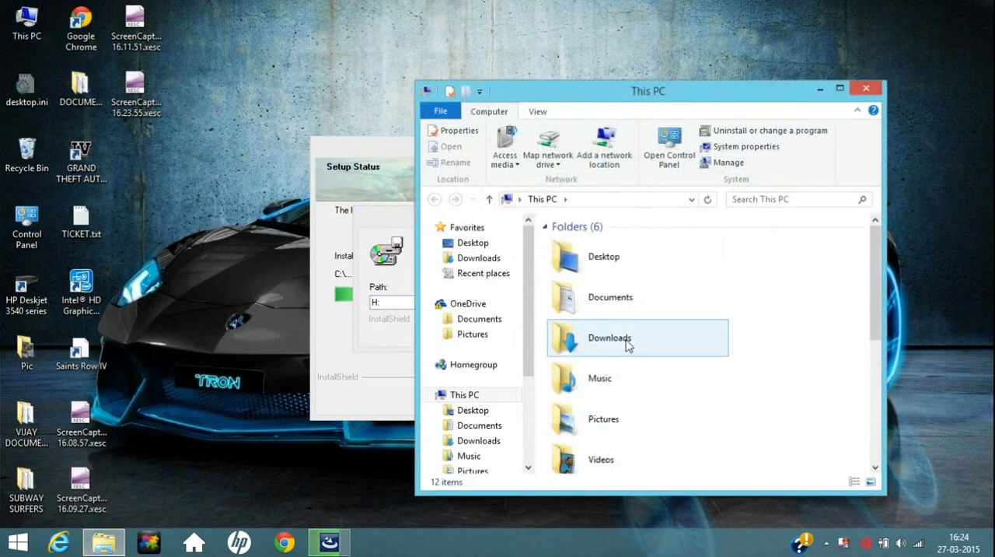
pyautogui.doubleClick(609, 337)
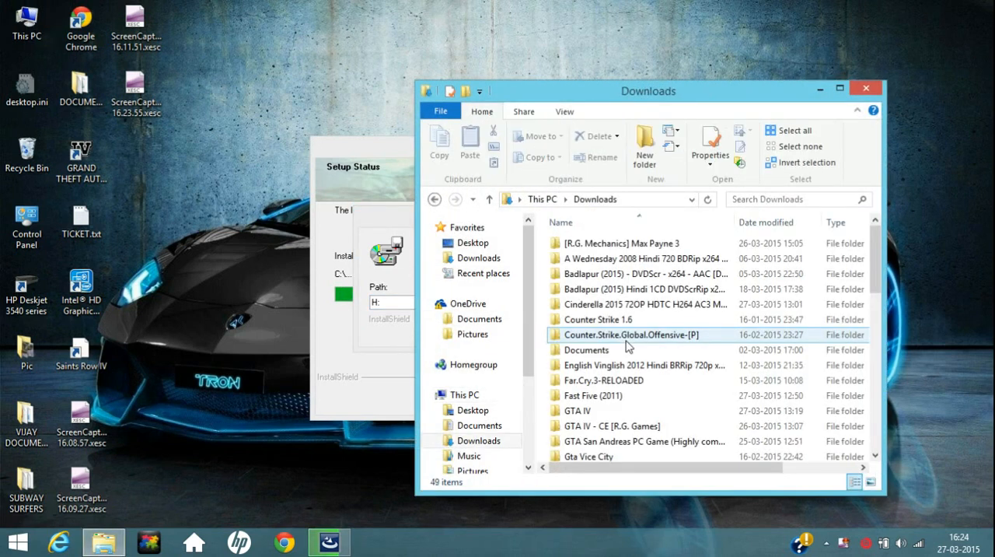
pyautogui.doubleClick(605, 379)
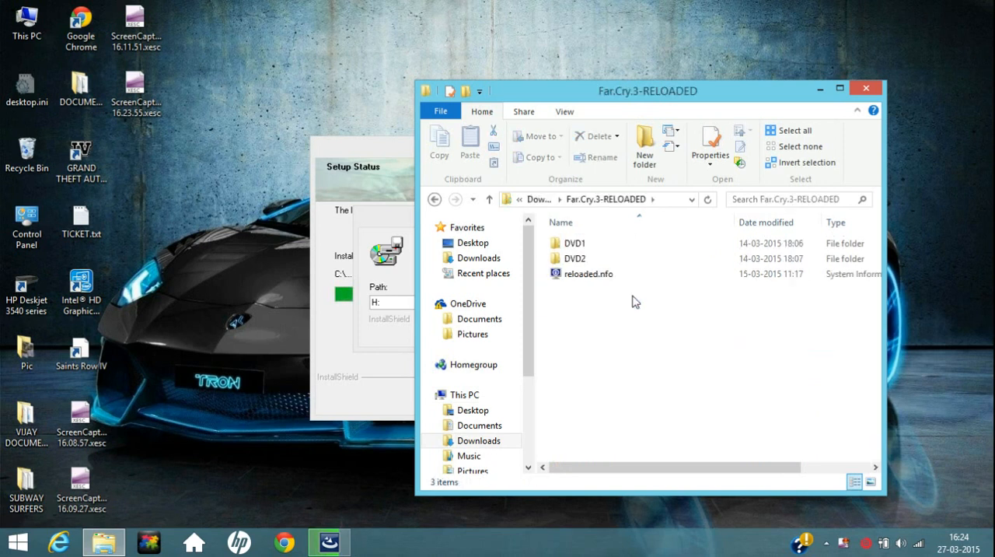
pyautogui.click(573, 258)
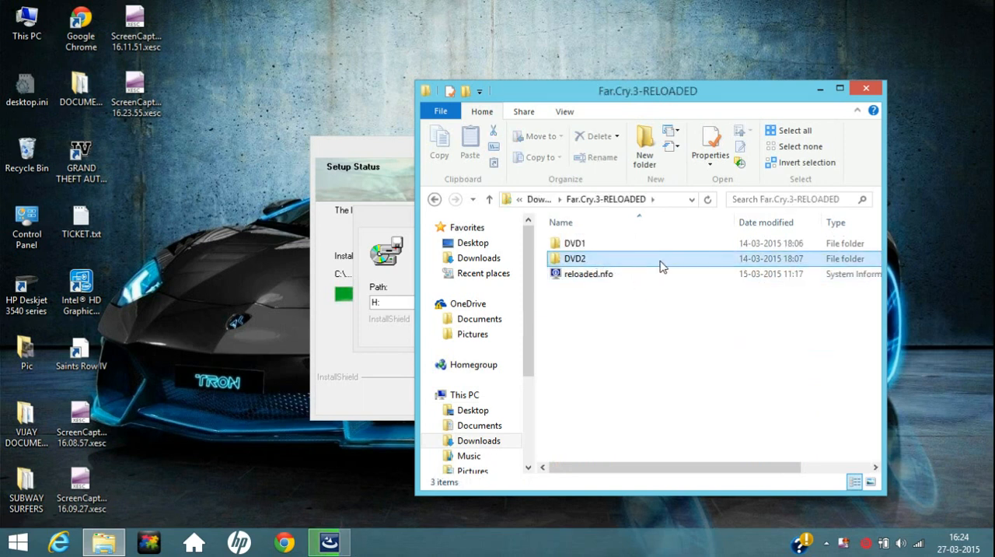
# Mount rld-fc3b.iso with DAEMON Tools Lite so disk 2 is available at H:.
pyautogui.rightClick(590, 243)
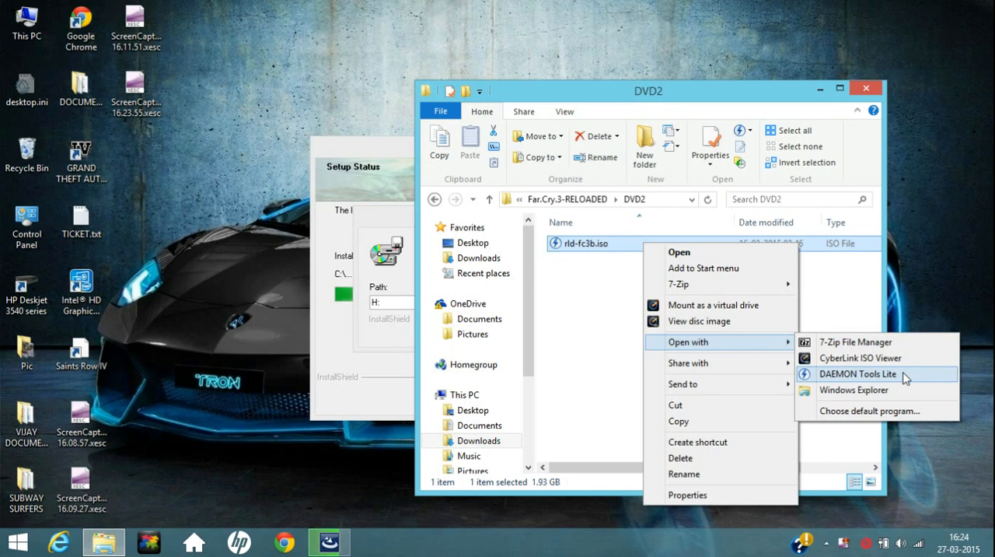
pyautogui.click(859, 373)
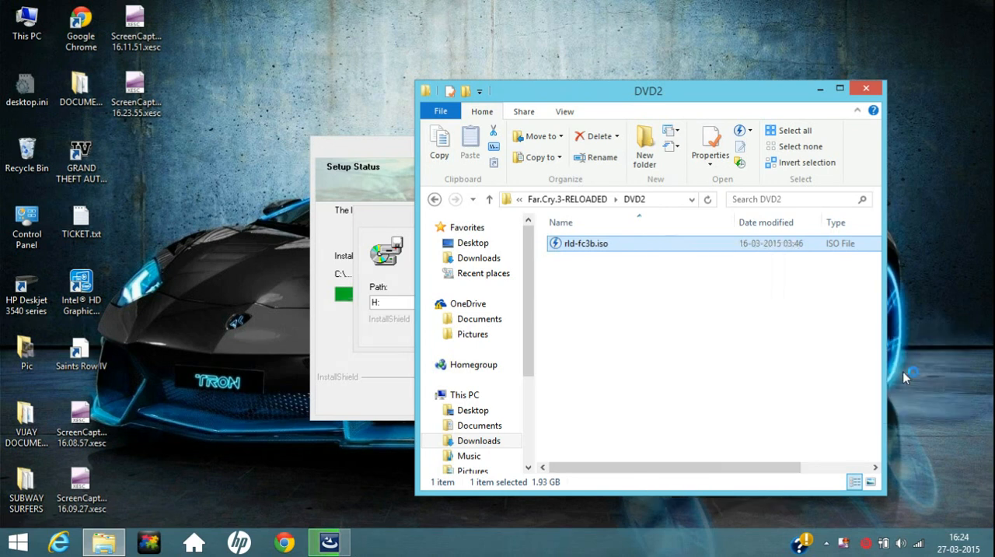
pyautogui.doubleClick(585, 243)
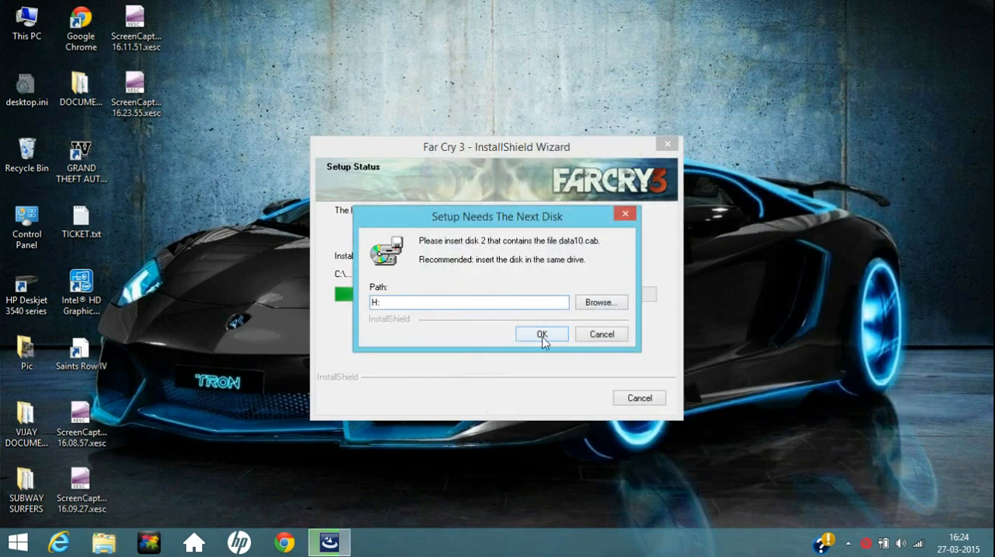
# Confirm disk 2 at H: so setup resumes copying files, checking the tray icons meanwhile.
pyautogui.click(541, 332)
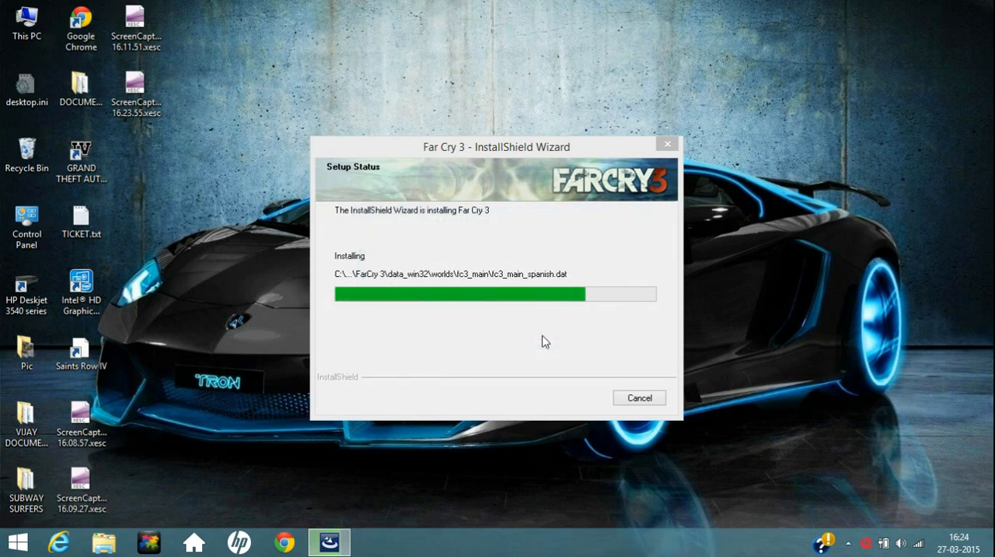
pyautogui.moveTo(572, 393)
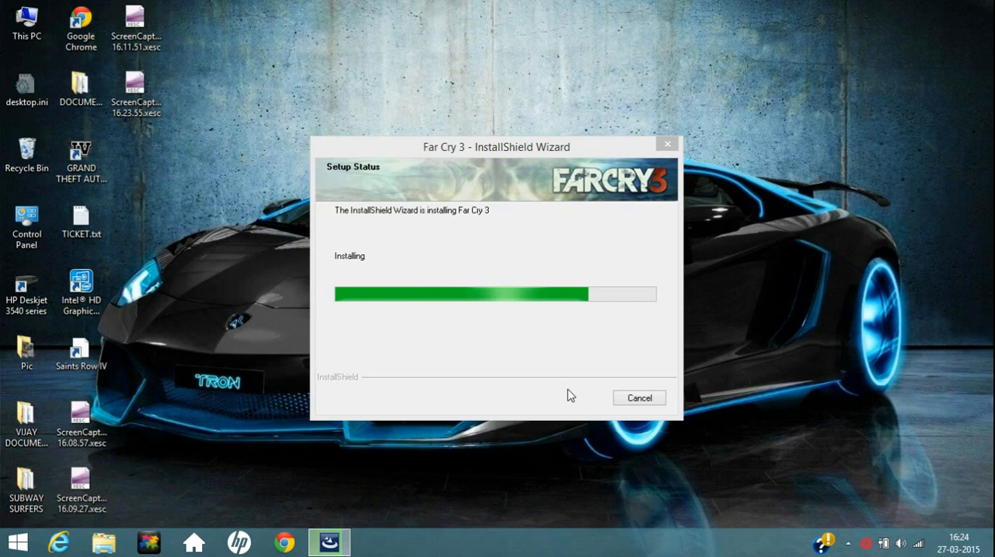
pyautogui.moveTo(582, 407)
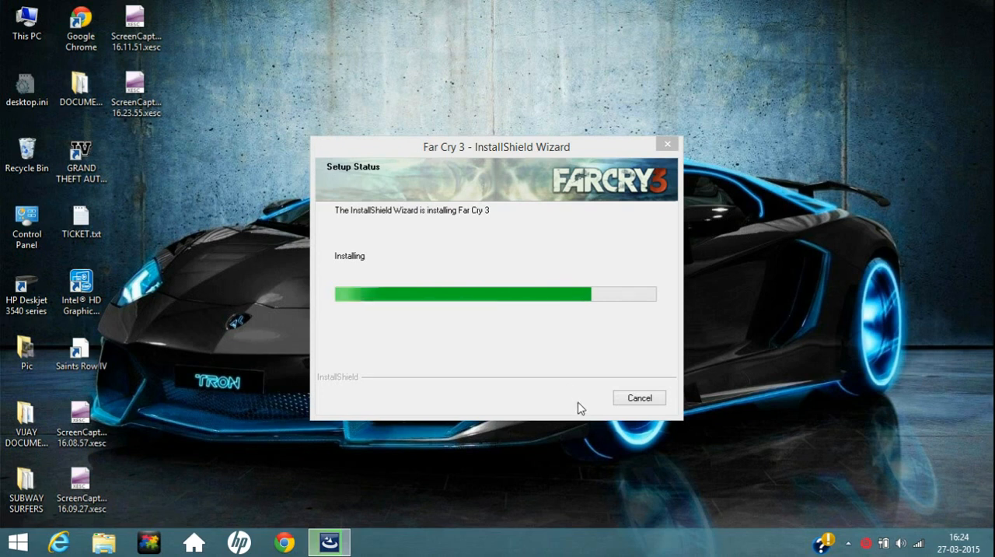
pyautogui.click(845, 541)
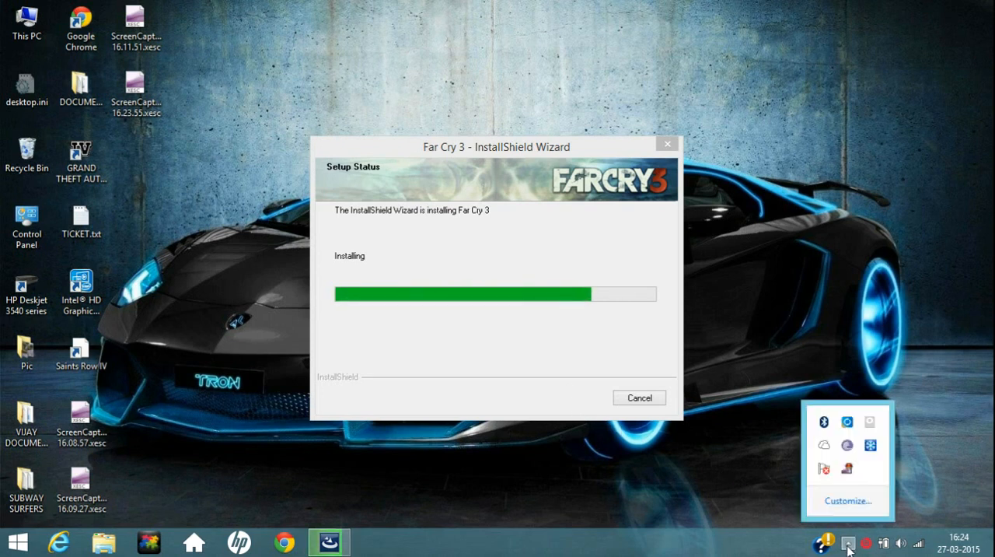
pyautogui.rightClick(823, 541)
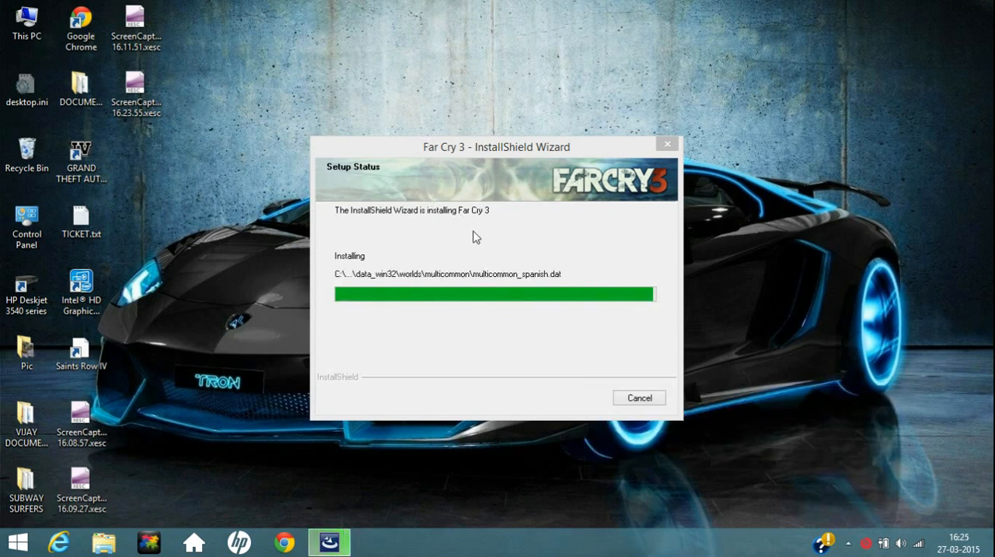
pyautogui.moveTo(490, 242)
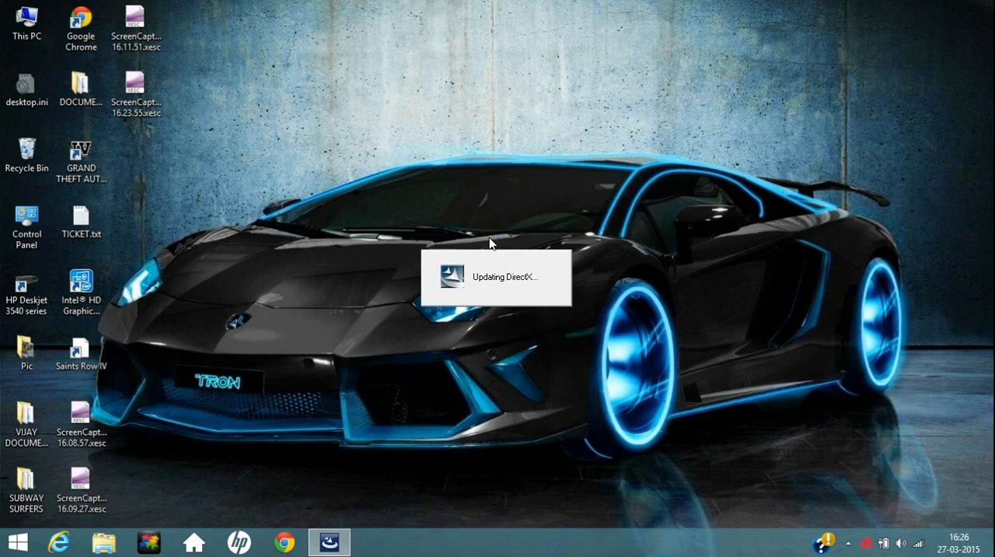
pyautogui.moveTo(494, 239)
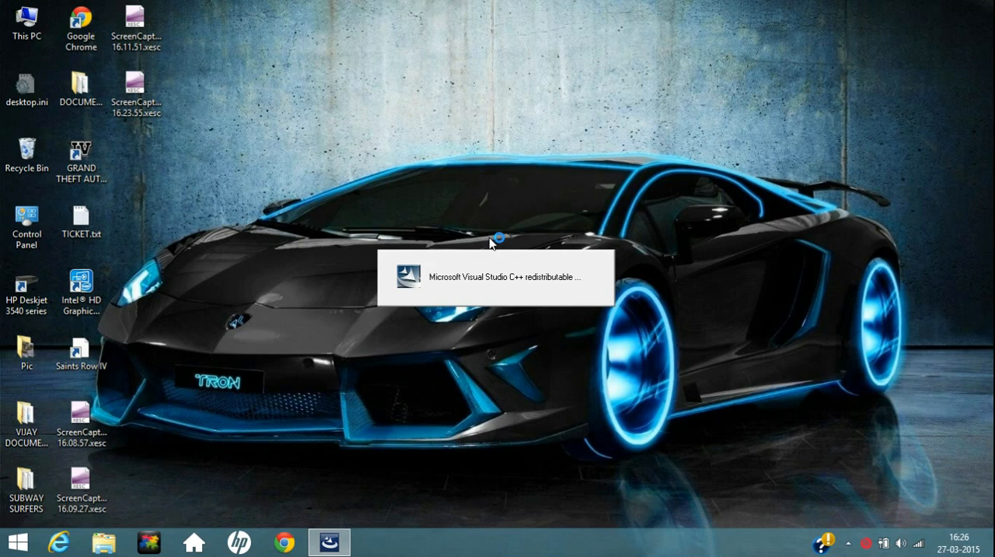
pyautogui.moveTo(491, 242)
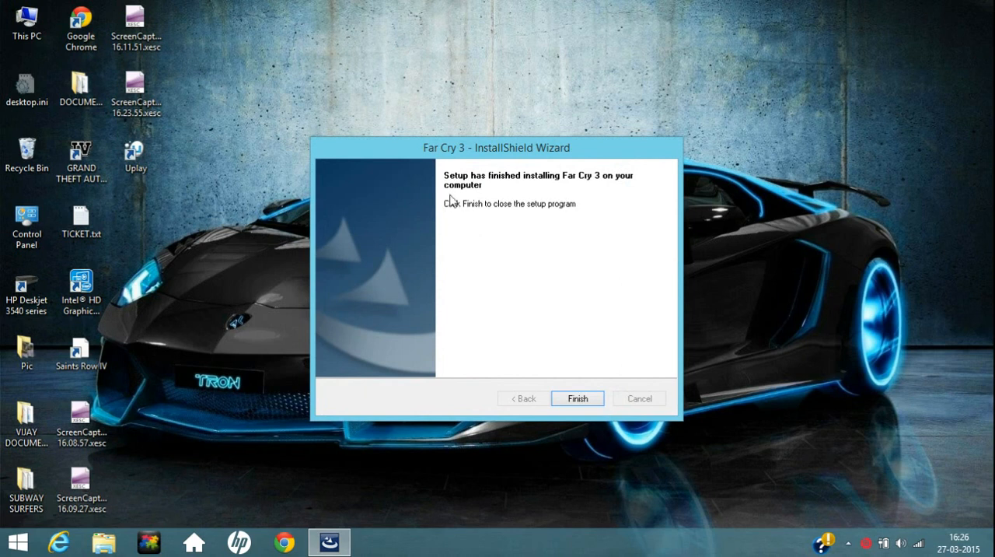
pyautogui.moveTo(525, 283)
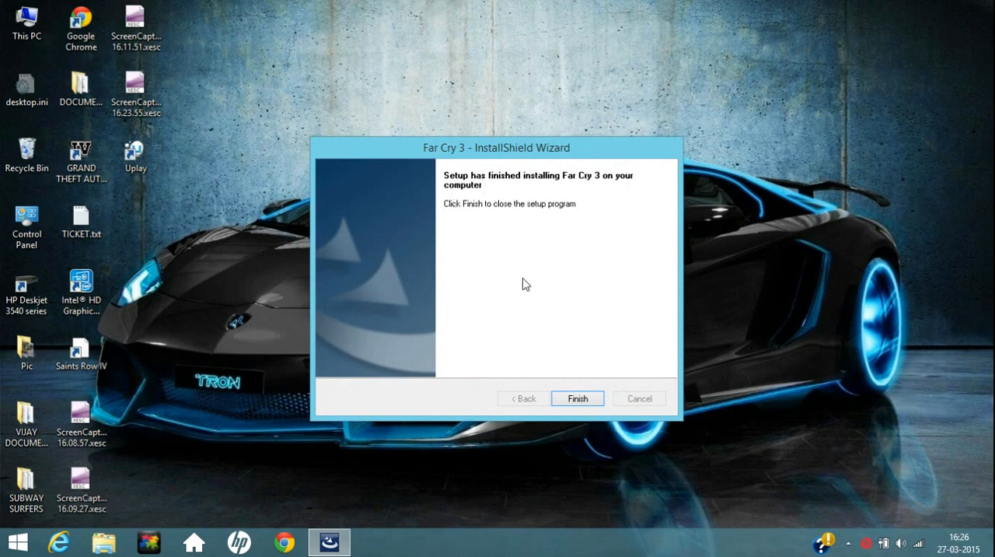
pyautogui.click(577, 398)
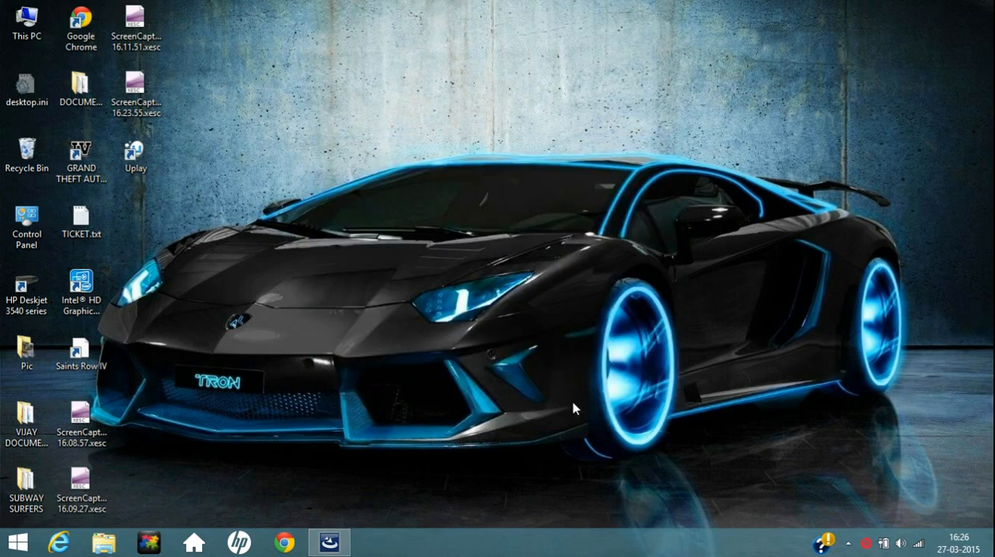
pyautogui.rightClick(448, 326)
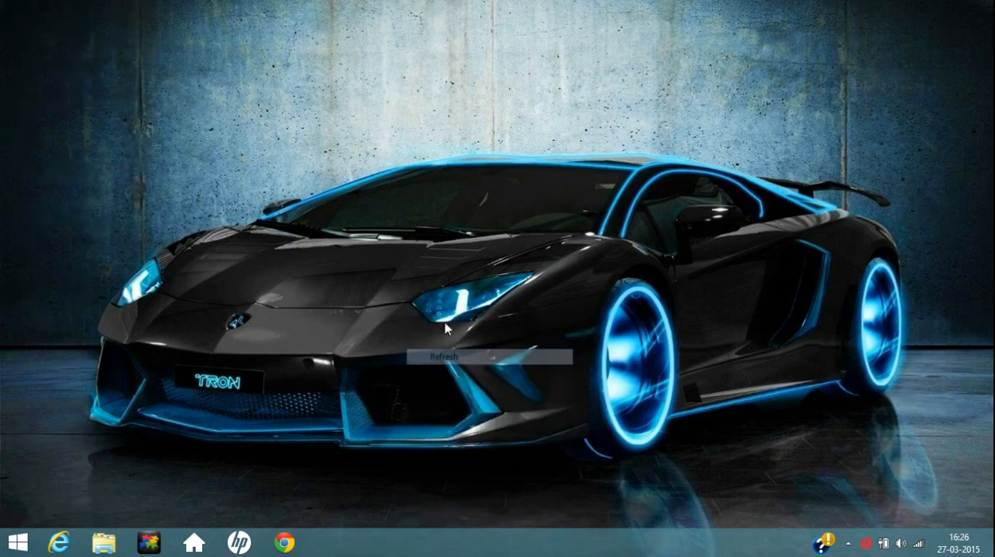
pyautogui.click(443, 358)
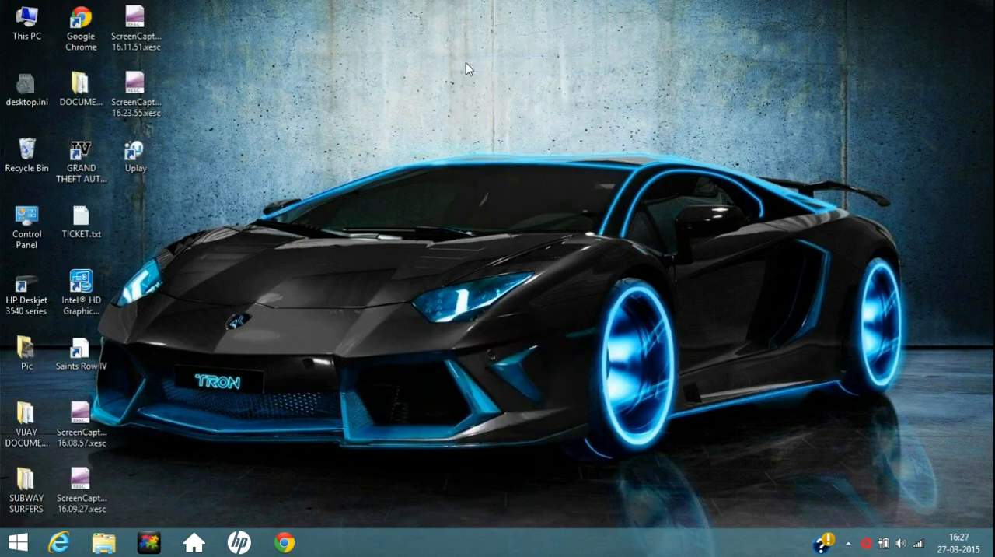
pyautogui.click(25, 23)
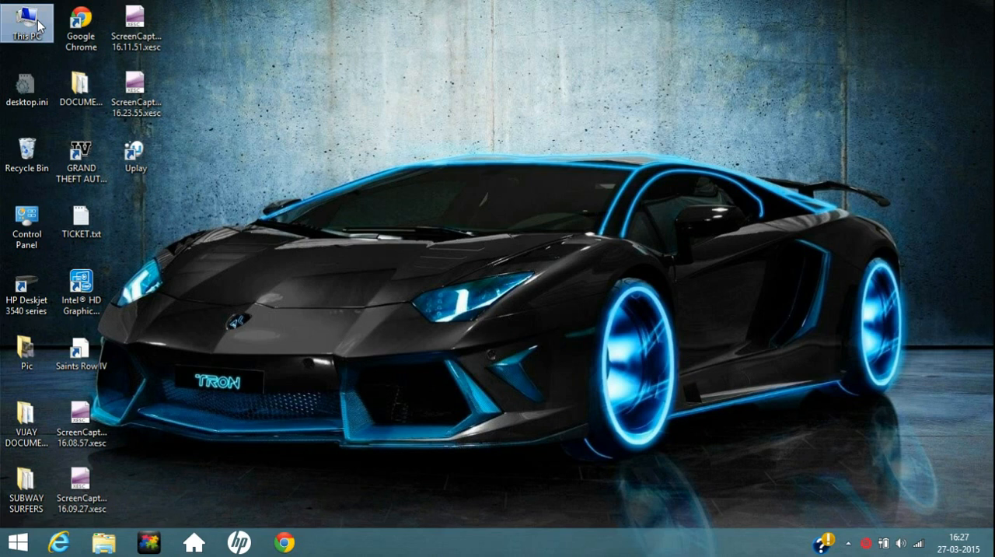
# From This PC, browse into the Far Cry 3 disc's Crack folder and select farcry3_1_01.exe.
pyautogui.doubleClick(26, 23)
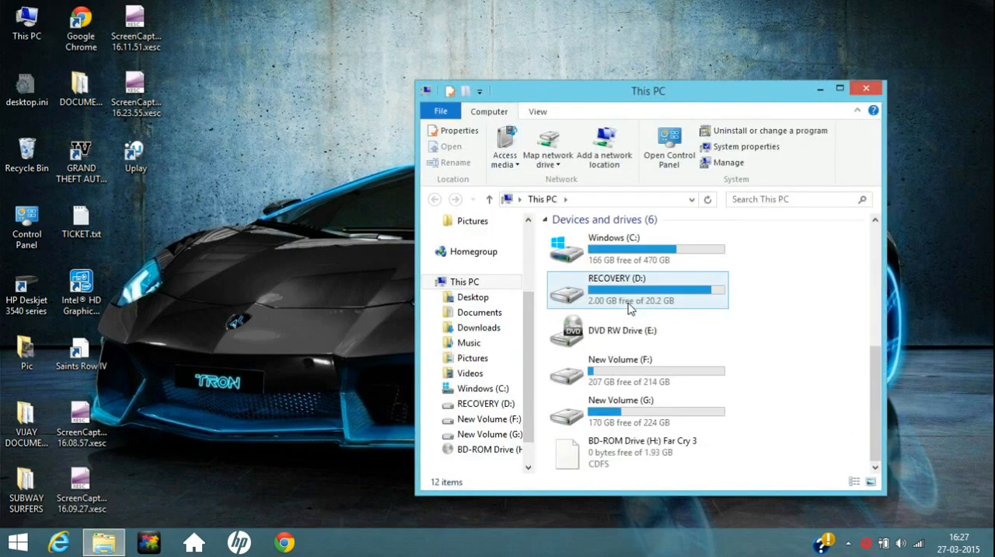
pyautogui.click(464, 281)
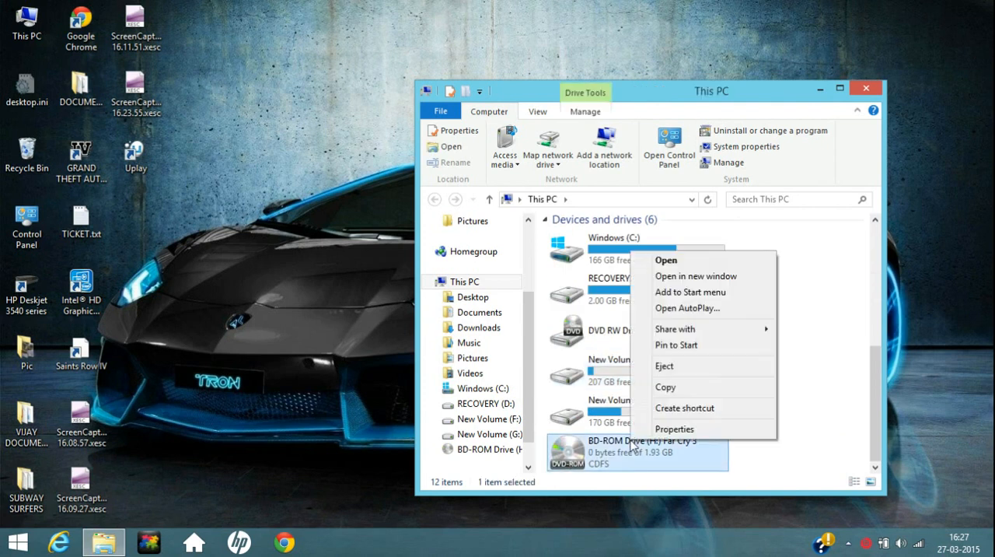
pyautogui.click(665, 259)
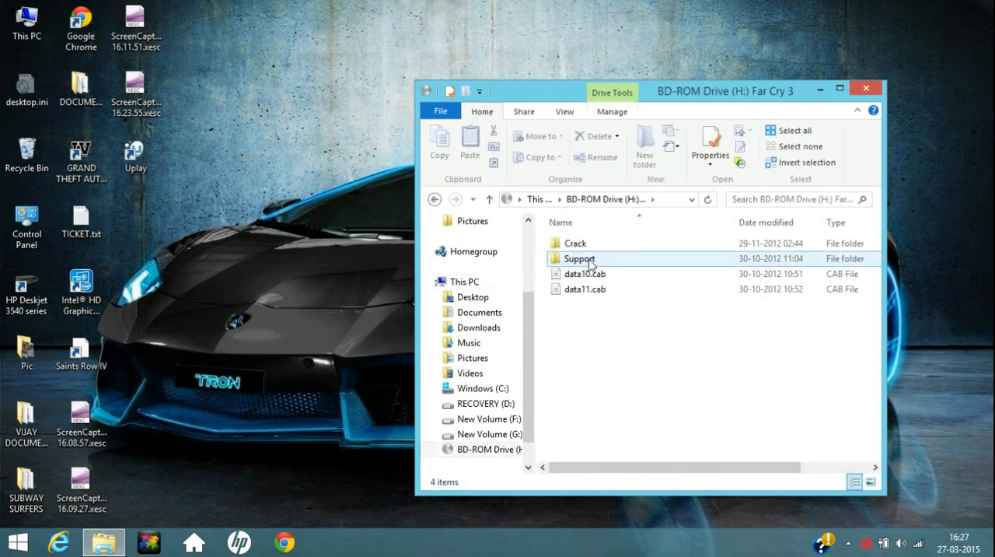
pyautogui.doubleClick(577, 242)
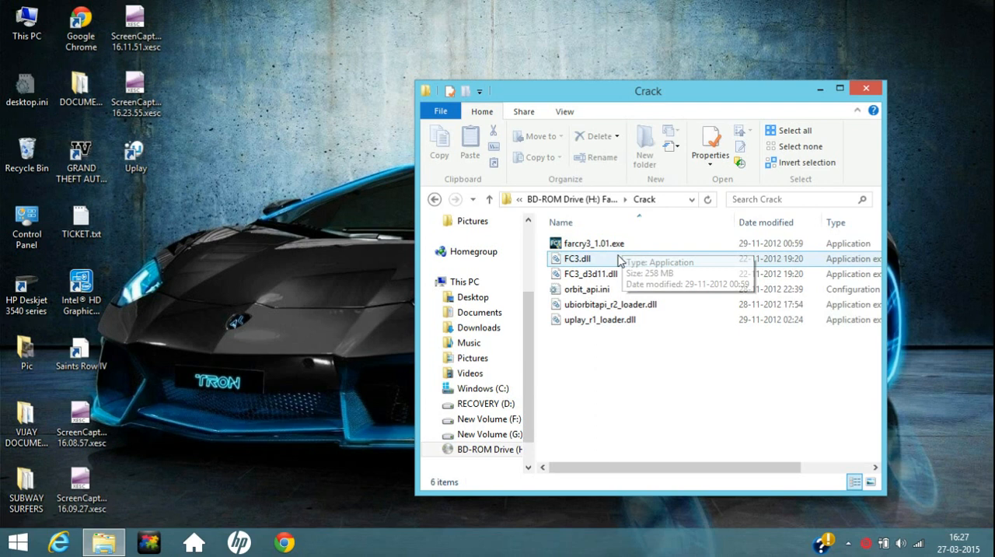
pyautogui.click(596, 243)
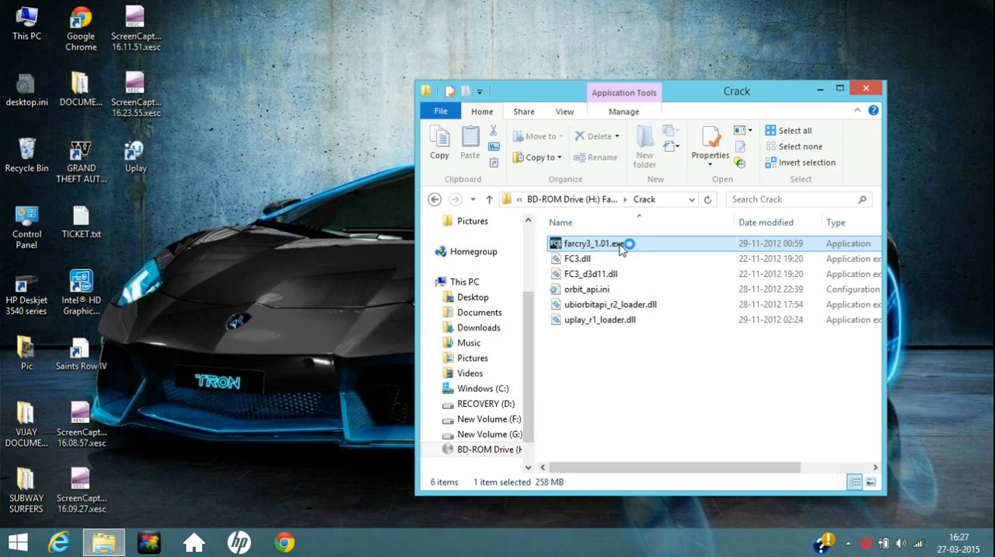
# Launch the farcry3_1_01.exe patch installer, keeping English (United States) as the language.
pyautogui.doubleClick(594, 243)
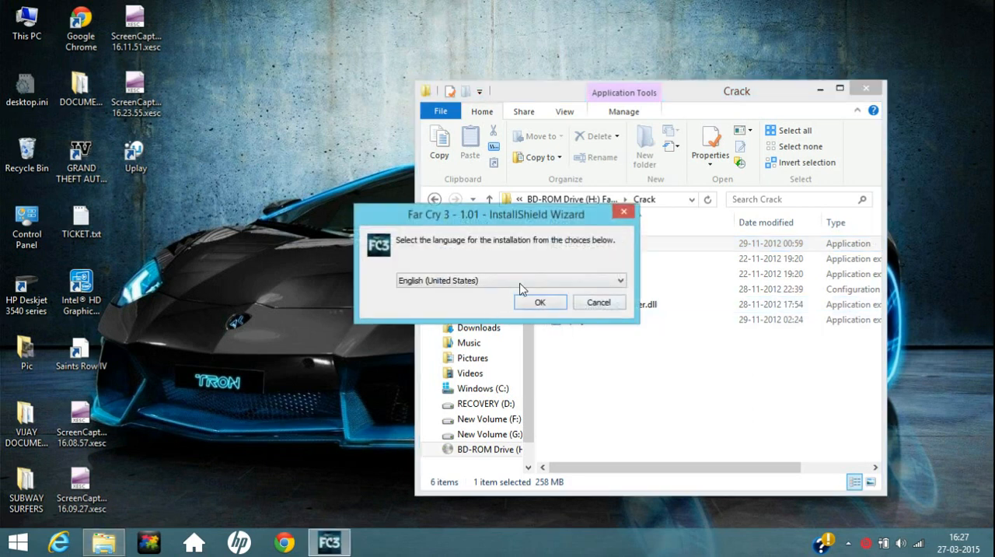
pyautogui.click(619, 280)
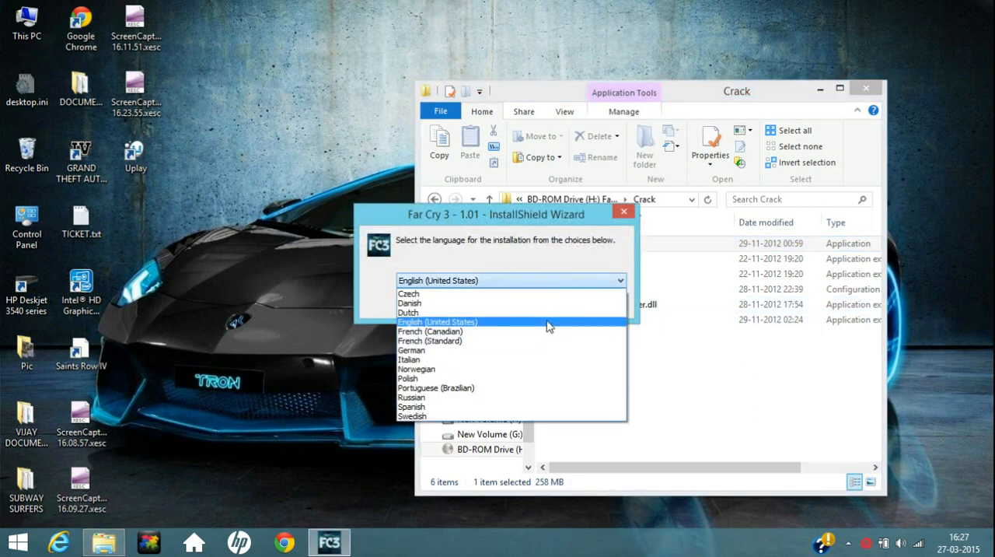
pyautogui.click(538, 302)
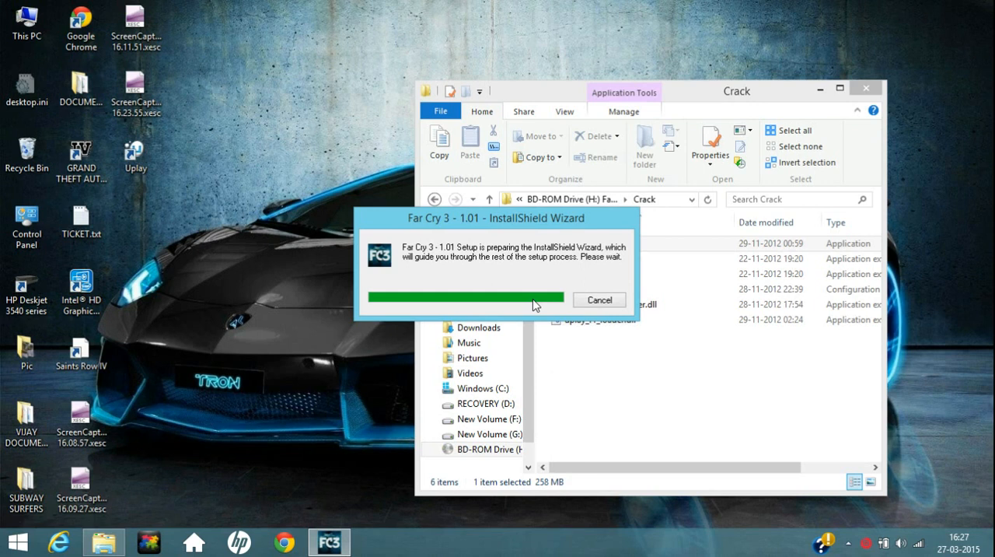
pyautogui.click(598, 298)
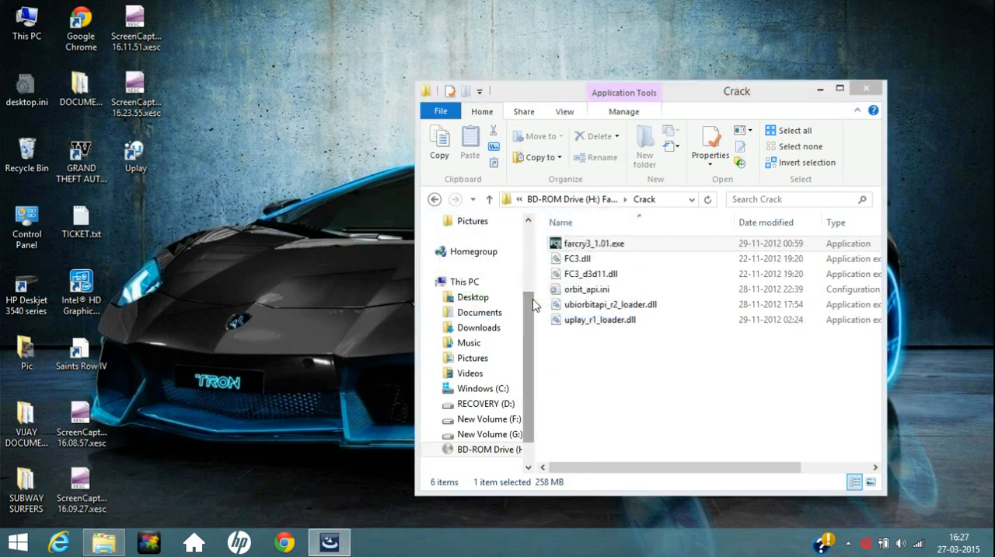
pyautogui.doubleClick(593, 243)
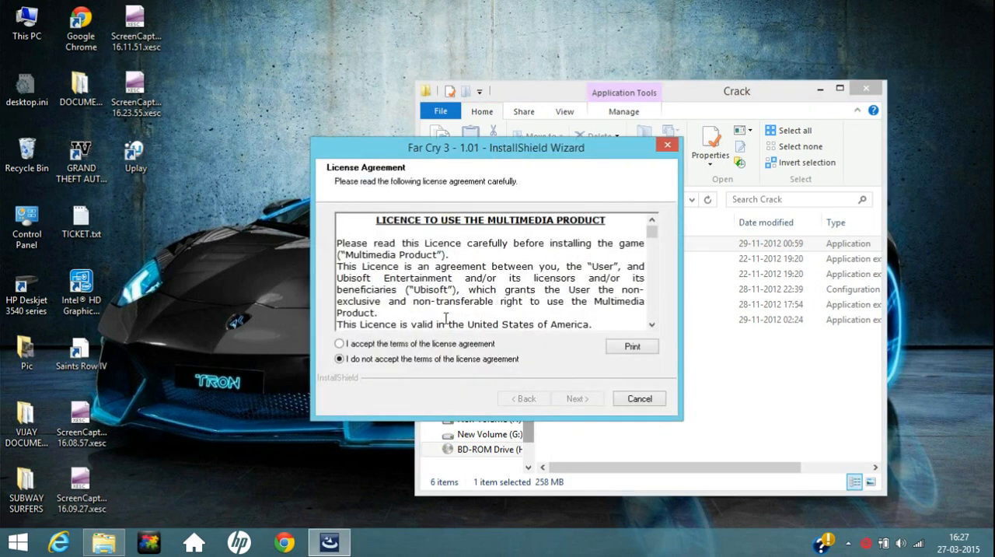
# Accept the licence agreement, install the 1.01 patch and finish the wizard.
pyautogui.click(339, 343)
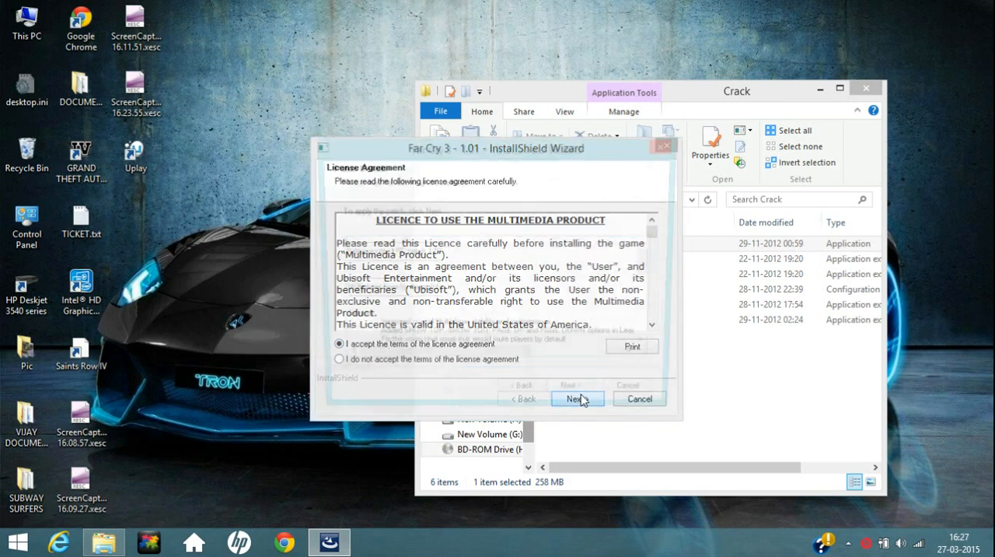
pyautogui.click(577, 398)
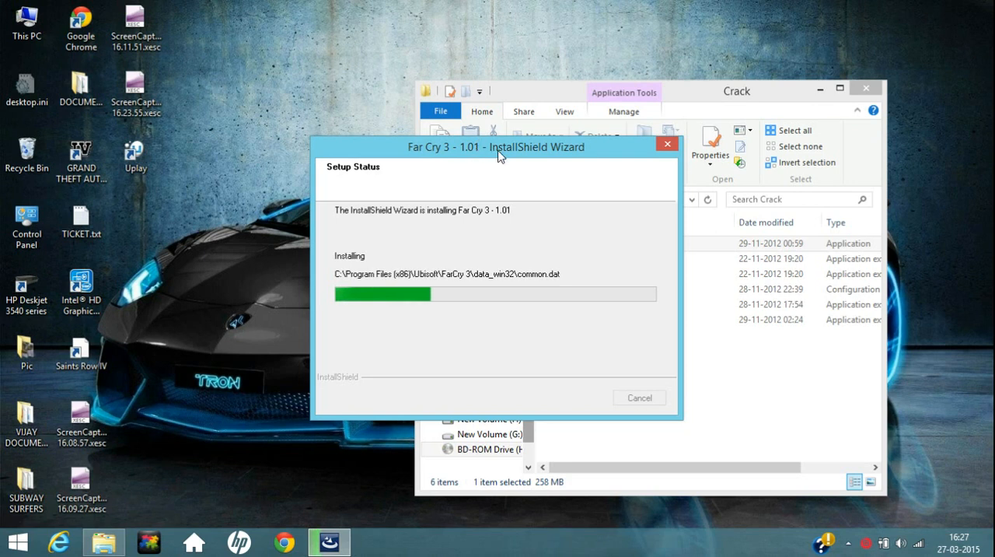
pyautogui.moveTo(496, 146); pyautogui.dragTo(507, 308)
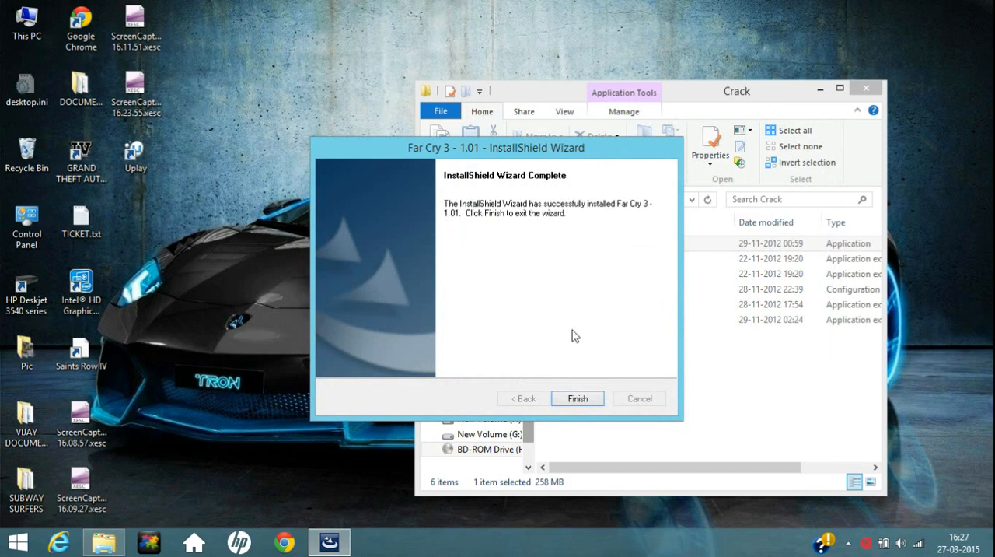
pyautogui.click(577, 398)
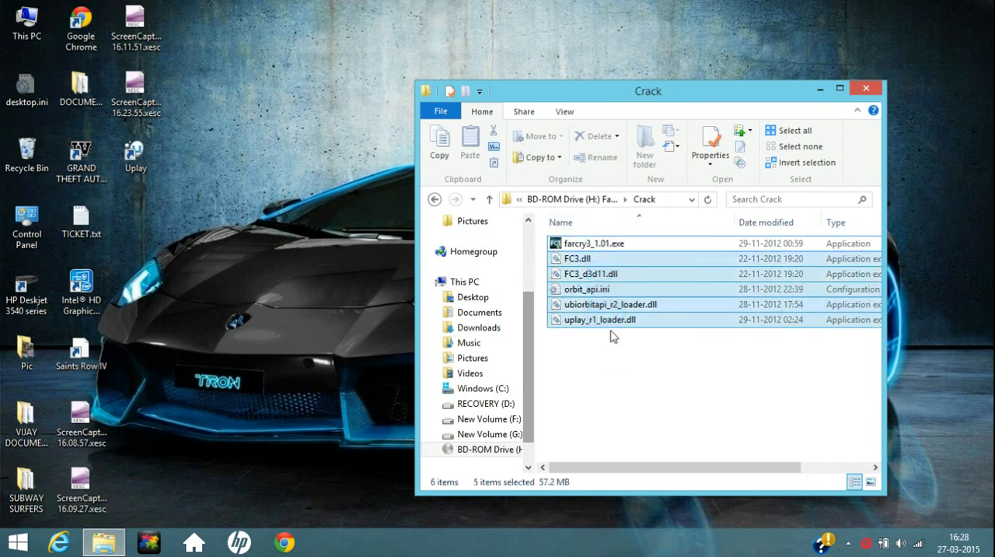
# Copy the five selected crack DLL/ini files and switch to the Windows (C:) drive.
pyautogui.click(438, 146)
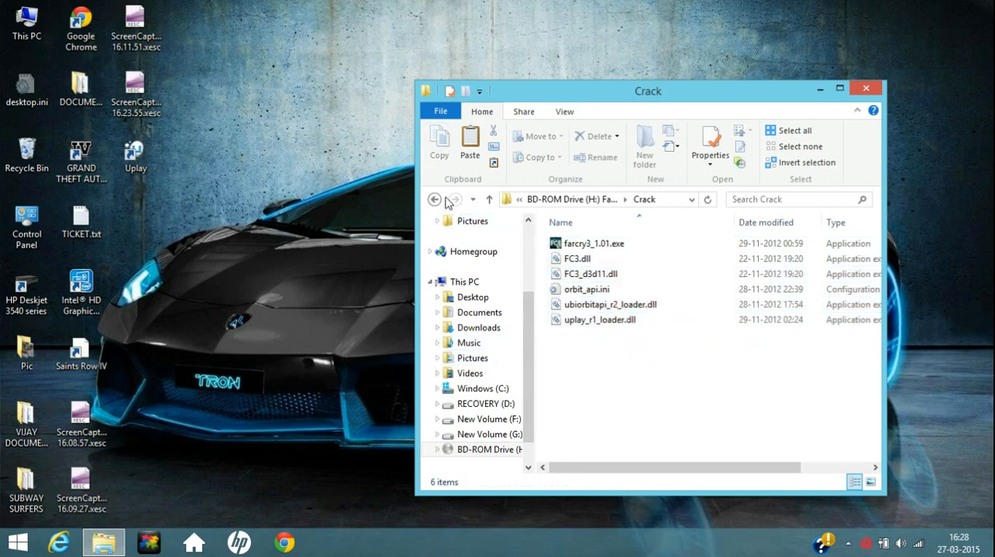
pyautogui.click(435, 199)
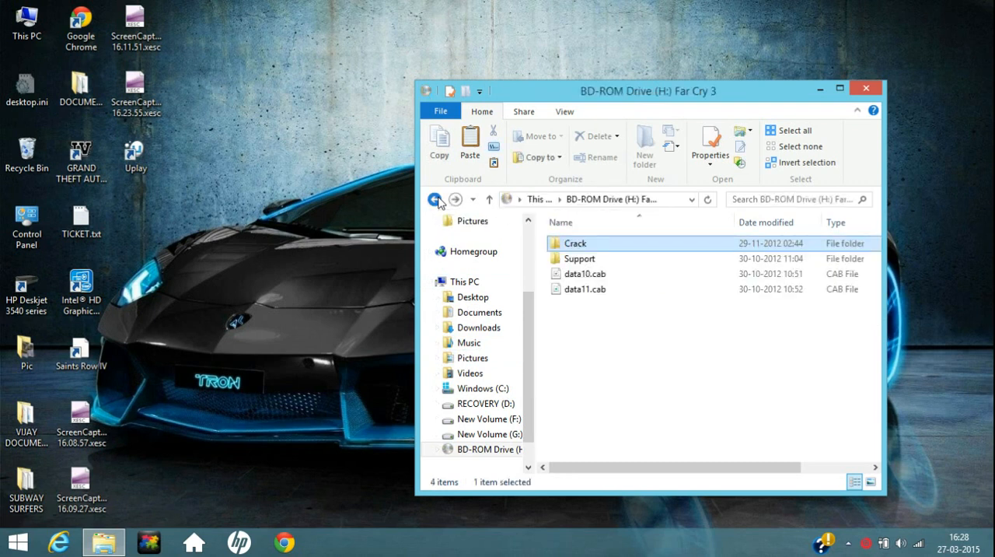
pyautogui.click(436, 199)
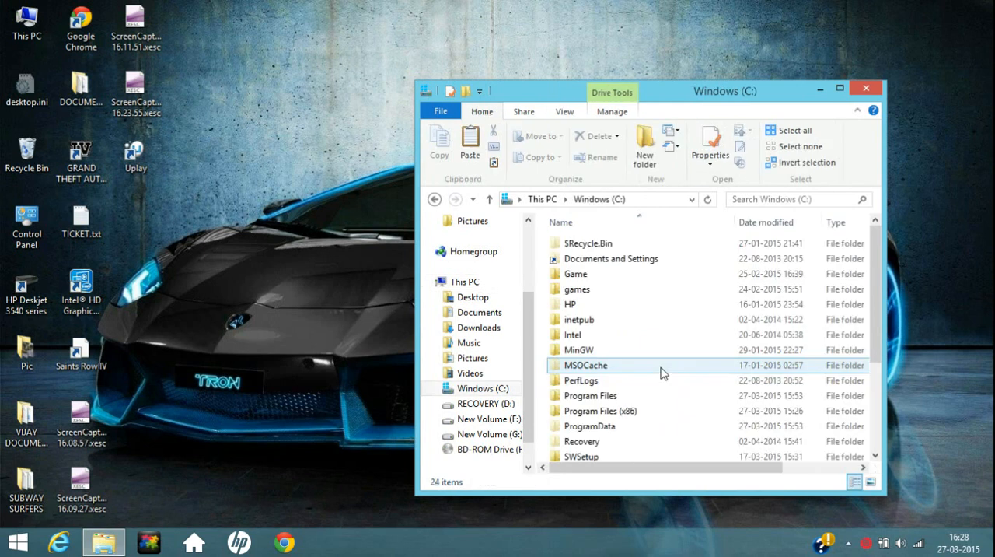
# Browse to C:\Program Files (x86)\Ubisoft\FarCry 3\bin.
pyautogui.doubleClick(600, 410)
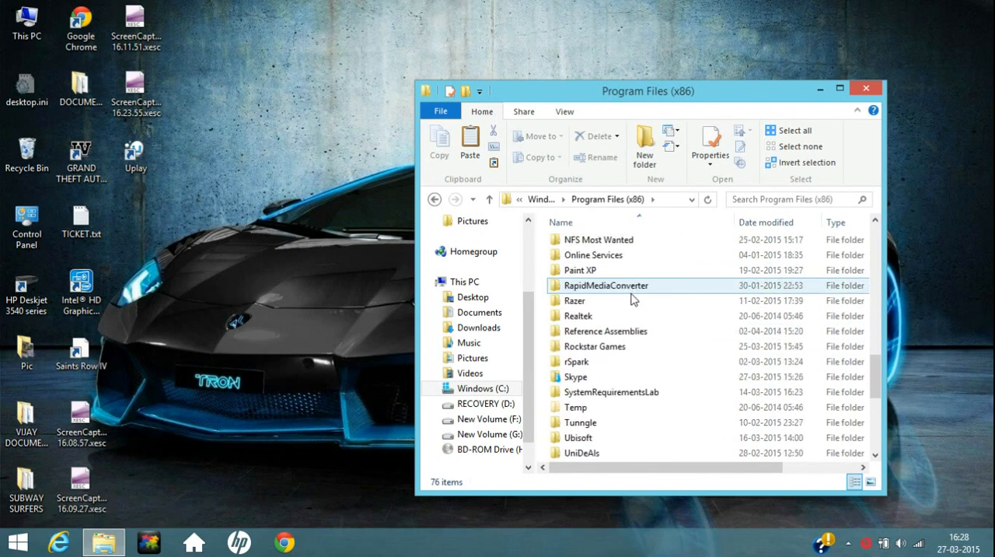
pyautogui.doubleClick(578, 437)
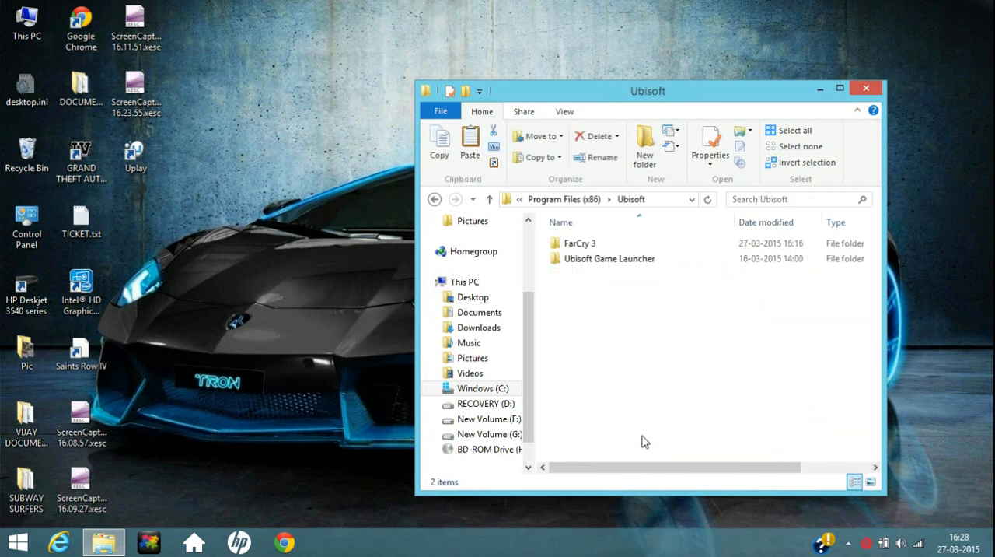
pyautogui.doubleClick(578, 242)
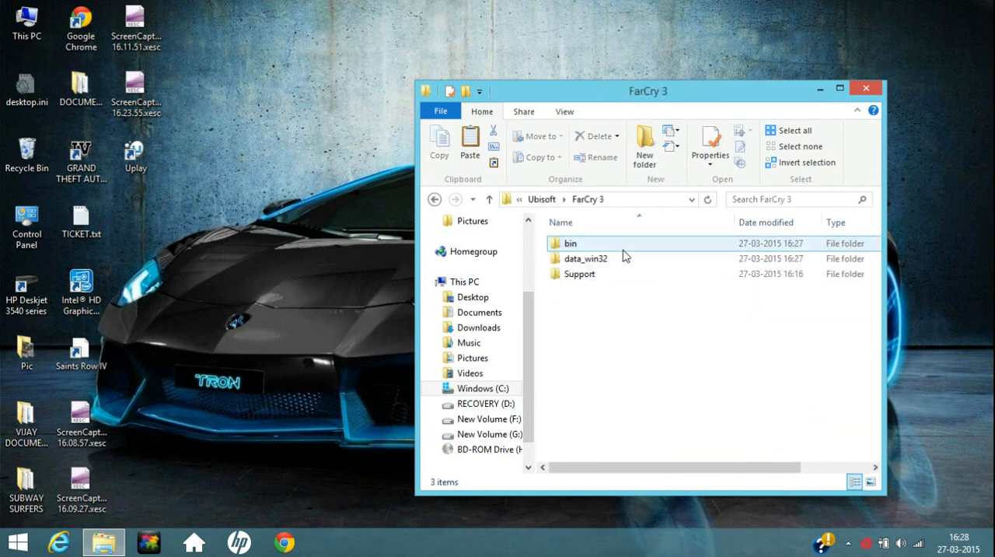
pyautogui.doubleClick(569, 243)
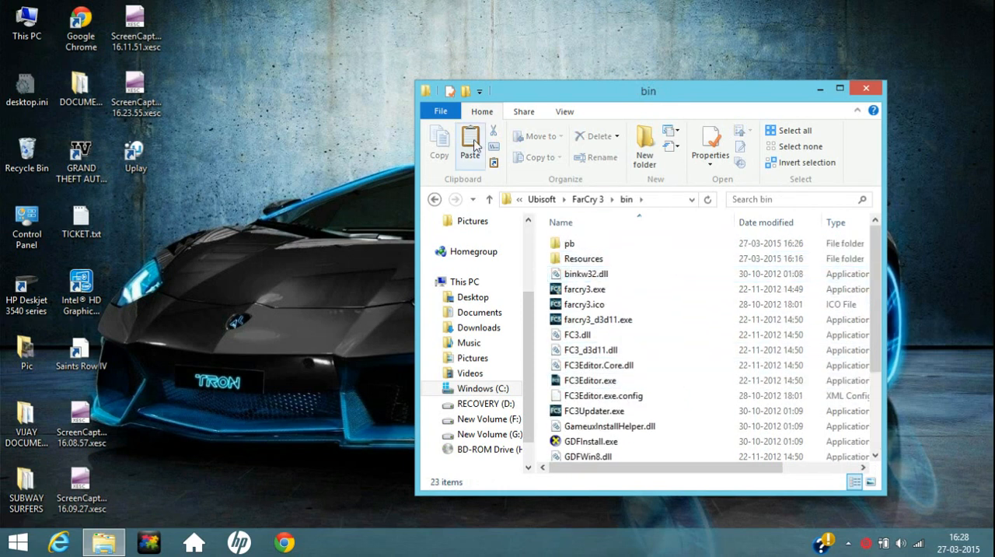
pyautogui.moveTo(469, 143)
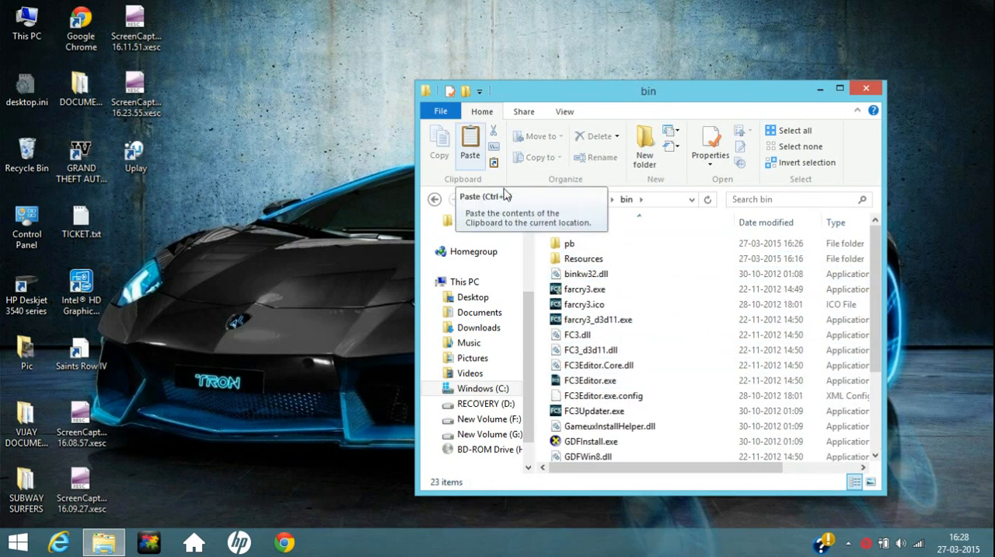
# Paste the crack files into bin, granting administrator permission for all current items.
pyautogui.rightClick(603, 395)
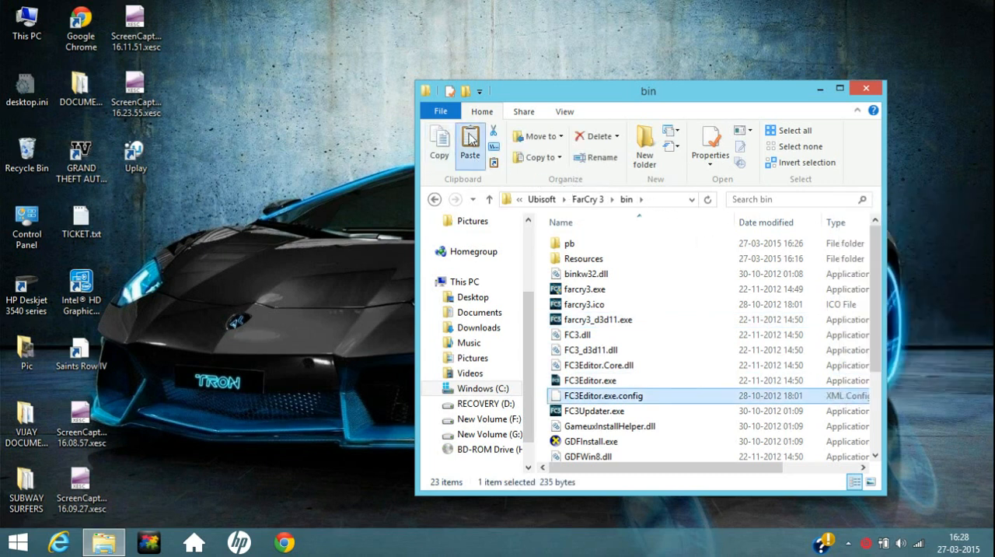
pyautogui.click(470, 143)
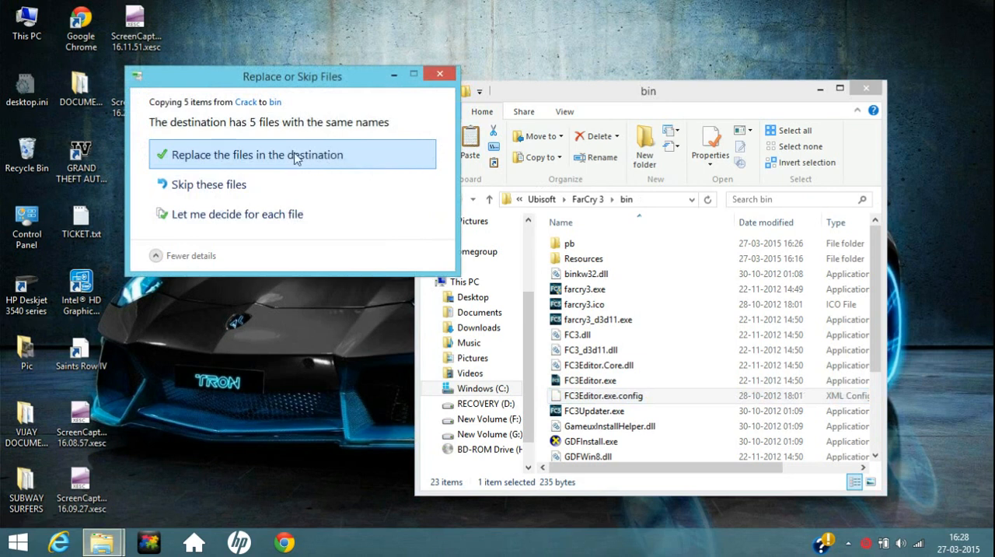
pyautogui.click(253, 154)
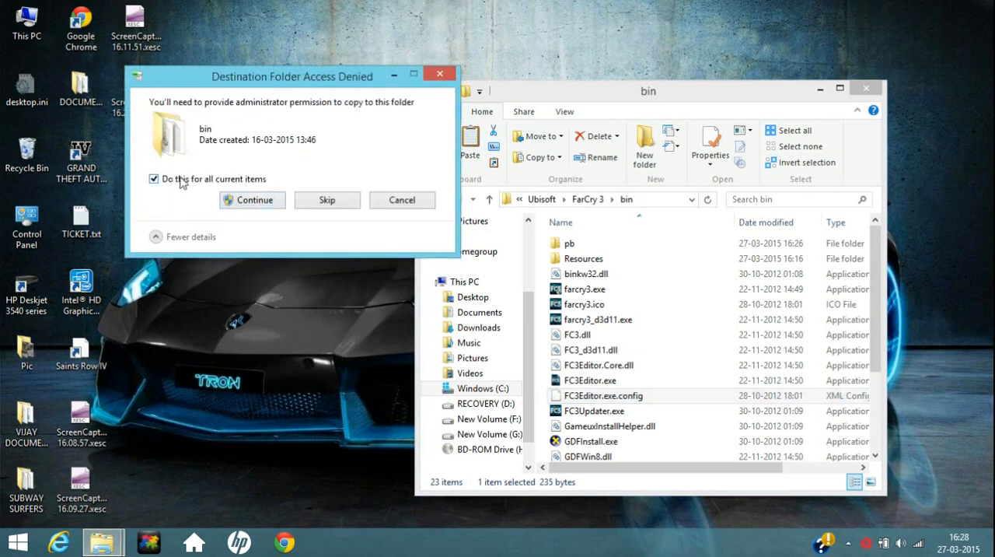
pyautogui.click(252, 199)
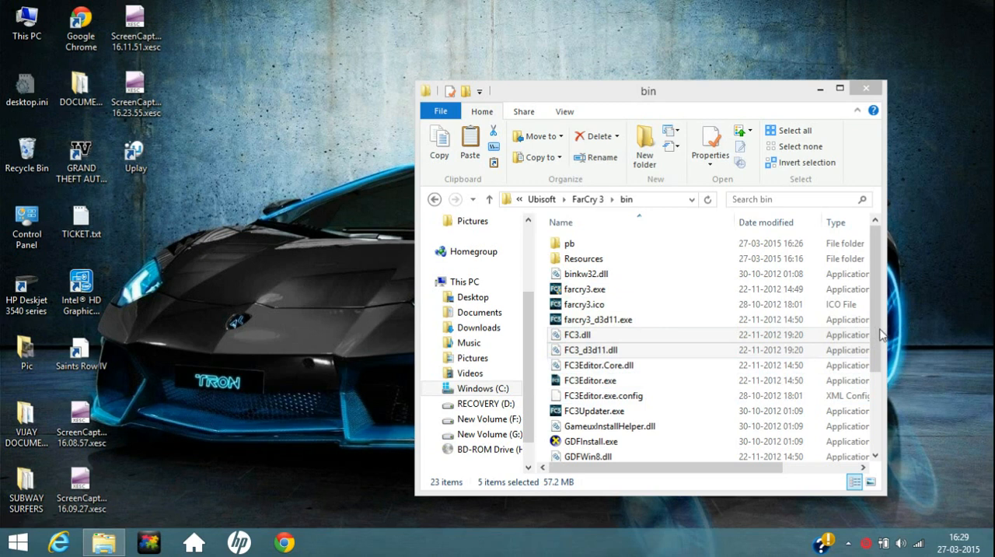
# Create a desktop shortcut to farcry3.exe from the bin folder.
pyautogui.scroll(-3)
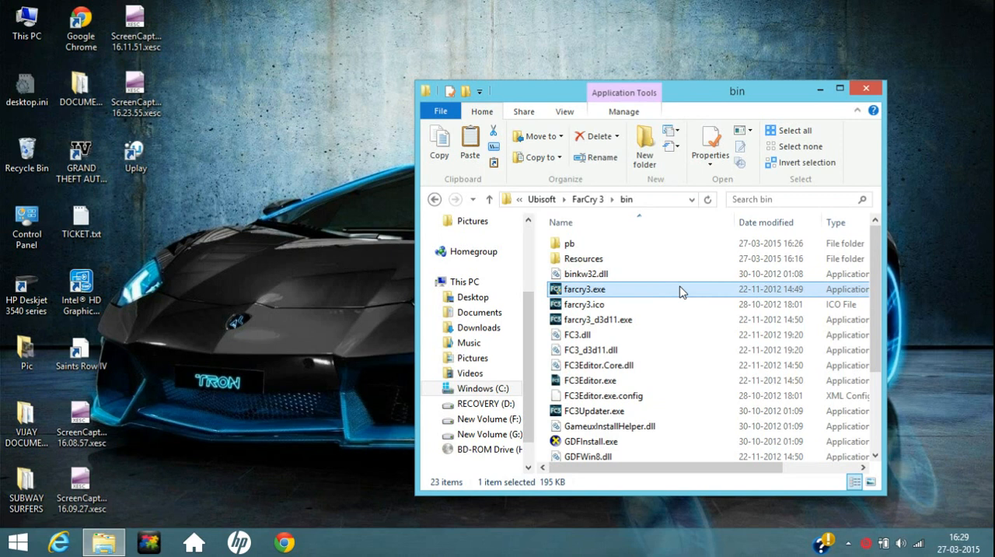
pyautogui.rightClick(584, 289)
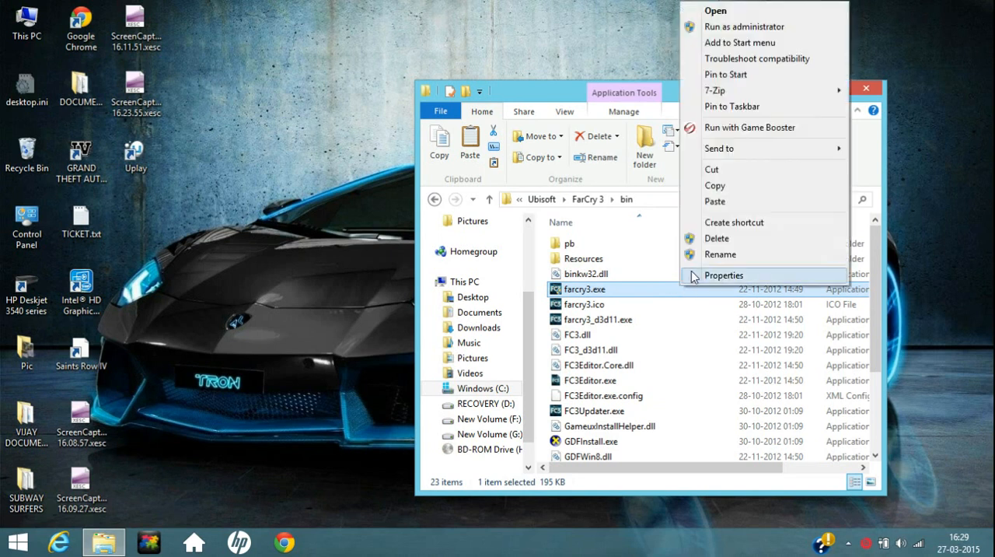
pyautogui.moveTo(691, 163)
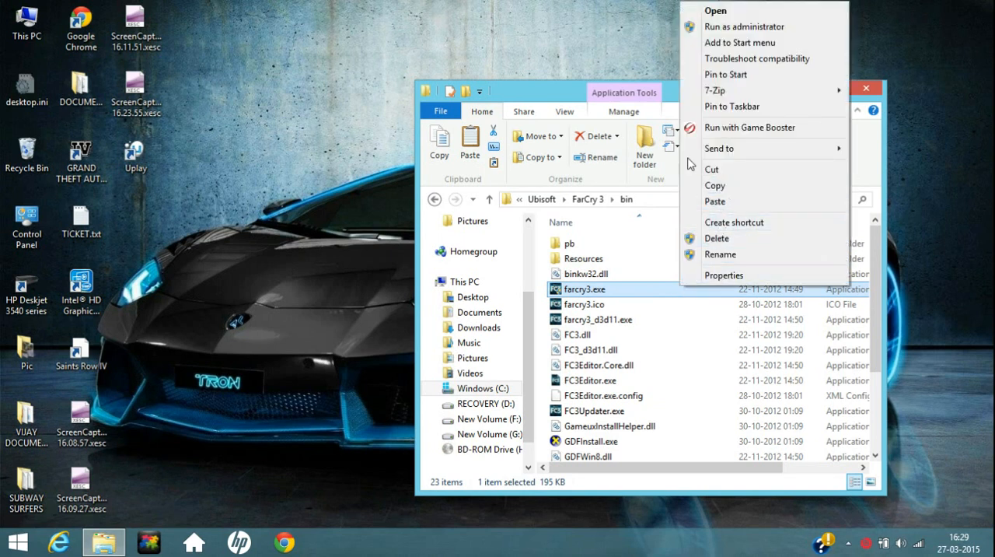
pyautogui.moveTo(747, 27)
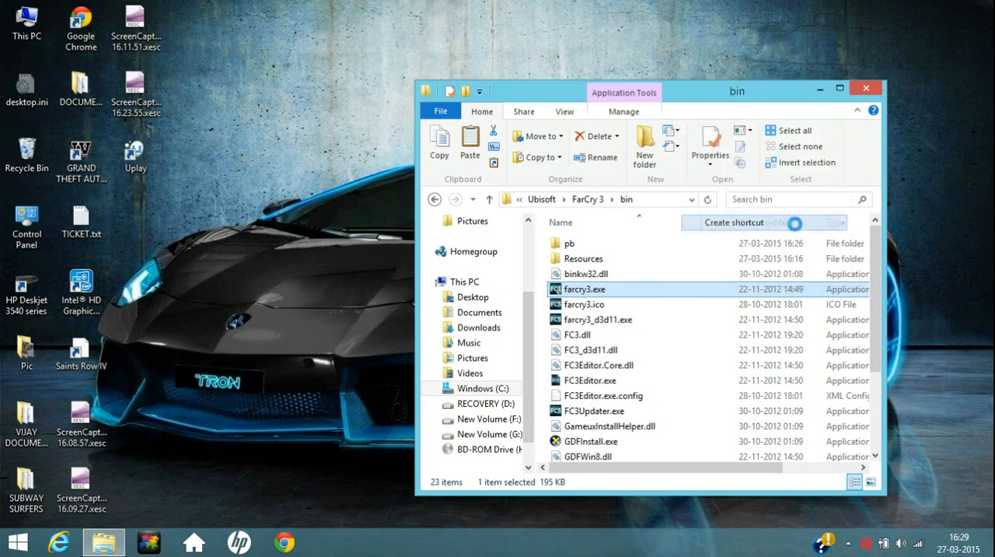
pyautogui.click(734, 223)
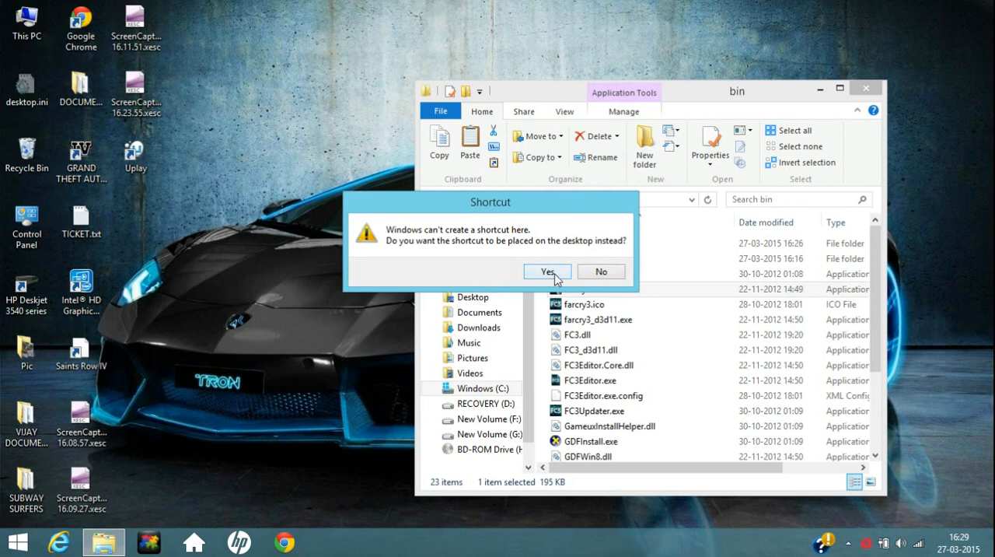
pyautogui.click(547, 270)
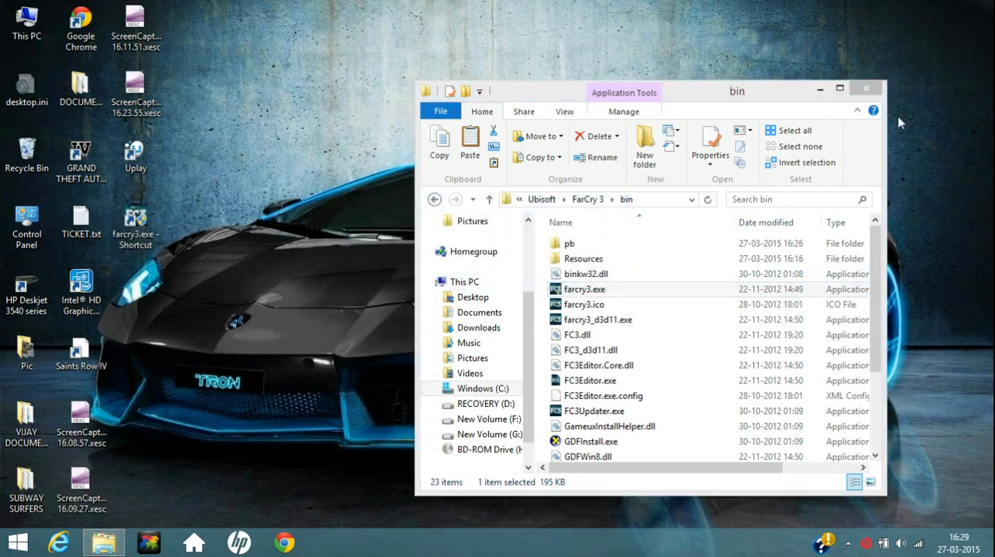
# Close the bin folder window and select the new farcry3 shortcut on the desktop.
pyautogui.click(839, 87)
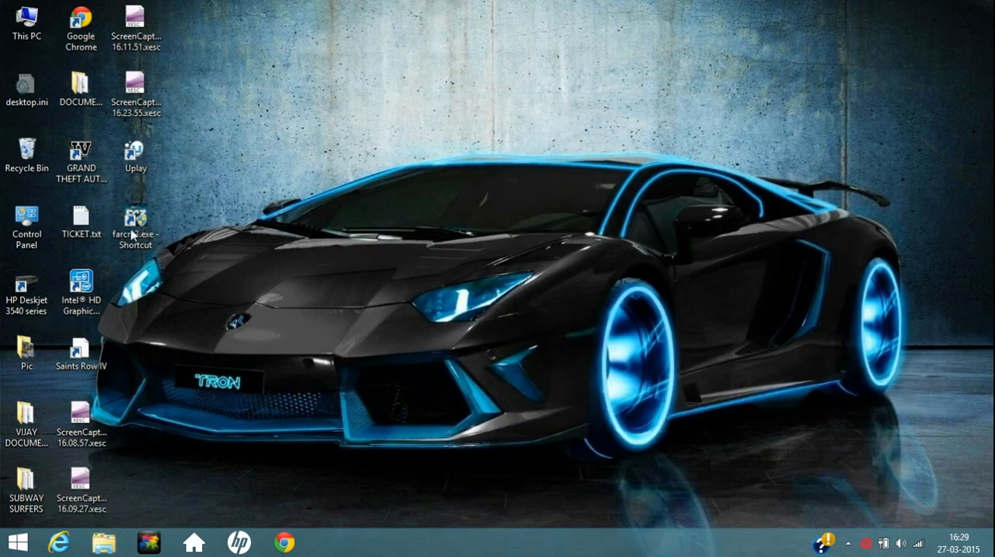
pyautogui.rightClick(135, 221)
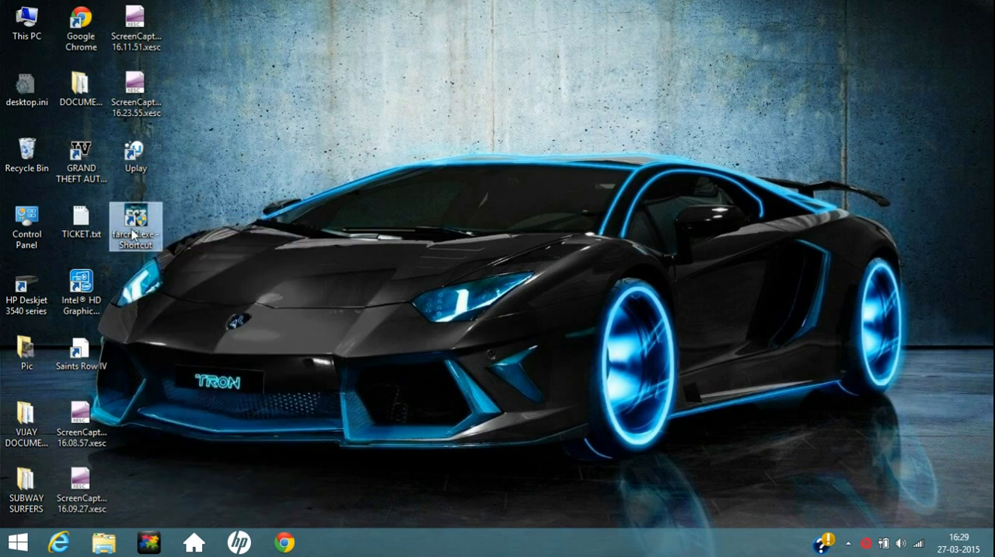
pyautogui.rightClick(133, 221)
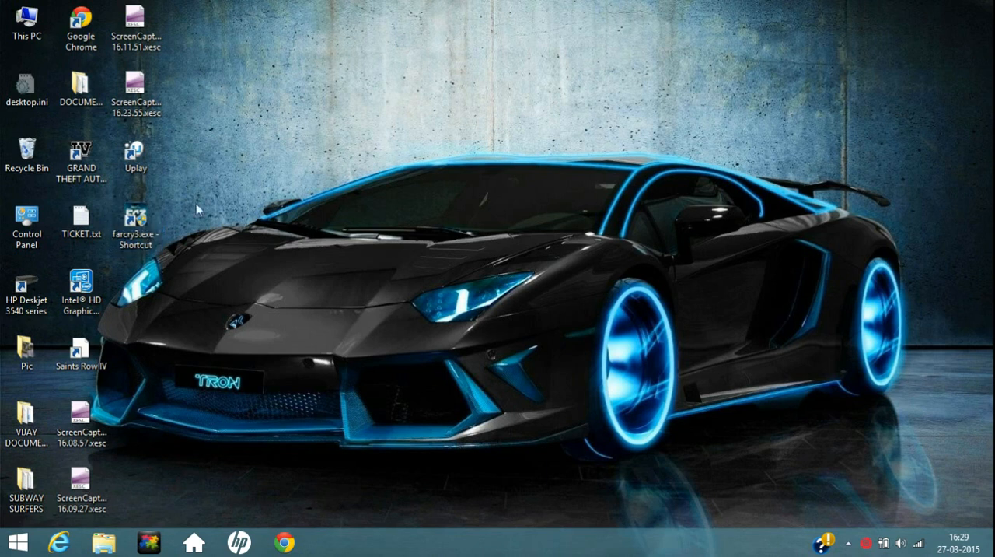
# From the shortcut's Open file location, bring up the Properties of farcry3.exe.
pyautogui.rightClick(134, 221)
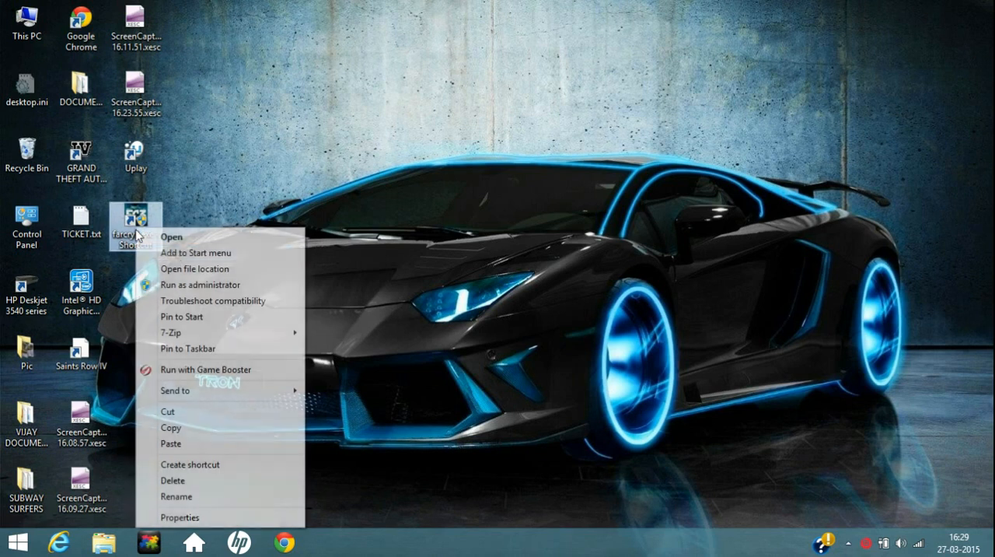
pyautogui.moveTo(215, 268)
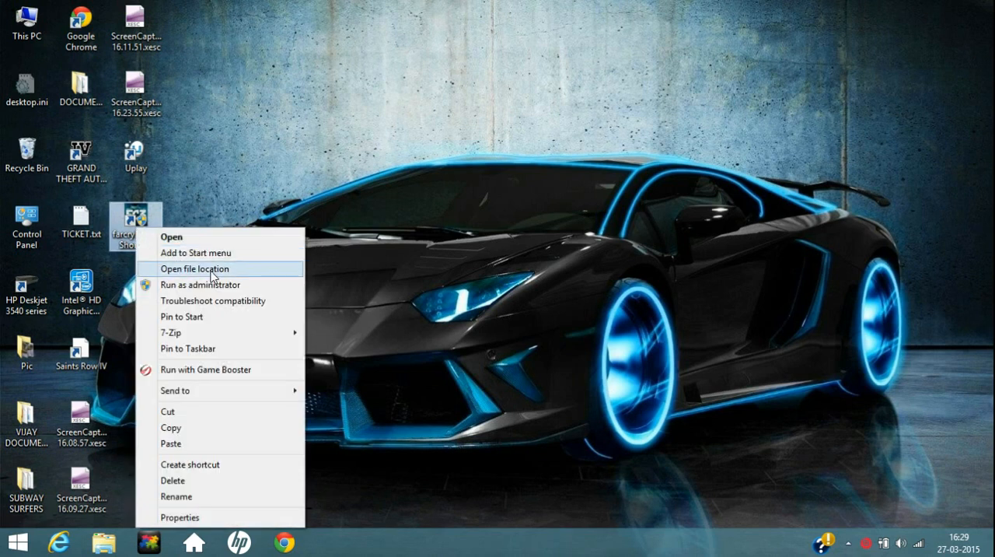
pyautogui.click(195, 267)
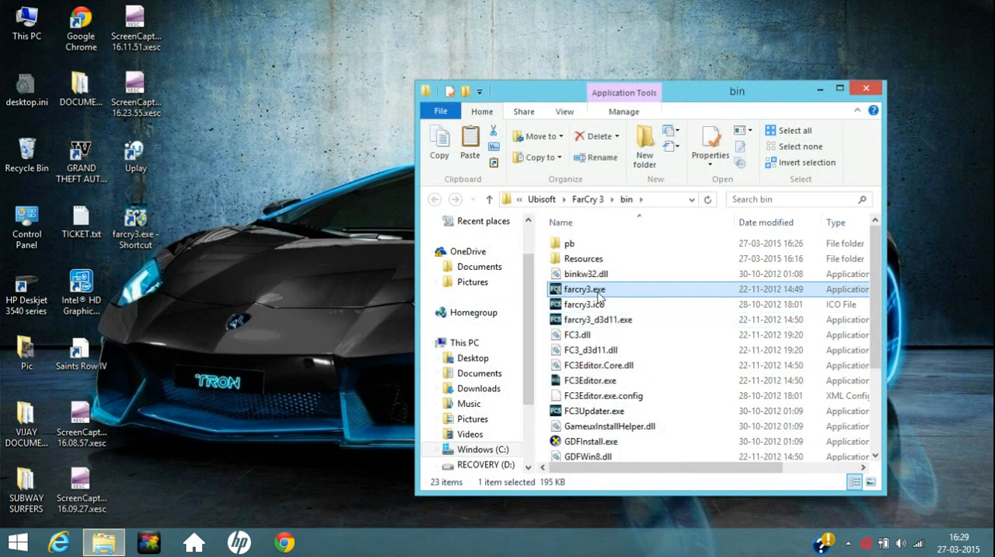
pyautogui.rightClick(578, 289)
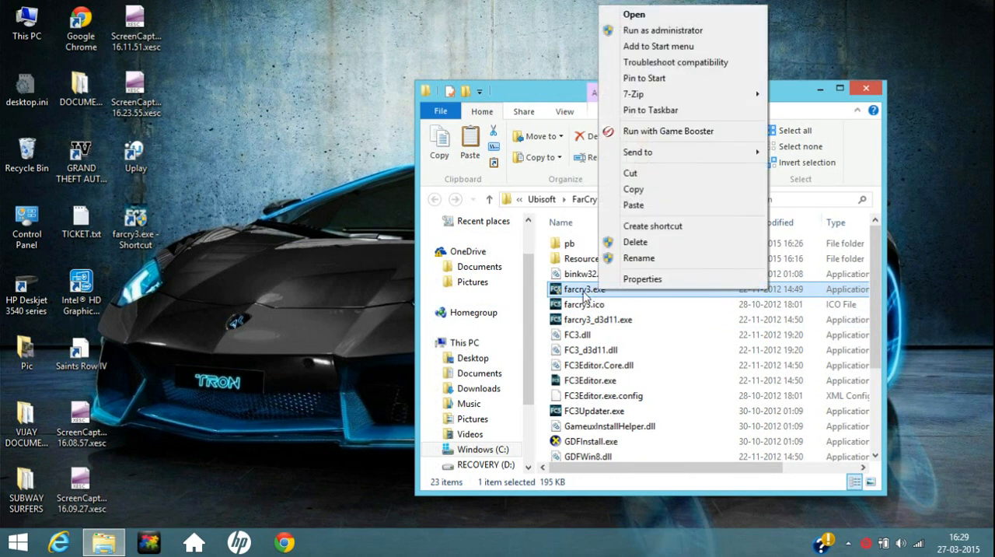
pyautogui.click(641, 278)
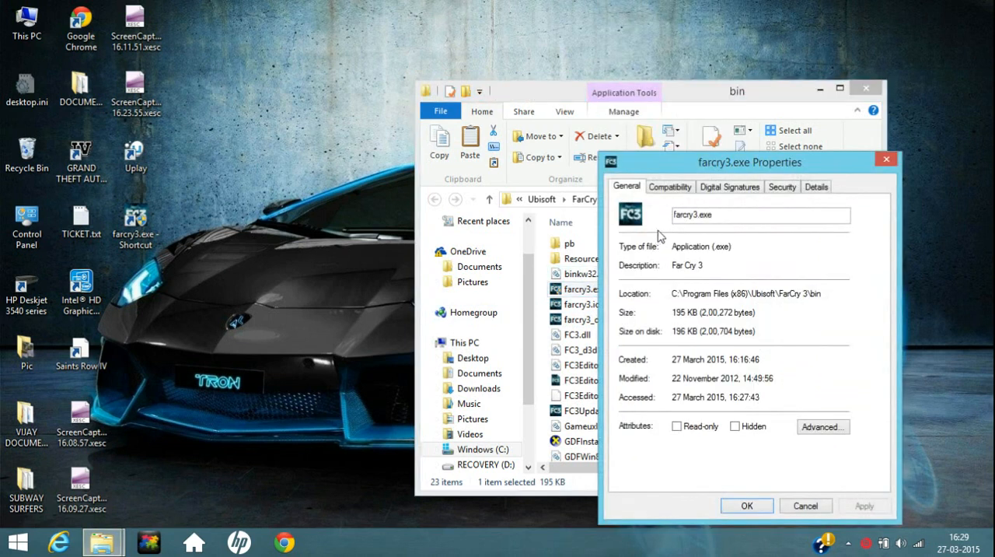
# Check Run as administrator on the Compatibility settings, then cancel out of Properties.
pyautogui.click(669, 187)
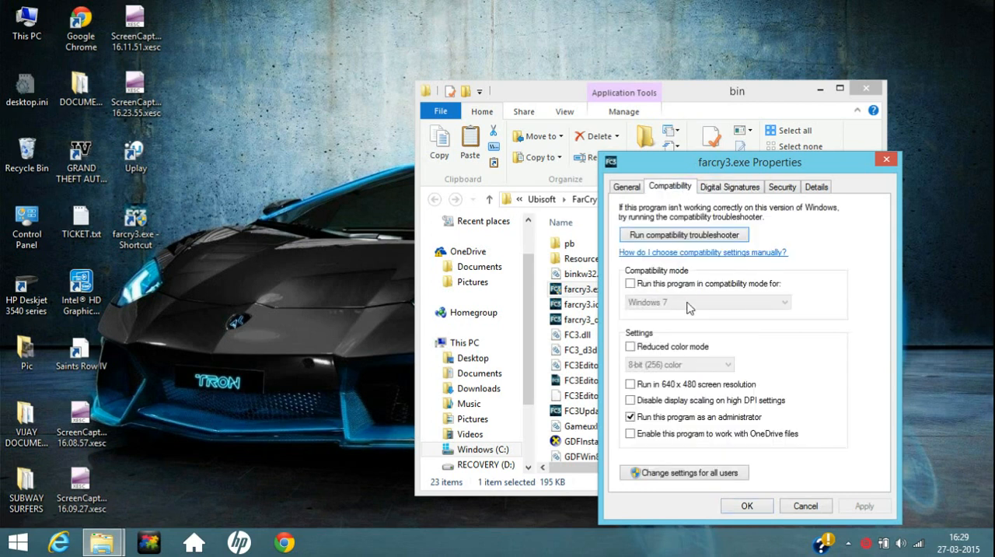
pyautogui.moveTo(672, 314)
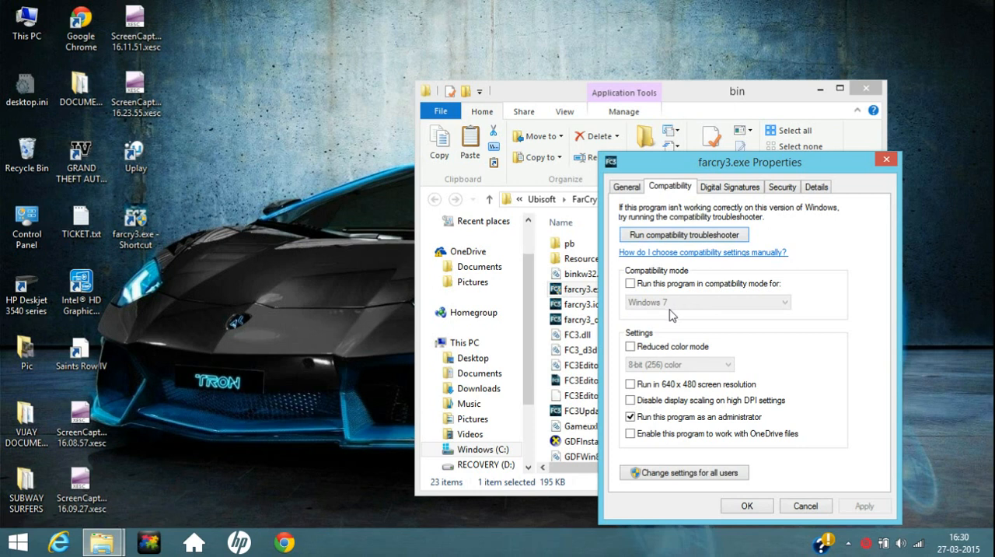
pyautogui.moveTo(641, 294)
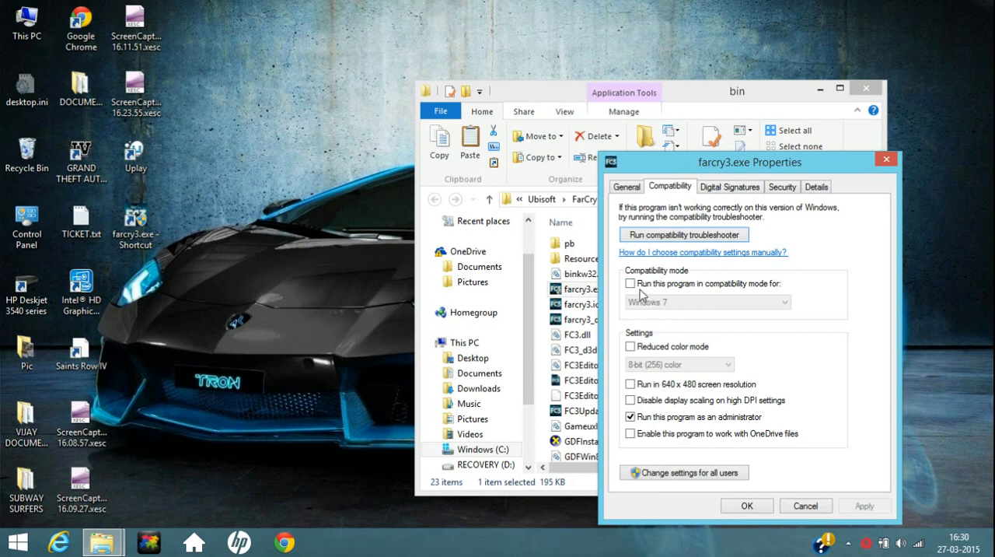
pyautogui.click(706, 302)
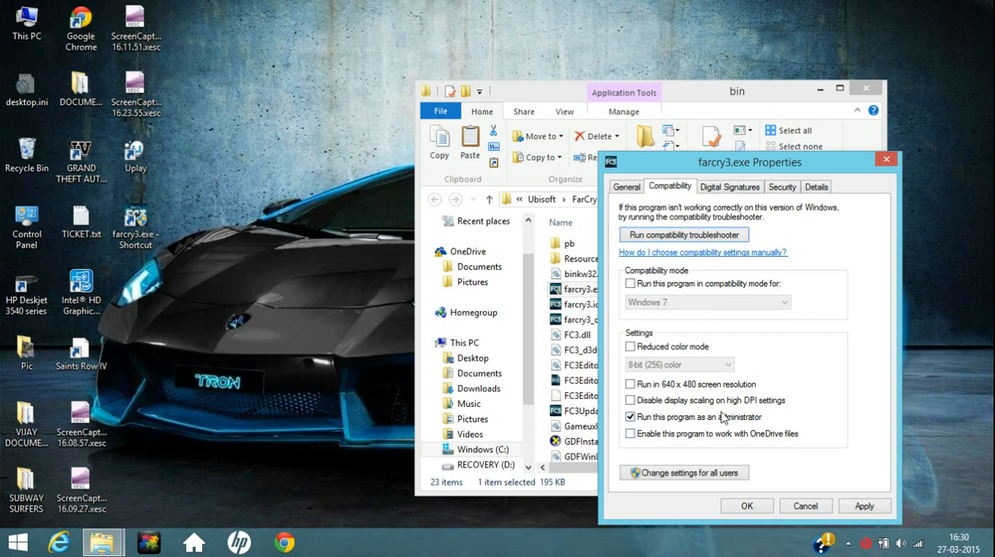
pyautogui.moveTo(910, 525)
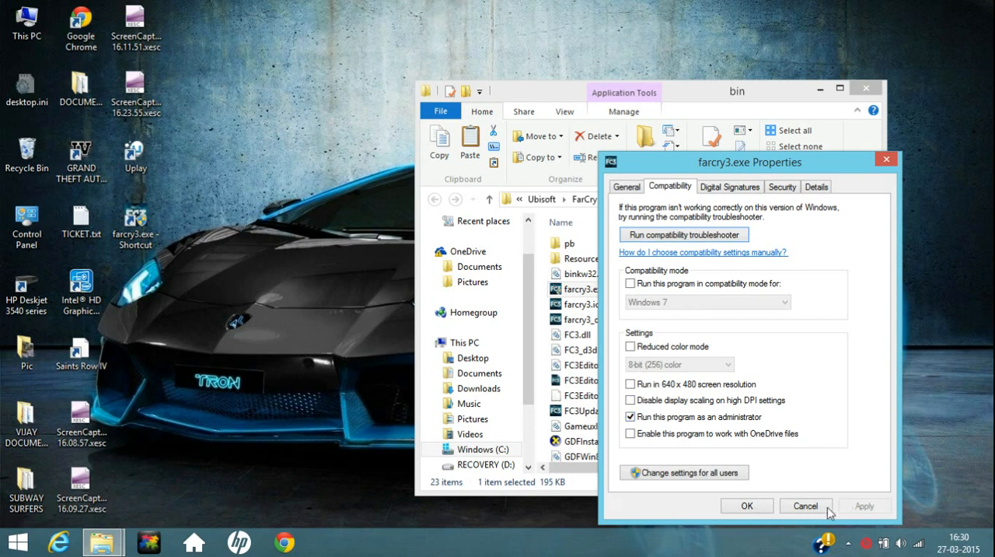
pyautogui.click(805, 505)
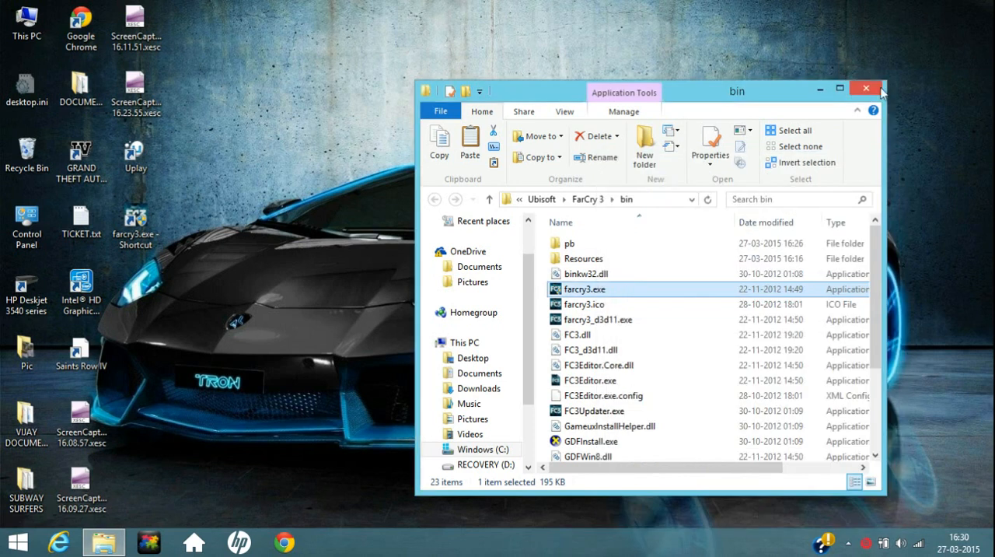
# Close the bin folder and launch Far Cry 3 from its desktop shortcut.
pyautogui.click(864, 87)
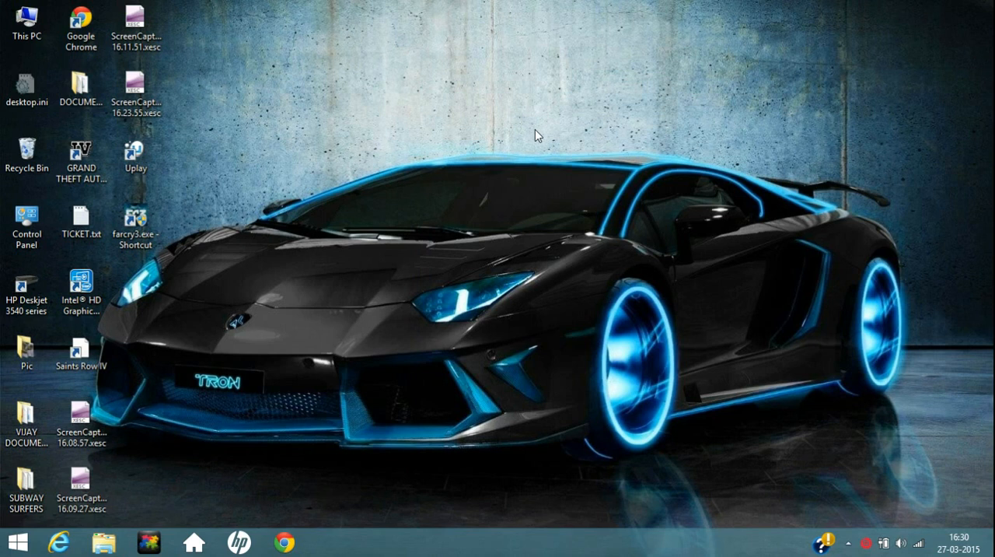
pyautogui.click(135, 225)
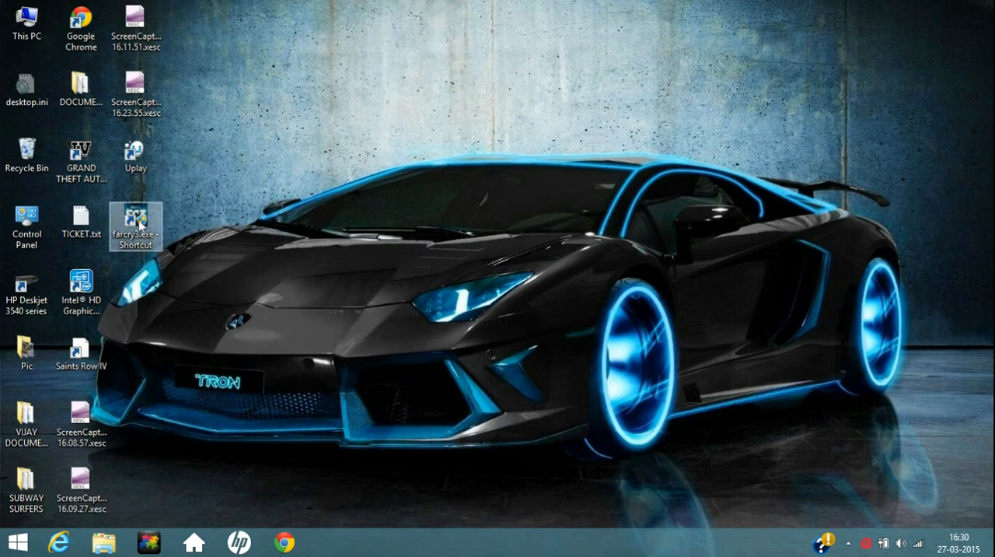
pyautogui.moveTo(137, 220)
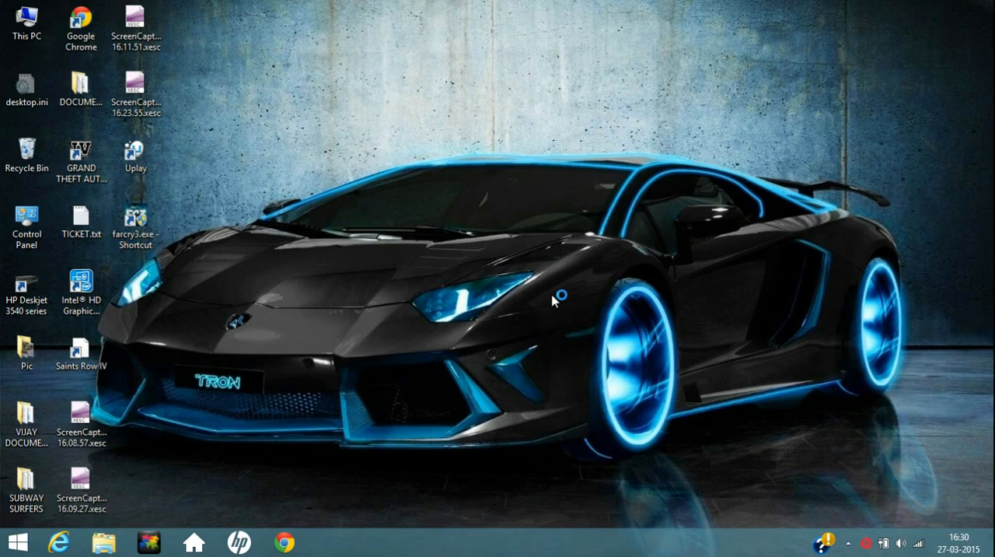
pyautogui.doubleClick(135, 216)
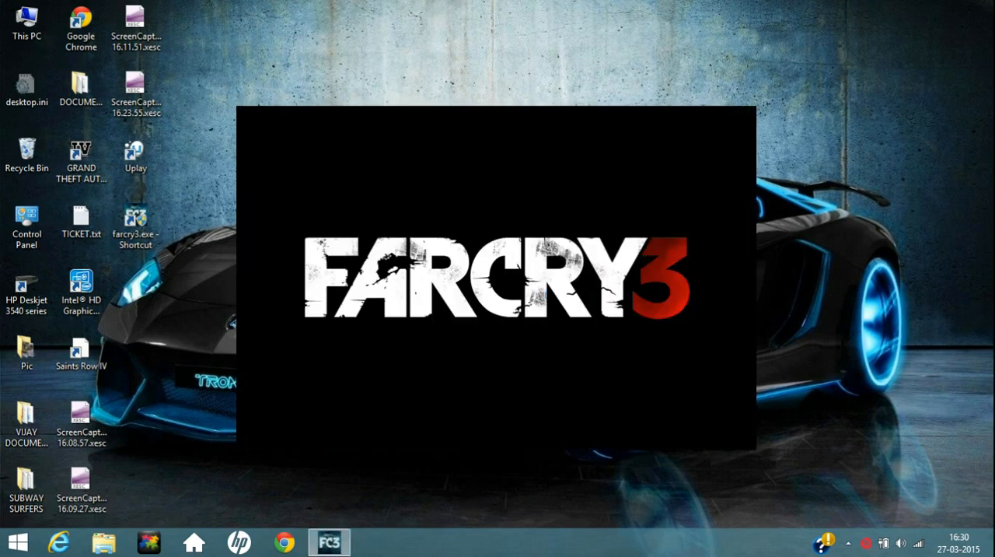